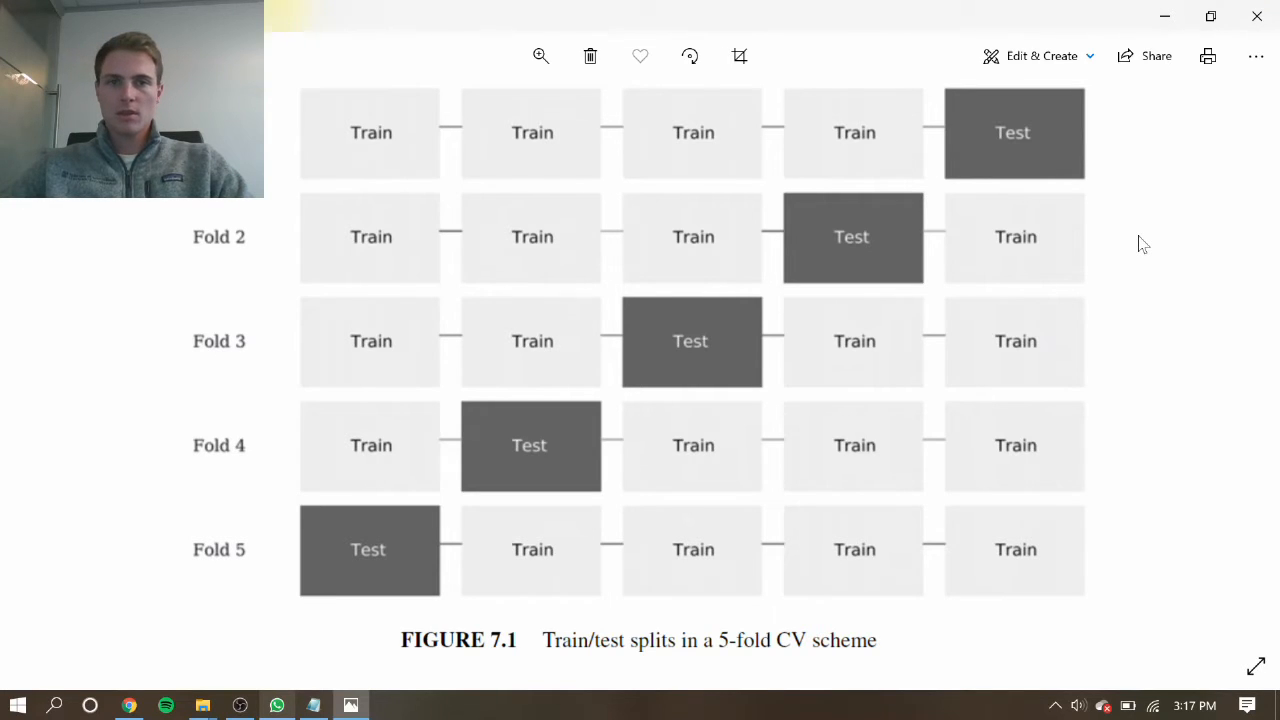
mouse_move(1110, 264)
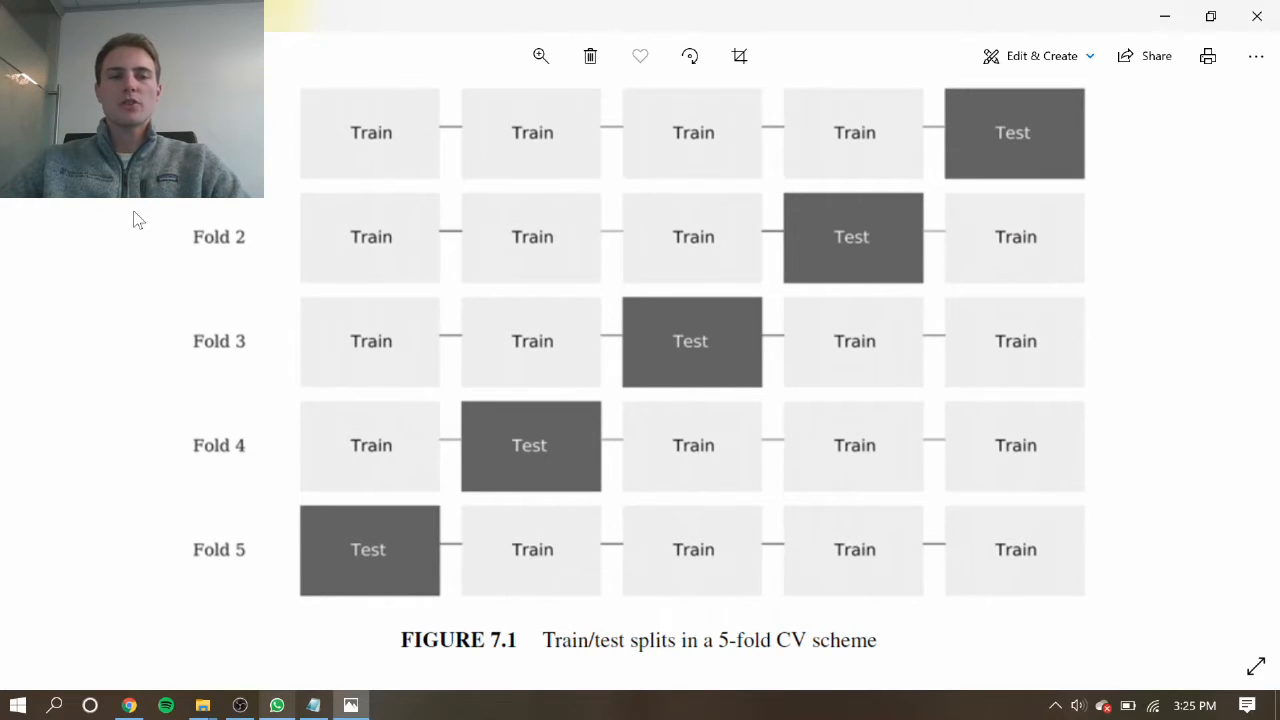
mouse_move(172, 240)
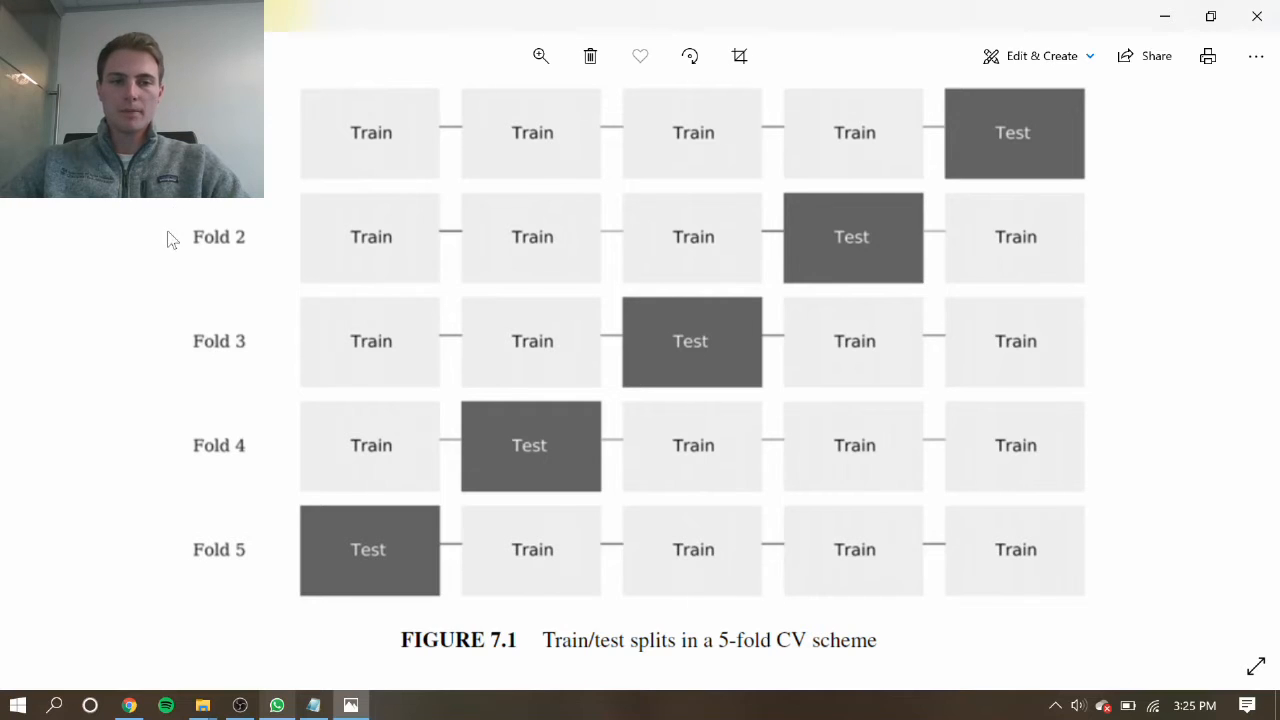
mouse_move(240, 602)
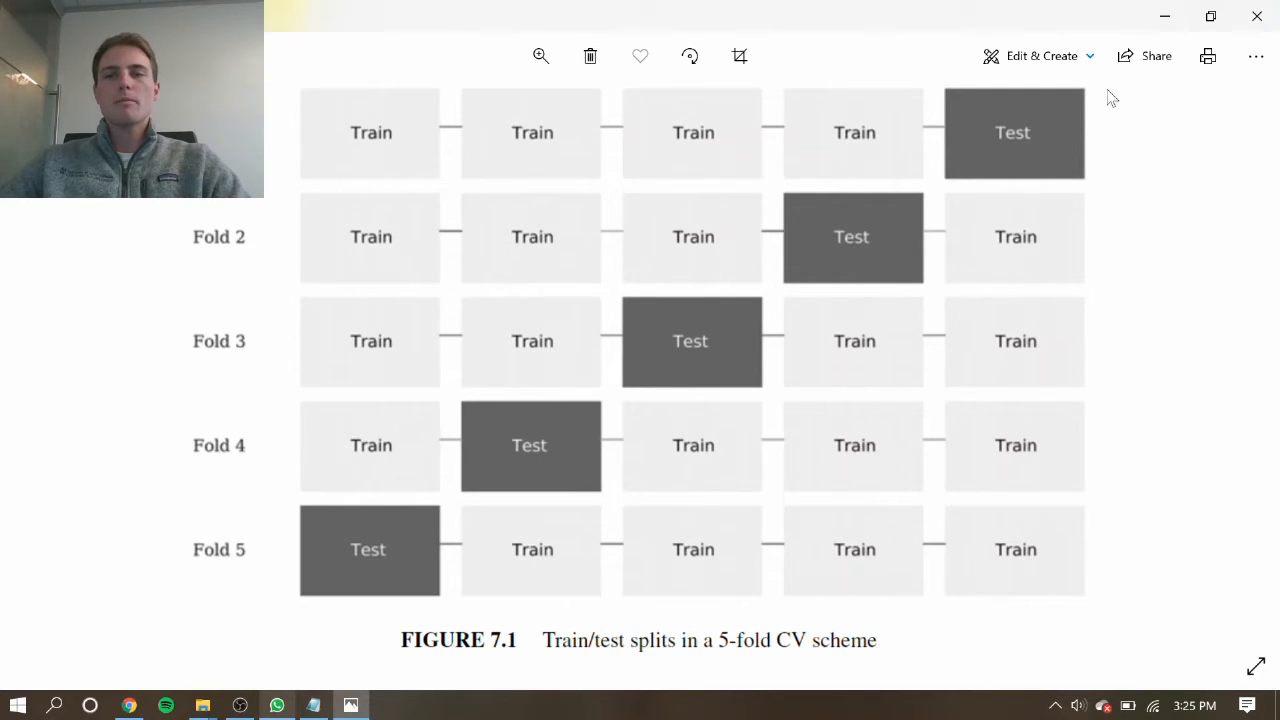
mouse_move(1126, 616)
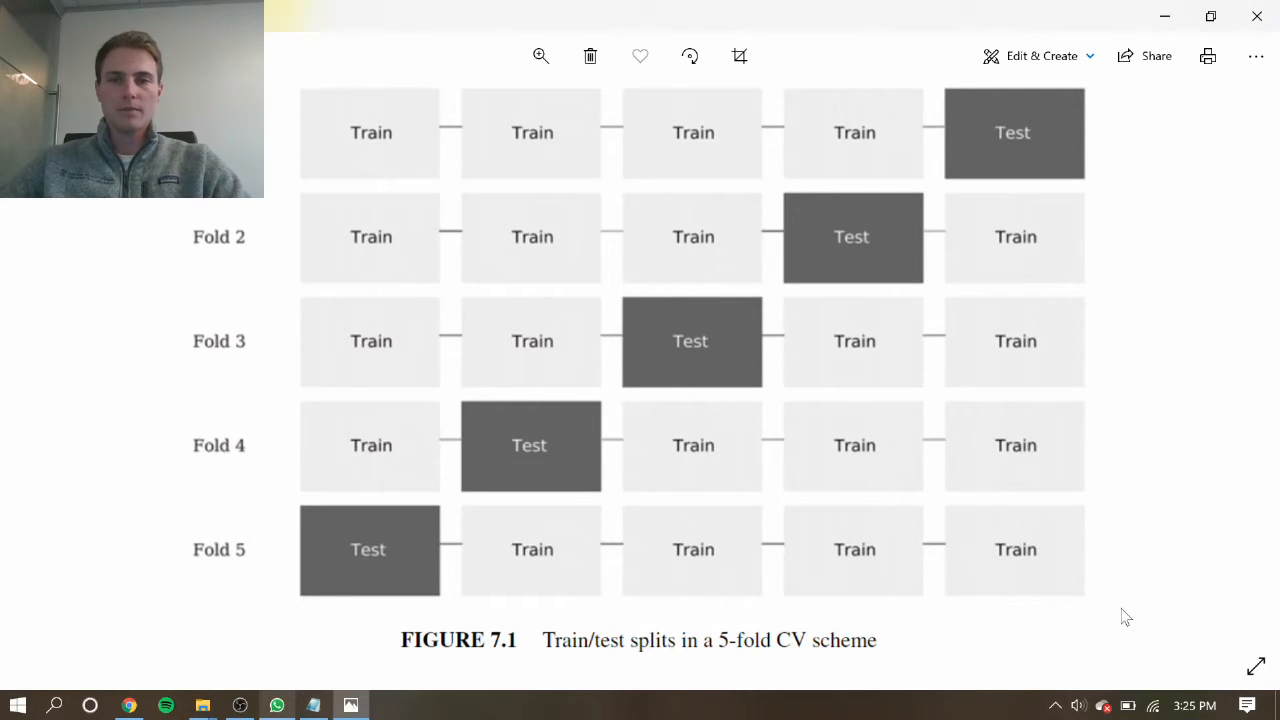
mouse_move(860, 130)
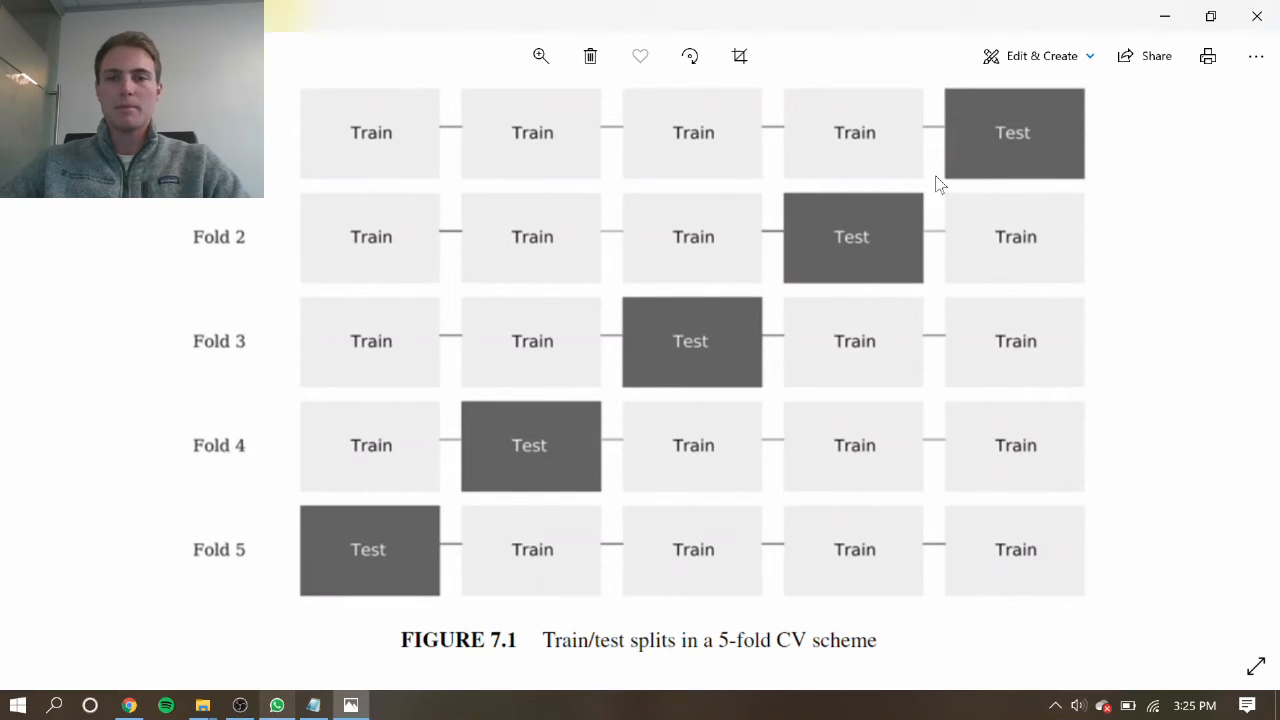
mouse_move(900, 130)
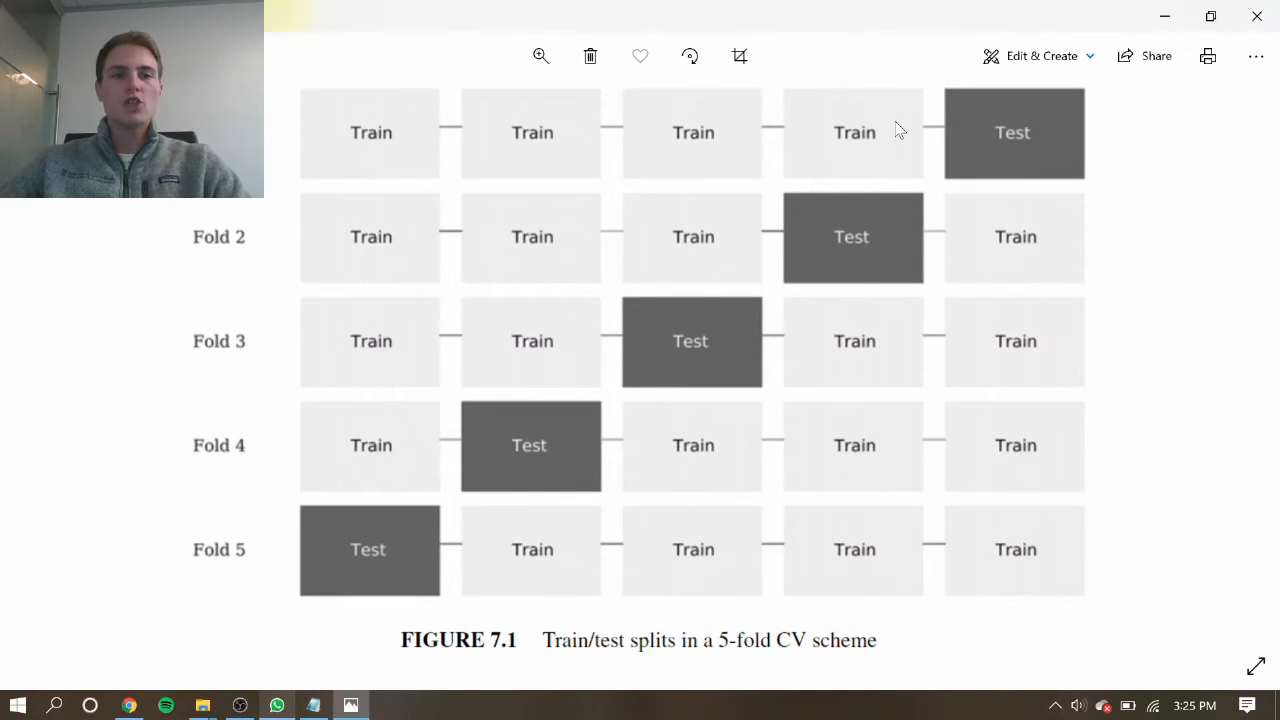
mouse_move(444, 76)
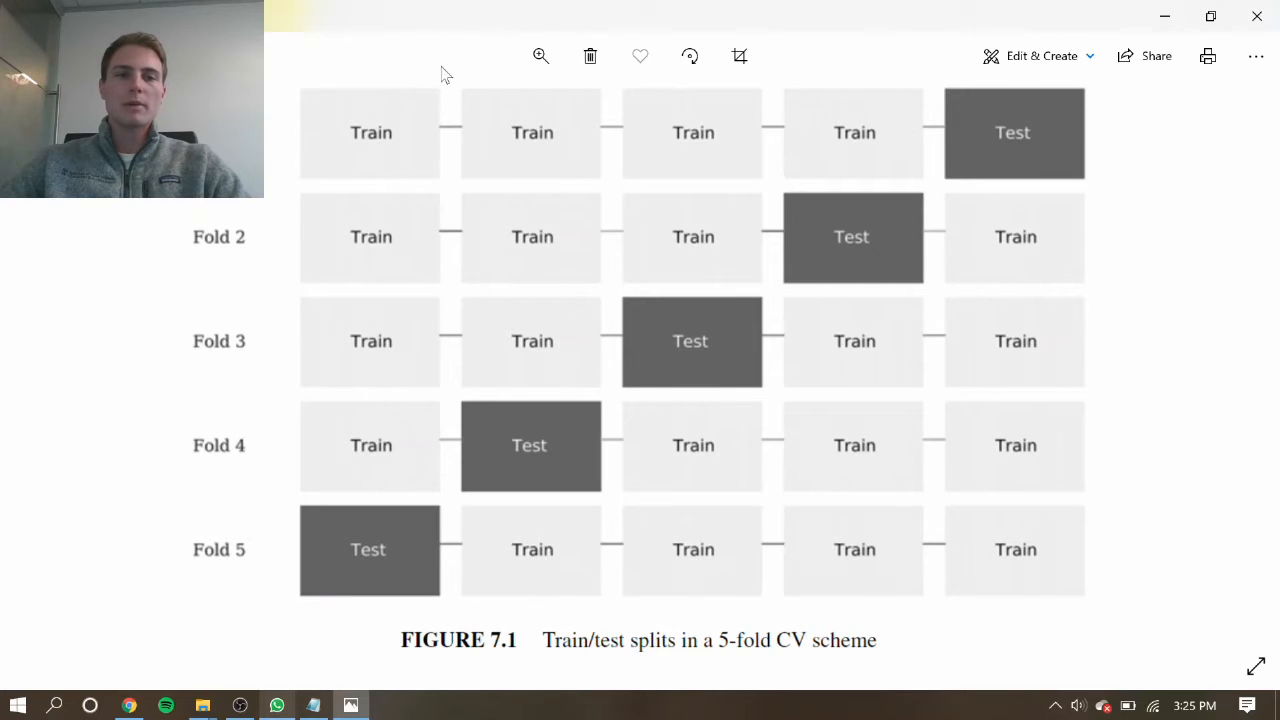
mouse_move(284, 188)
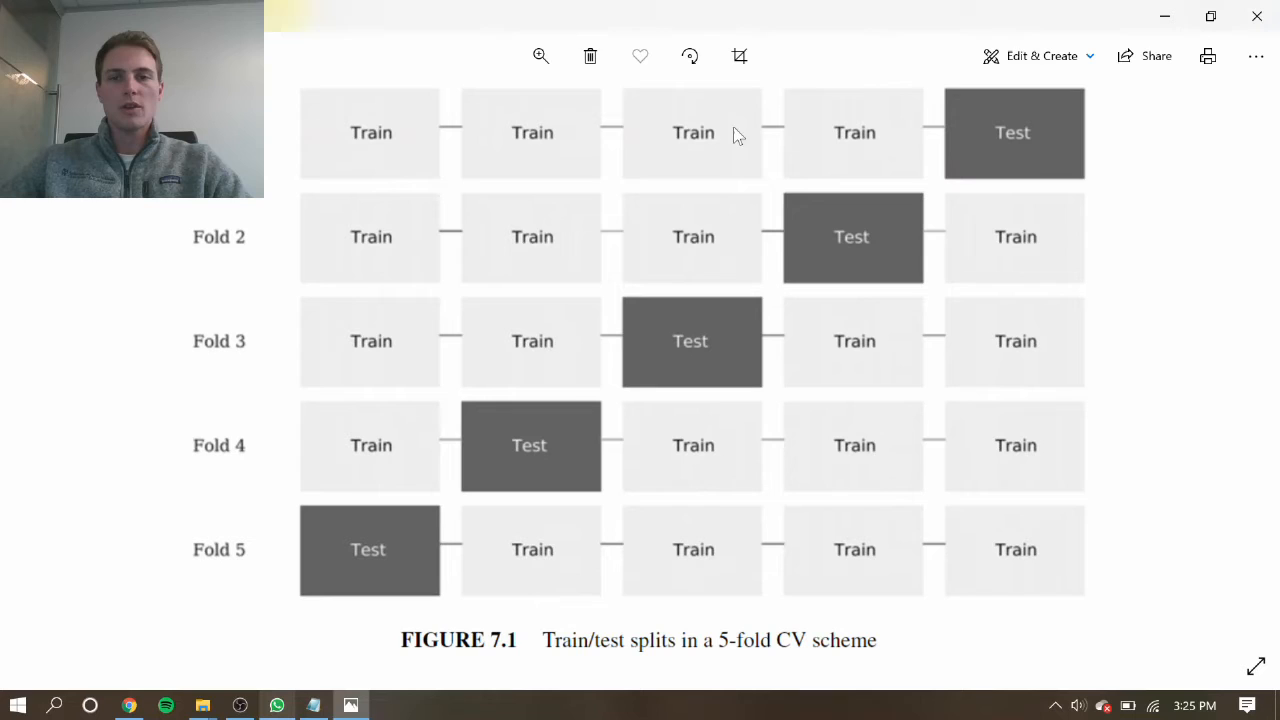
mouse_move(938, 140)
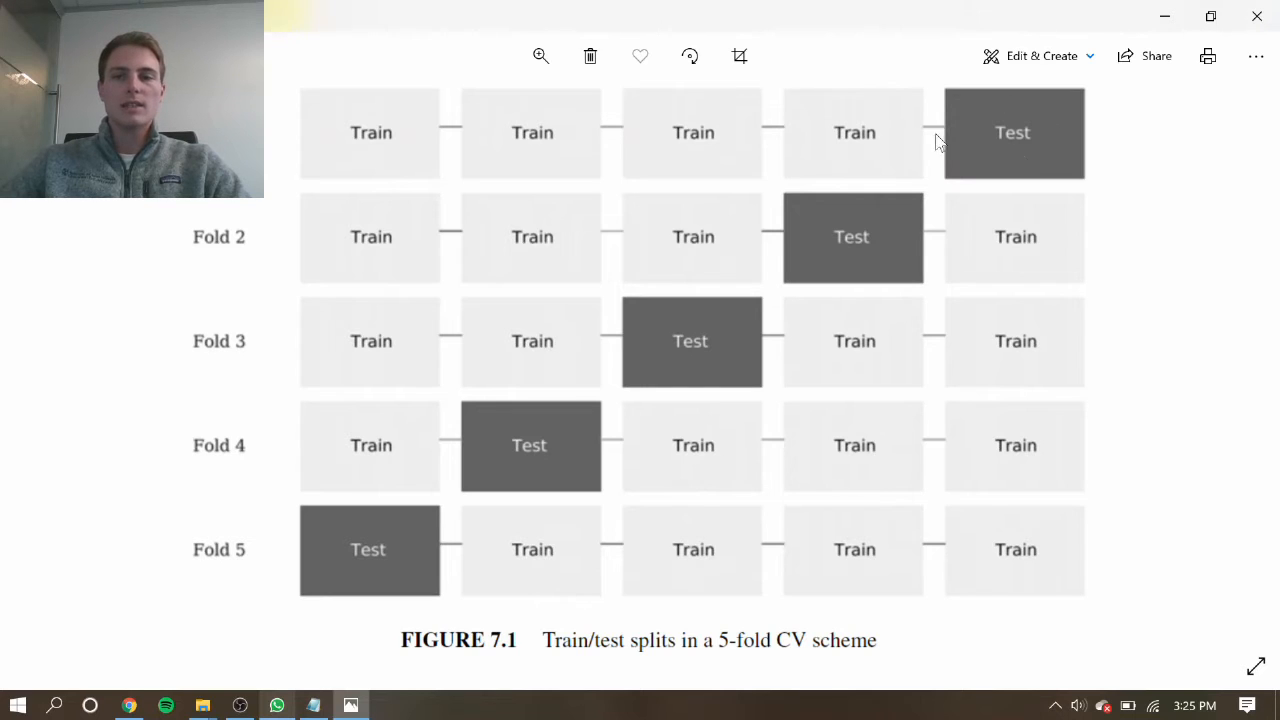
mouse_move(836, 130)
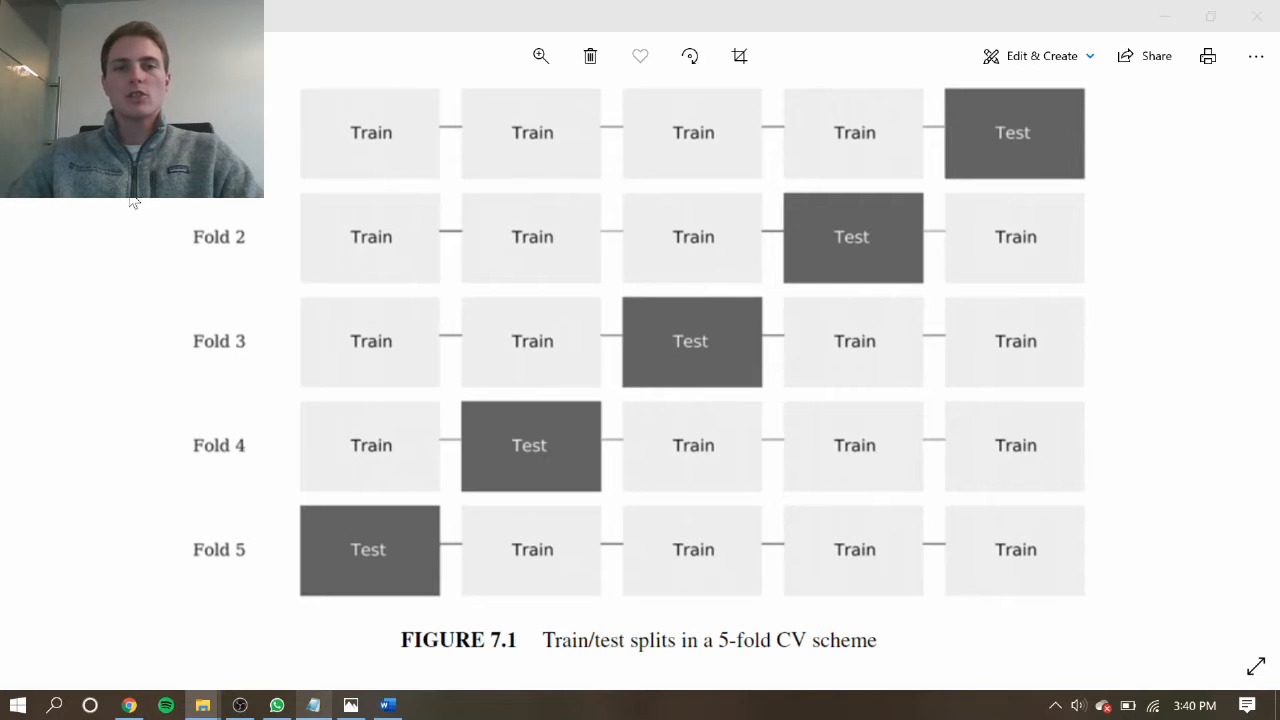
mouse_move(938, 132)
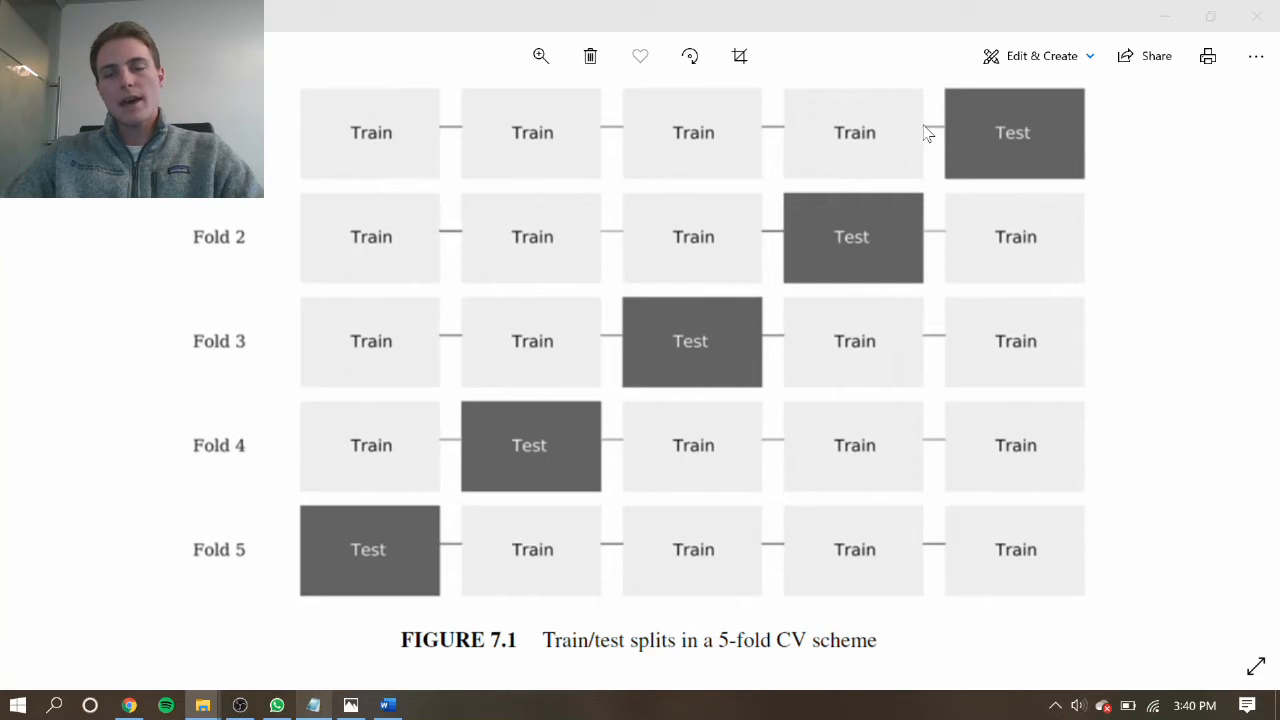
mouse_move(948, 136)
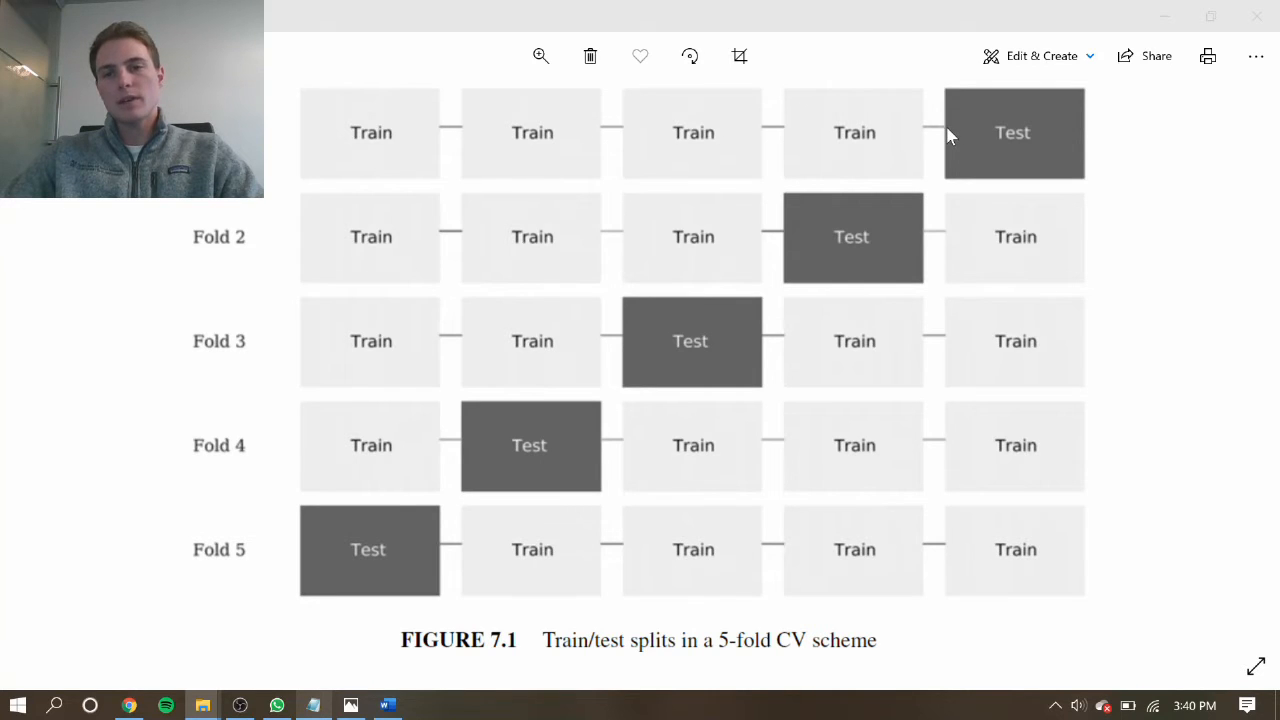
mouse_move(964, 130)
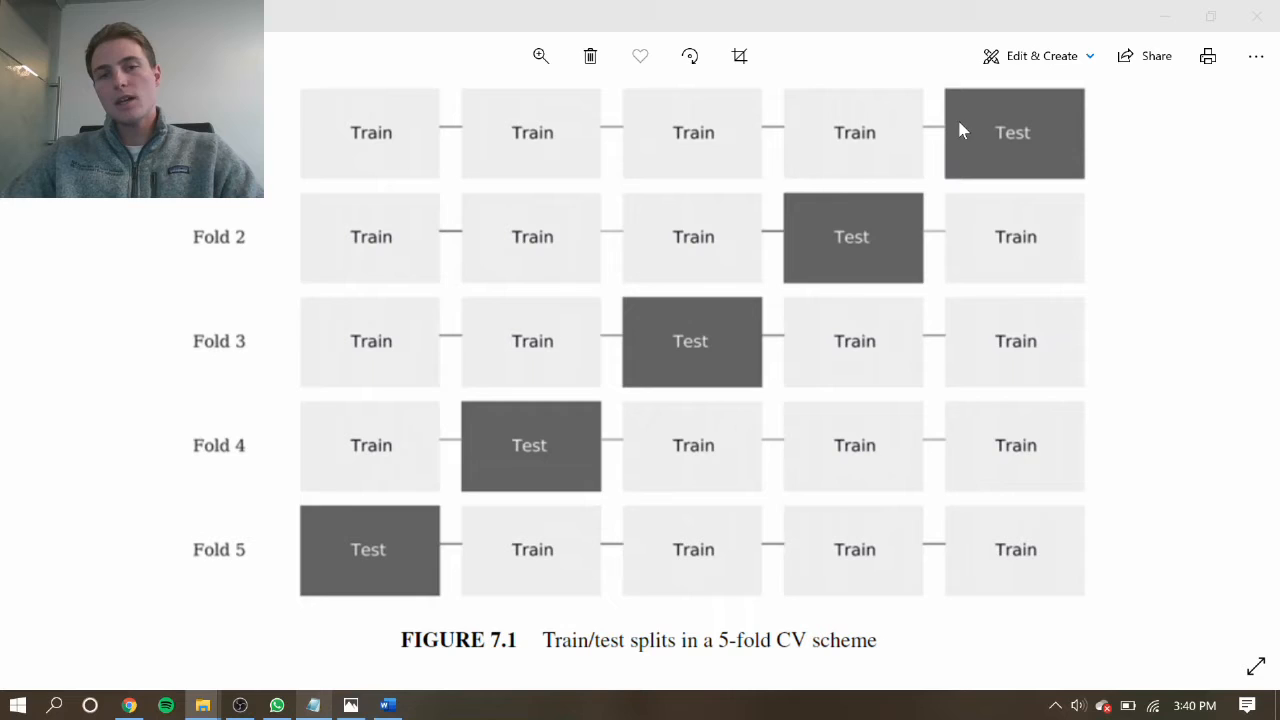
mouse_move(924, 136)
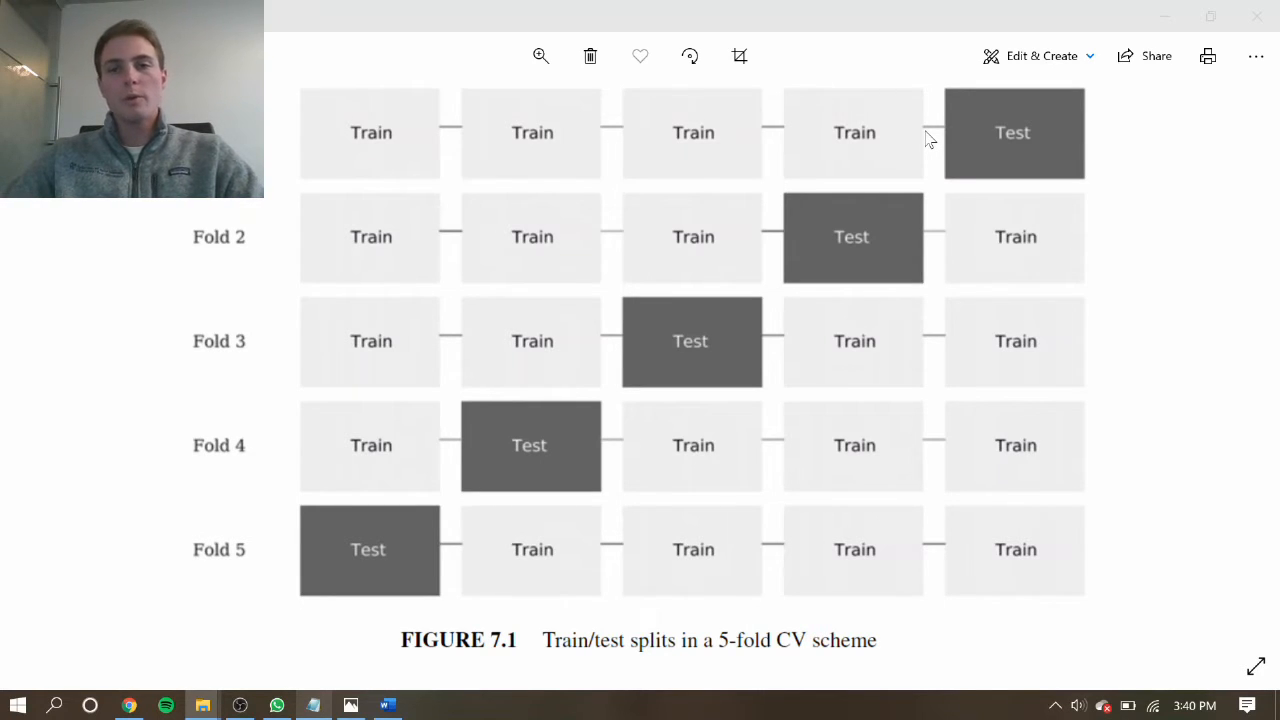
mouse_move(944, 132)
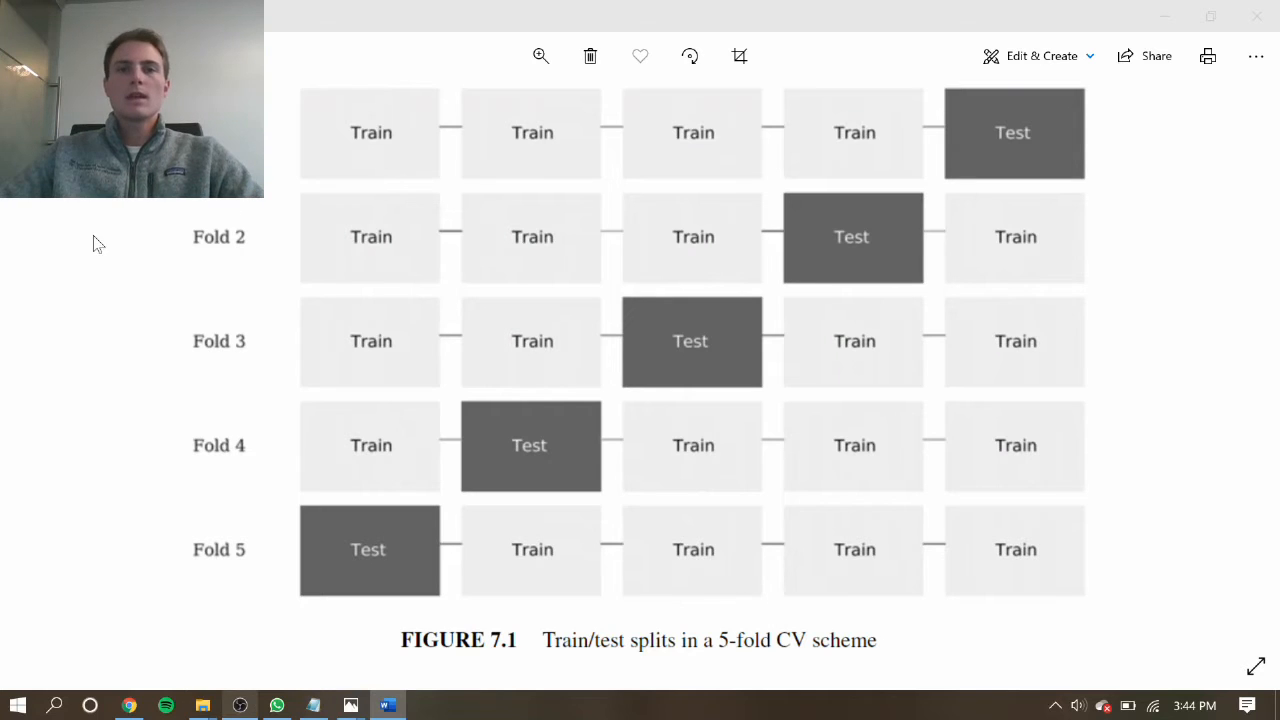
mouse_move(84, 244)
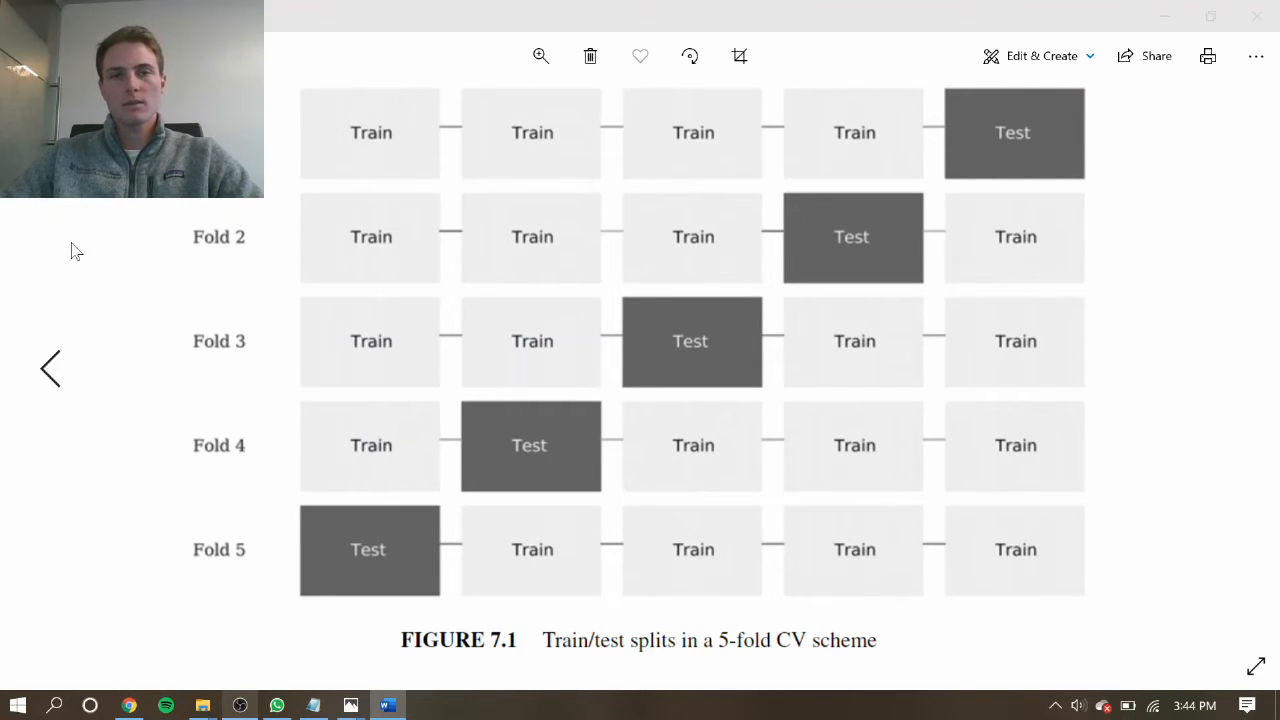
mouse_move(968, 242)
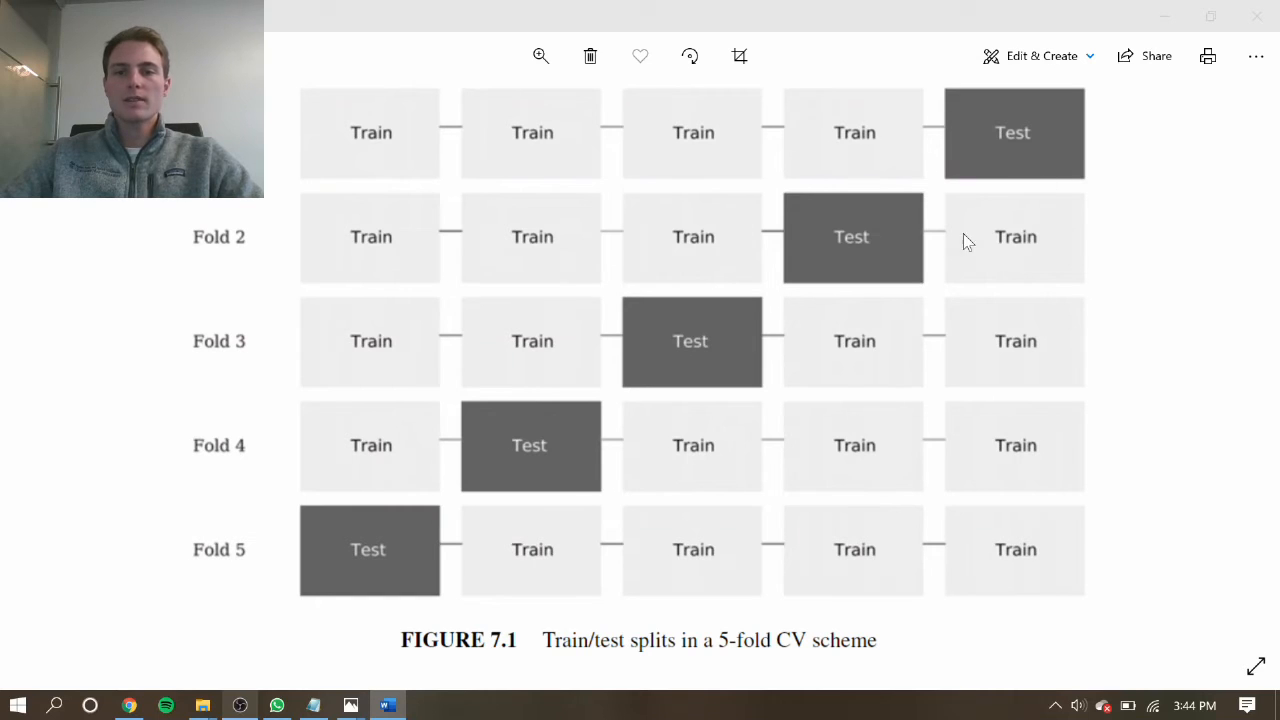
mouse_move(948, 242)
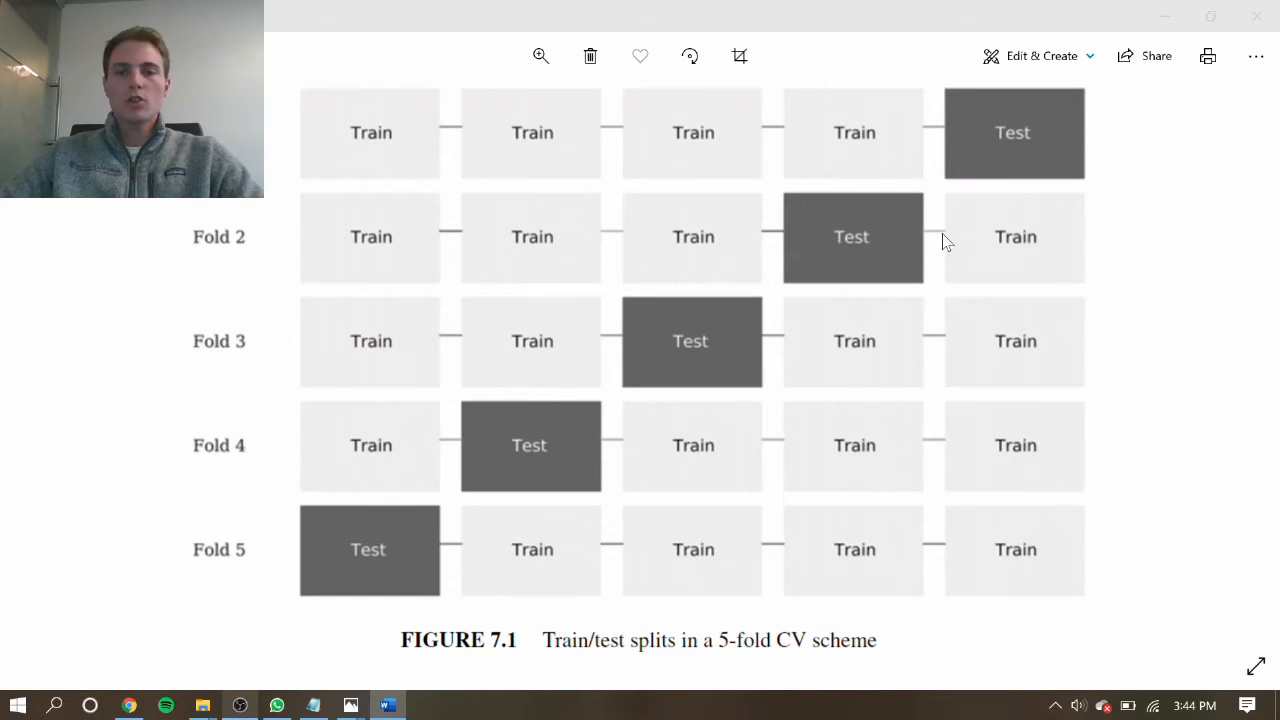
mouse_move(930, 208)
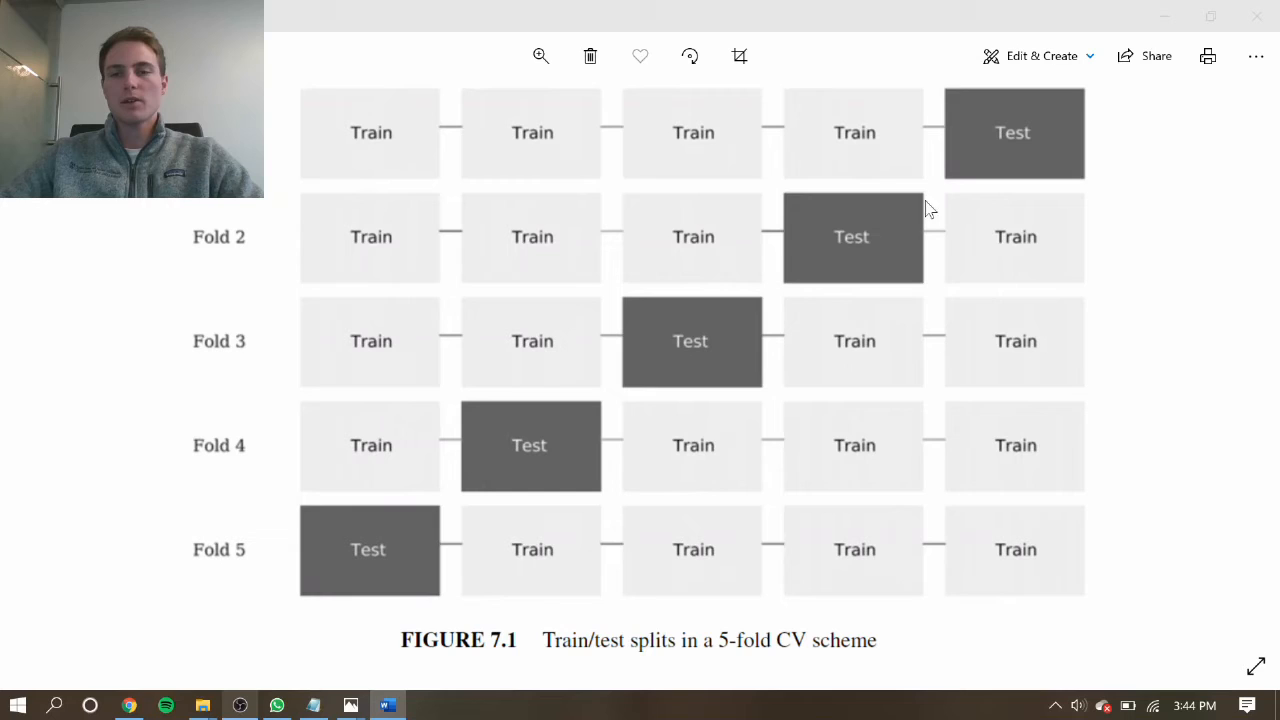
mouse_move(976, 210)
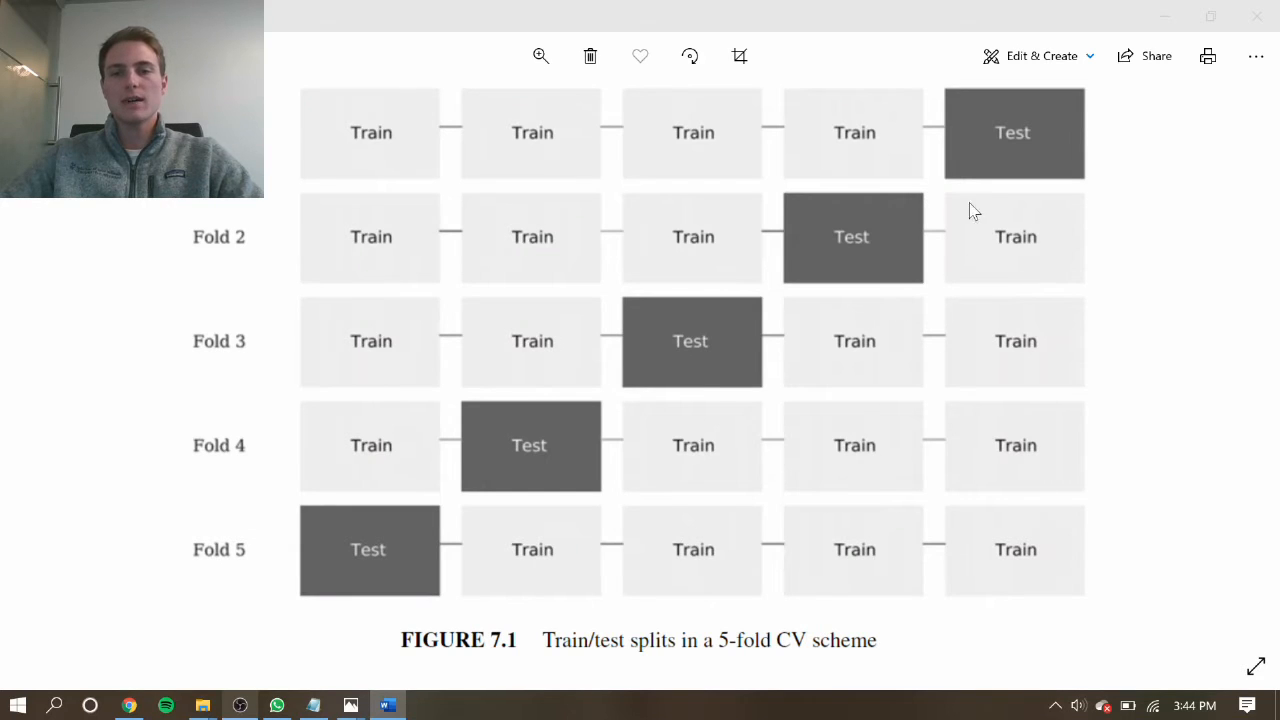
mouse_move(944, 244)
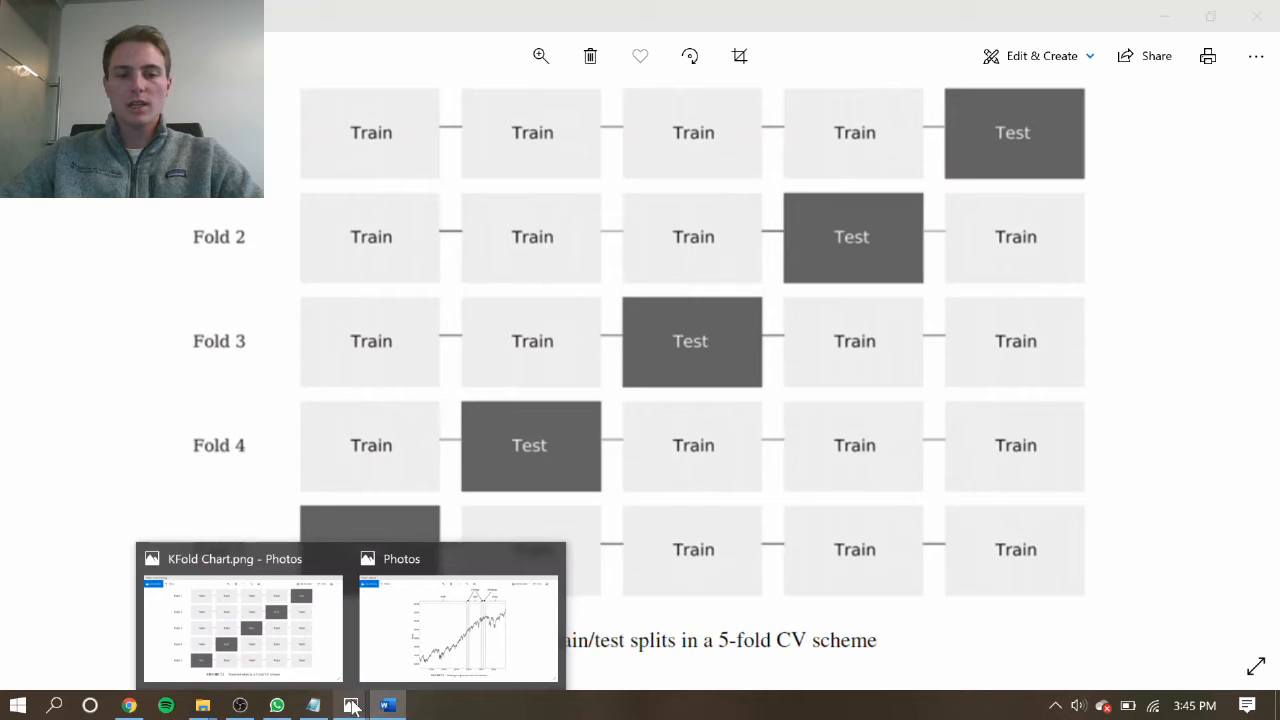
Step: Show Figure 7.3, the embargo of post-test train observations, in the second Photos window
click(460, 628)
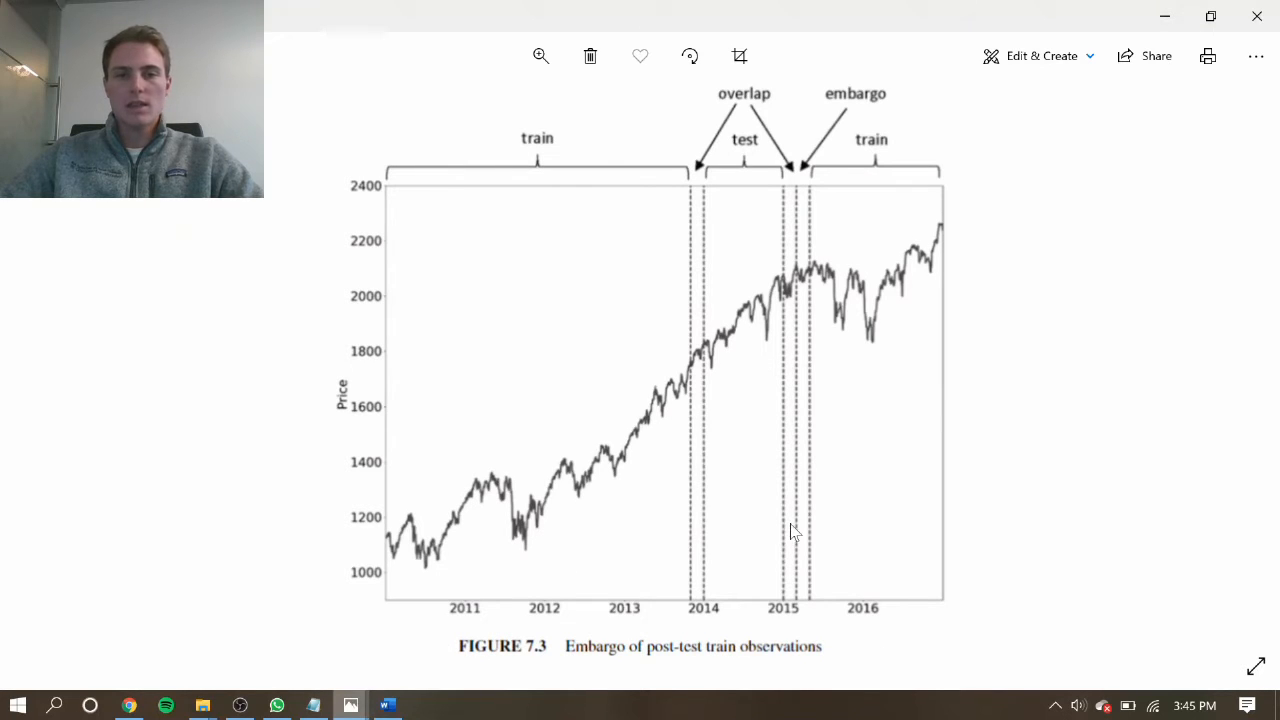
mouse_move(750, 112)
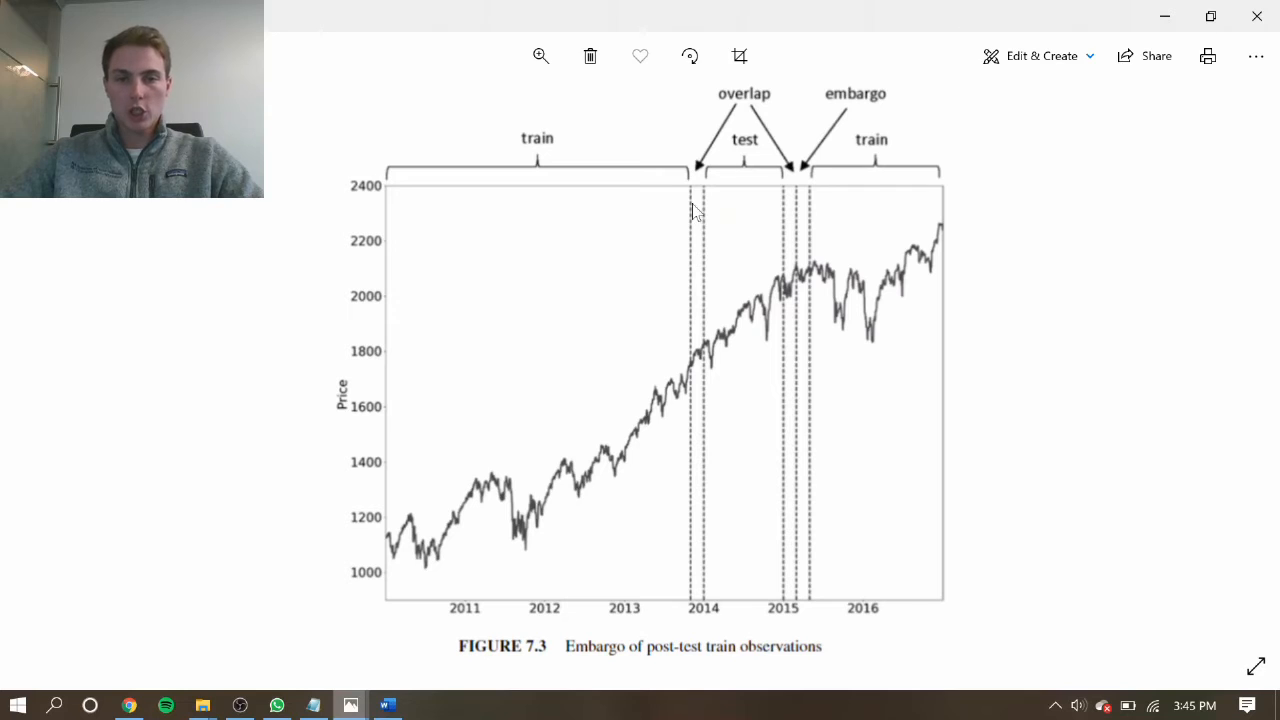
mouse_move(588, 212)
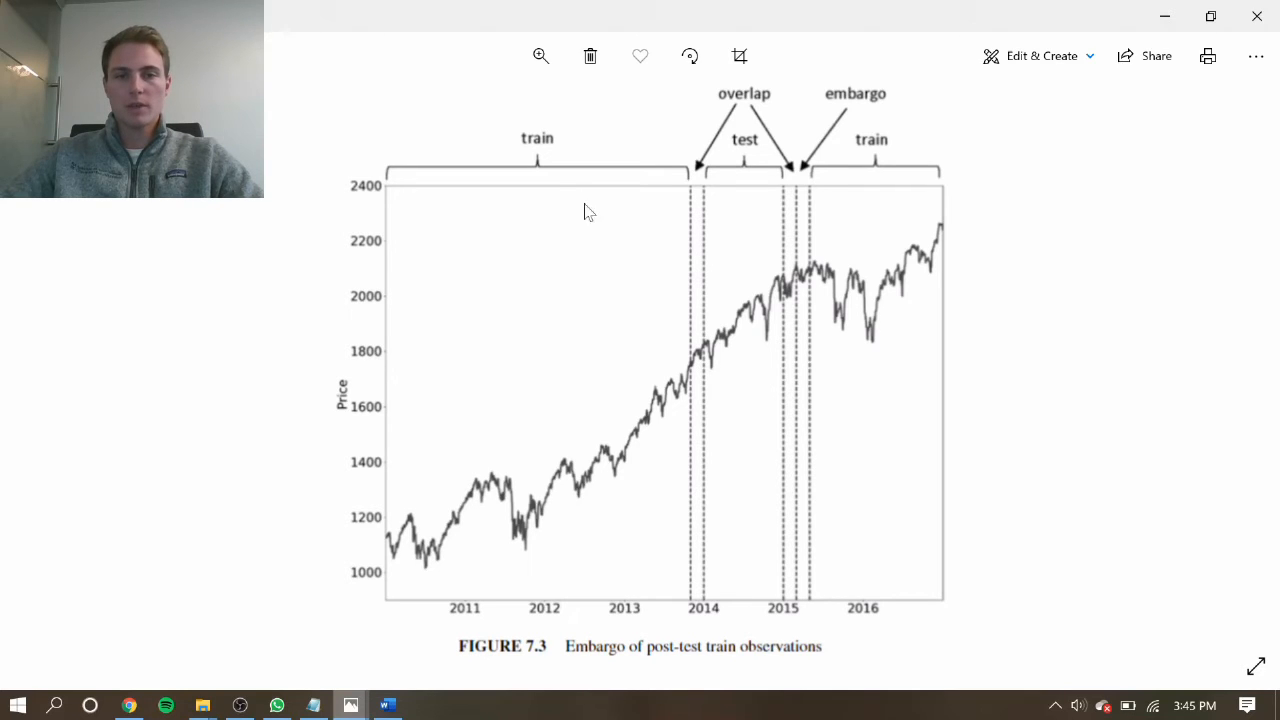
mouse_move(856, 108)
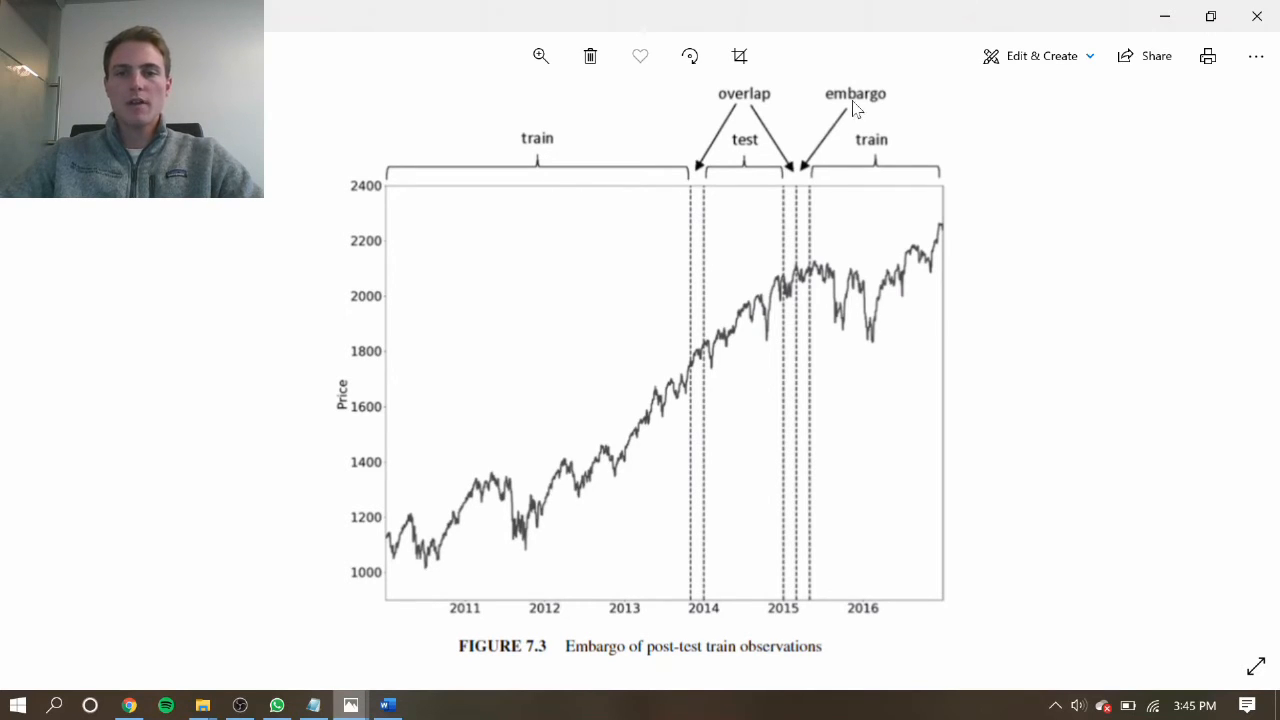
mouse_move(856, 188)
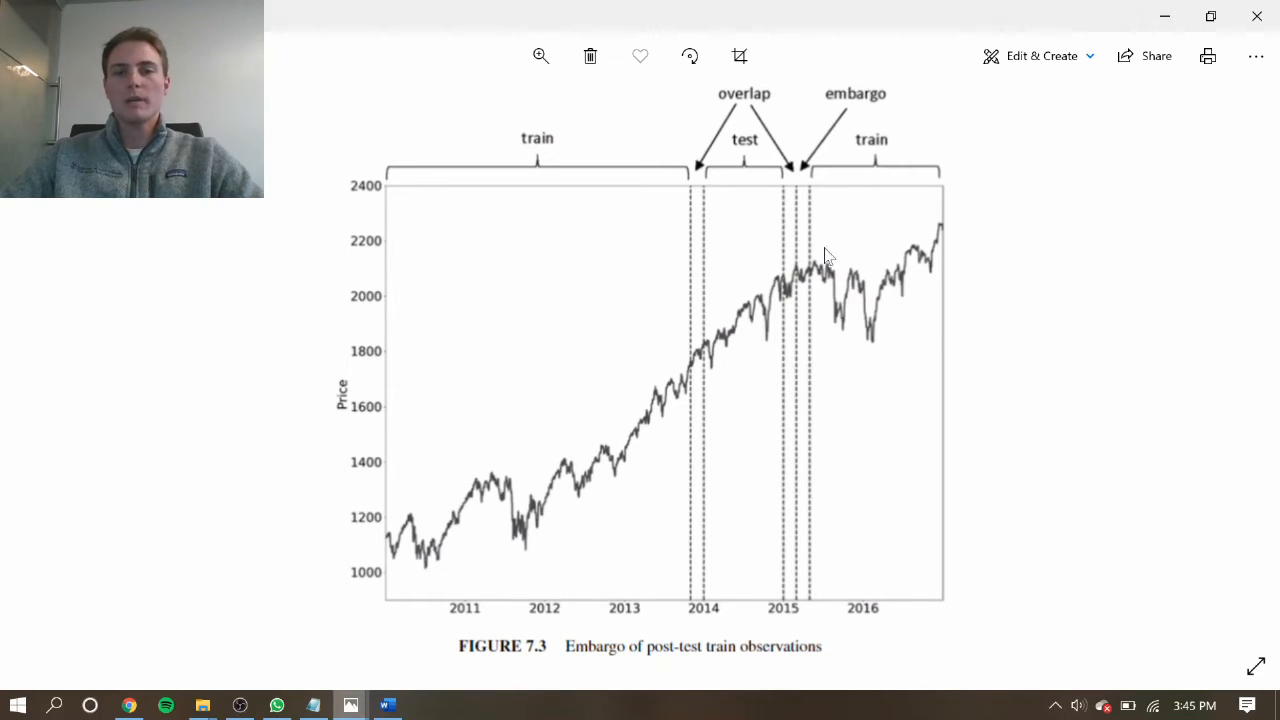
mouse_move(856, 234)
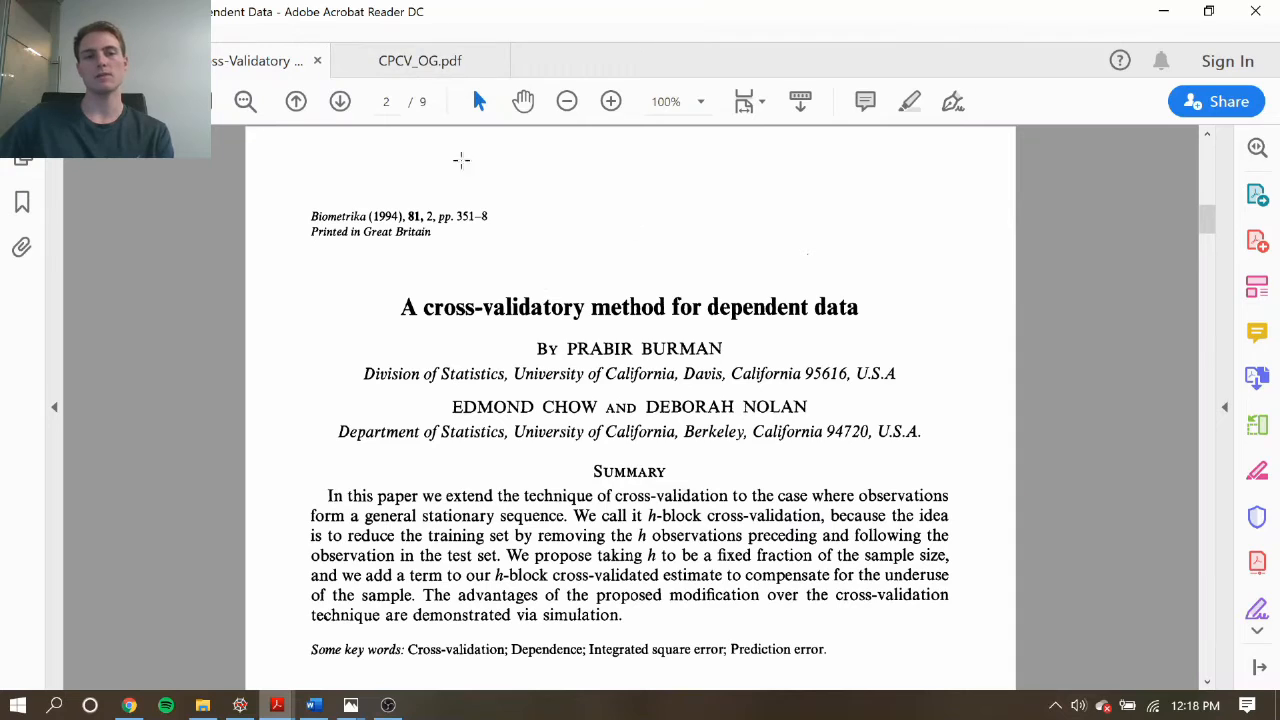
Step: Switch to CPCV_OG.pdf, Racine's hv-block cross-validation paper in the Journal of Econometrics
click(420, 60)
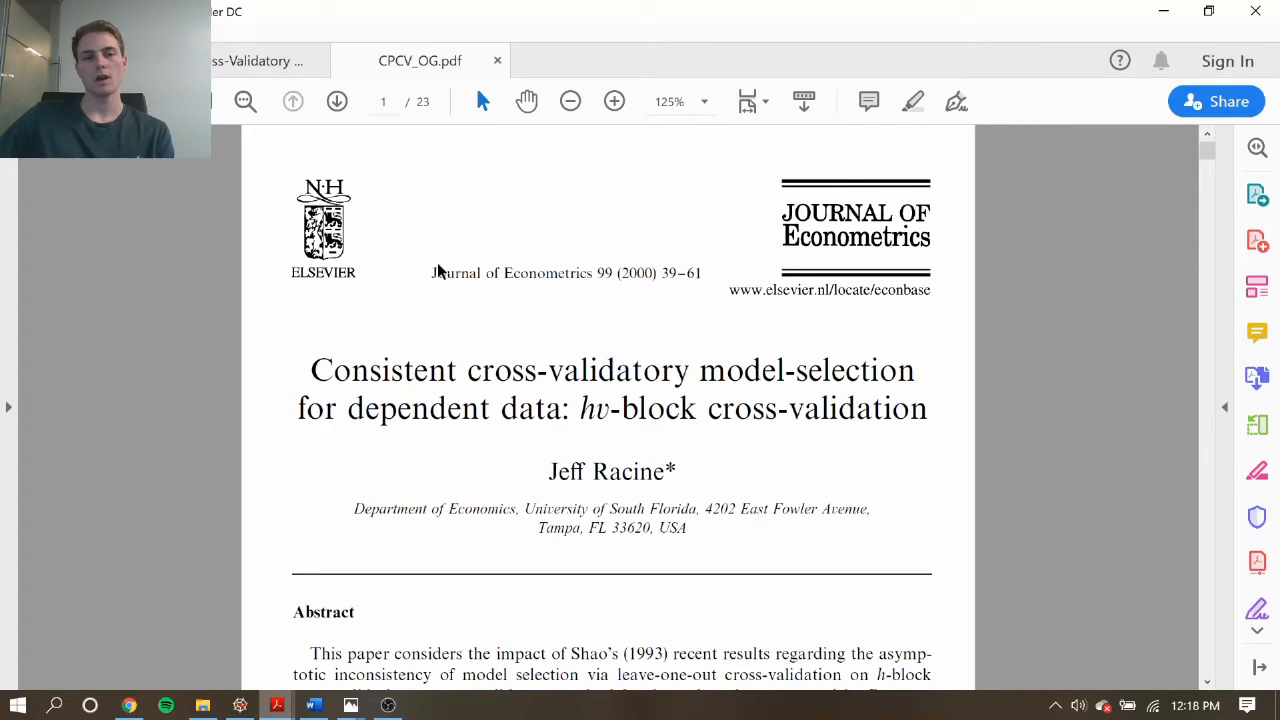
mouse_move(592, 396)
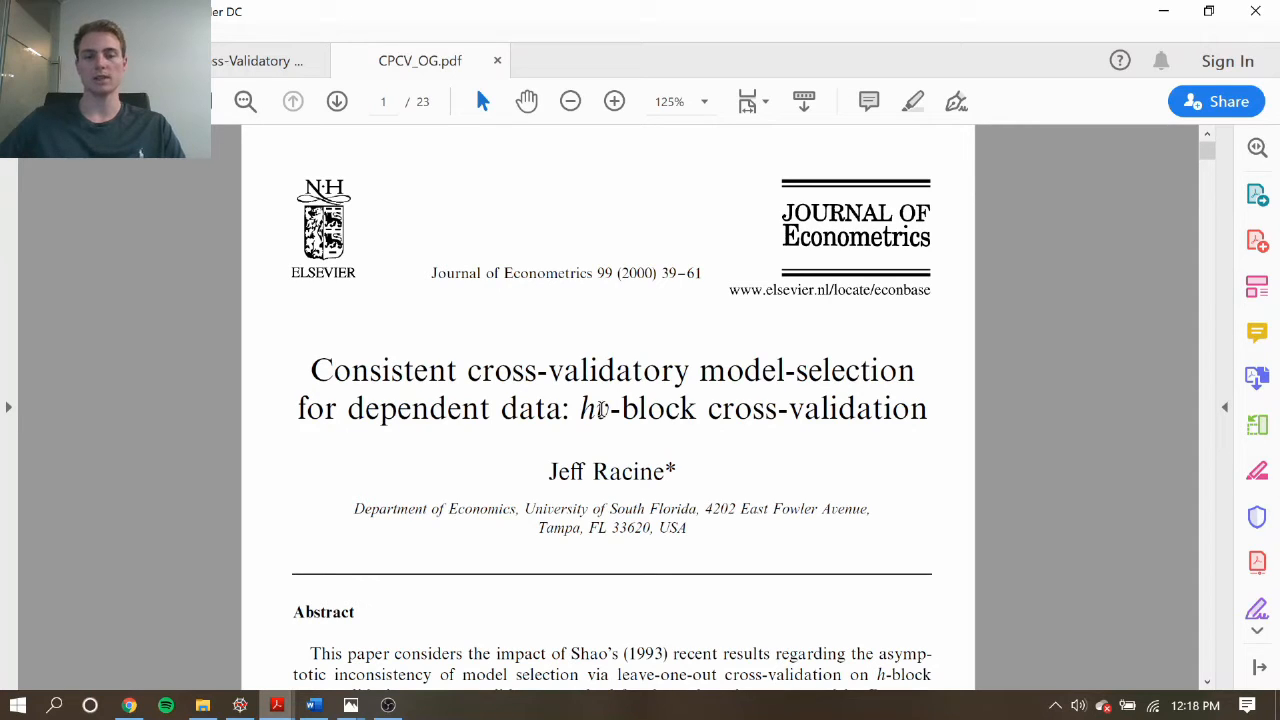
mouse_move(710, 316)
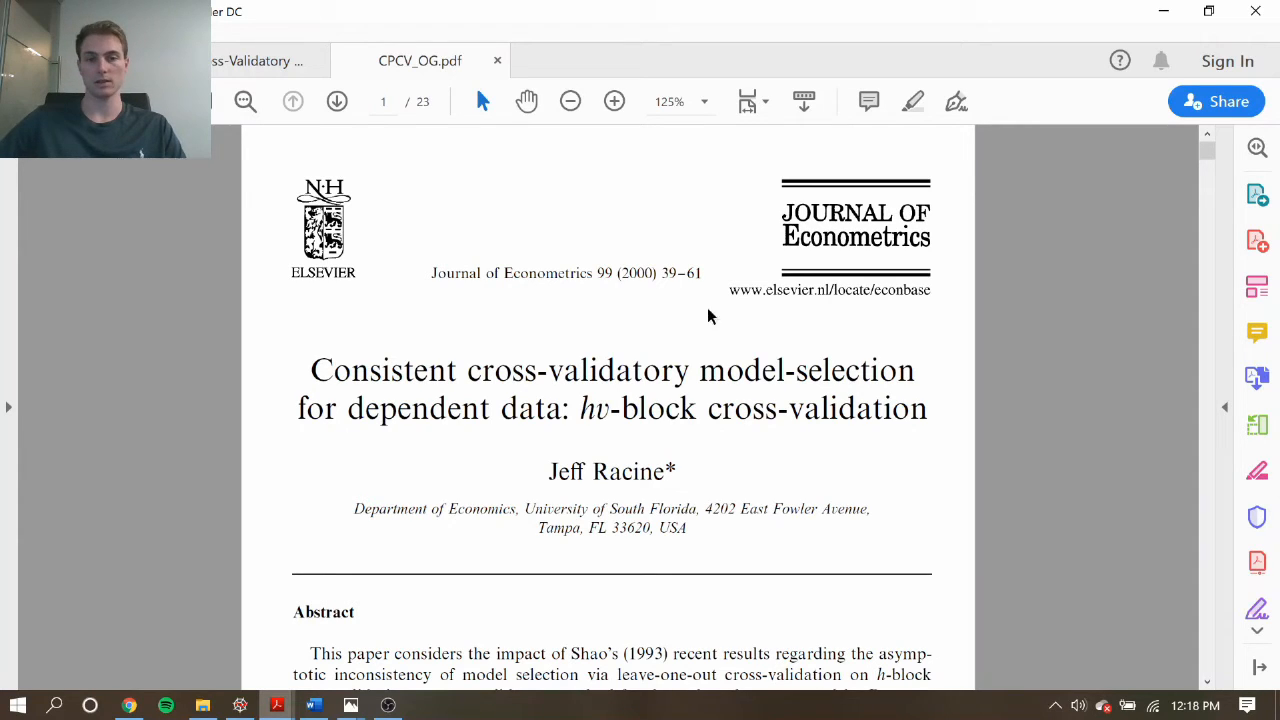
mouse_move(1128, 44)
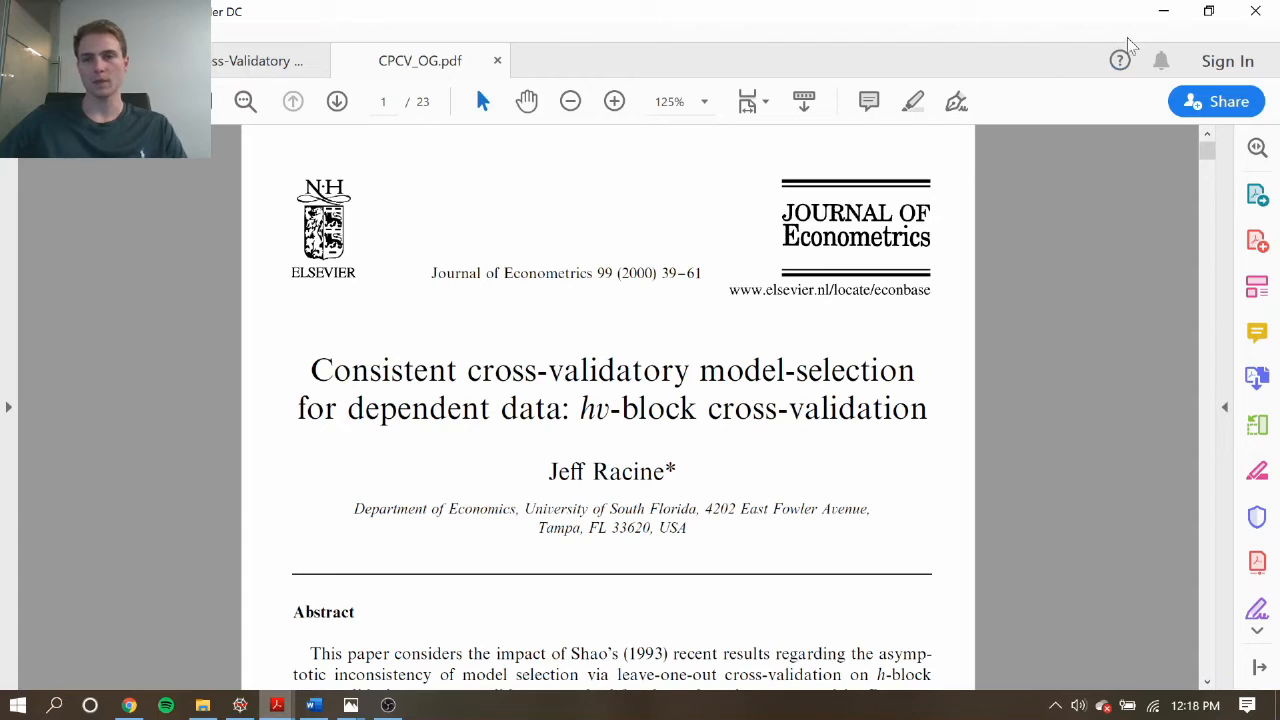
mouse_move(1164, 12)
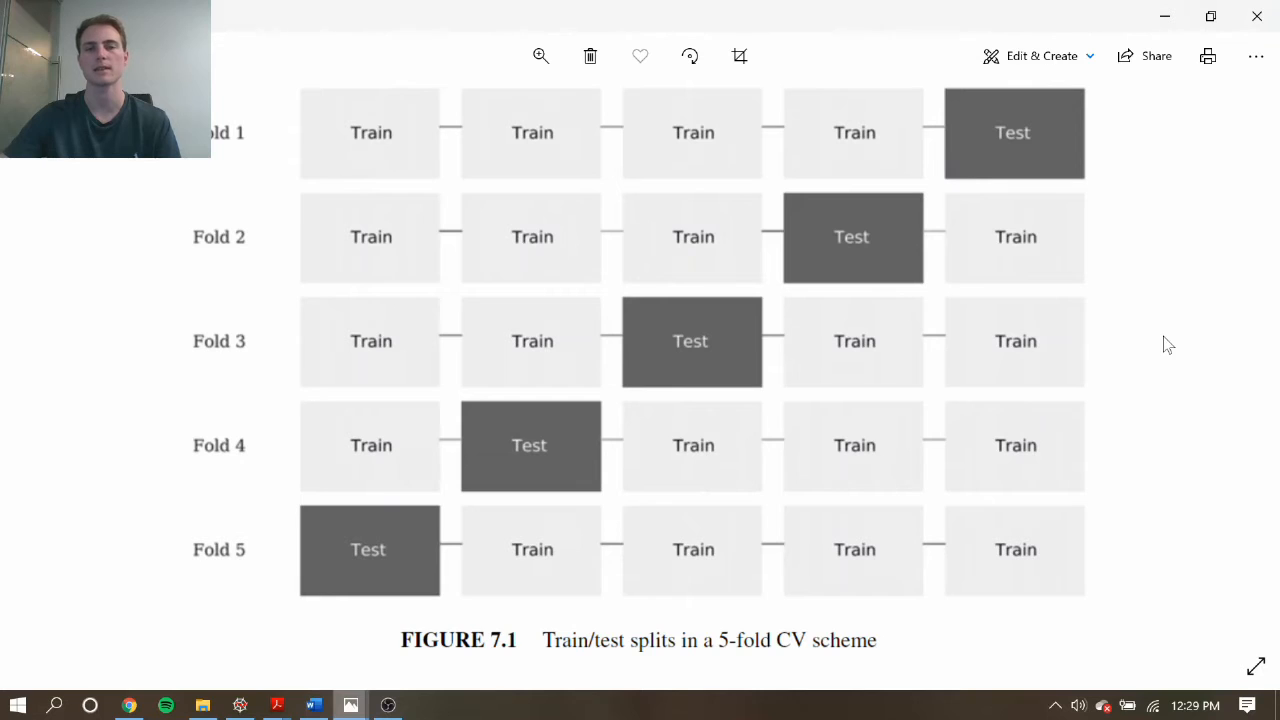
mouse_move(884, 168)
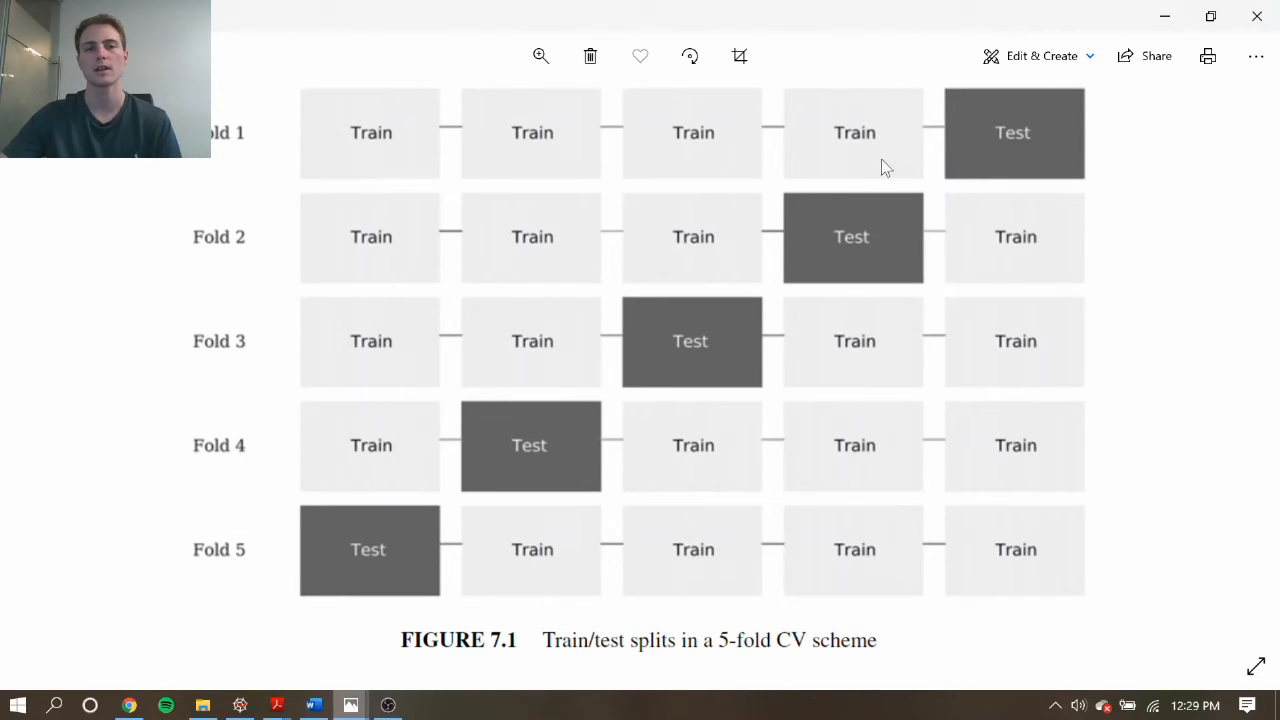
mouse_move(896, 170)
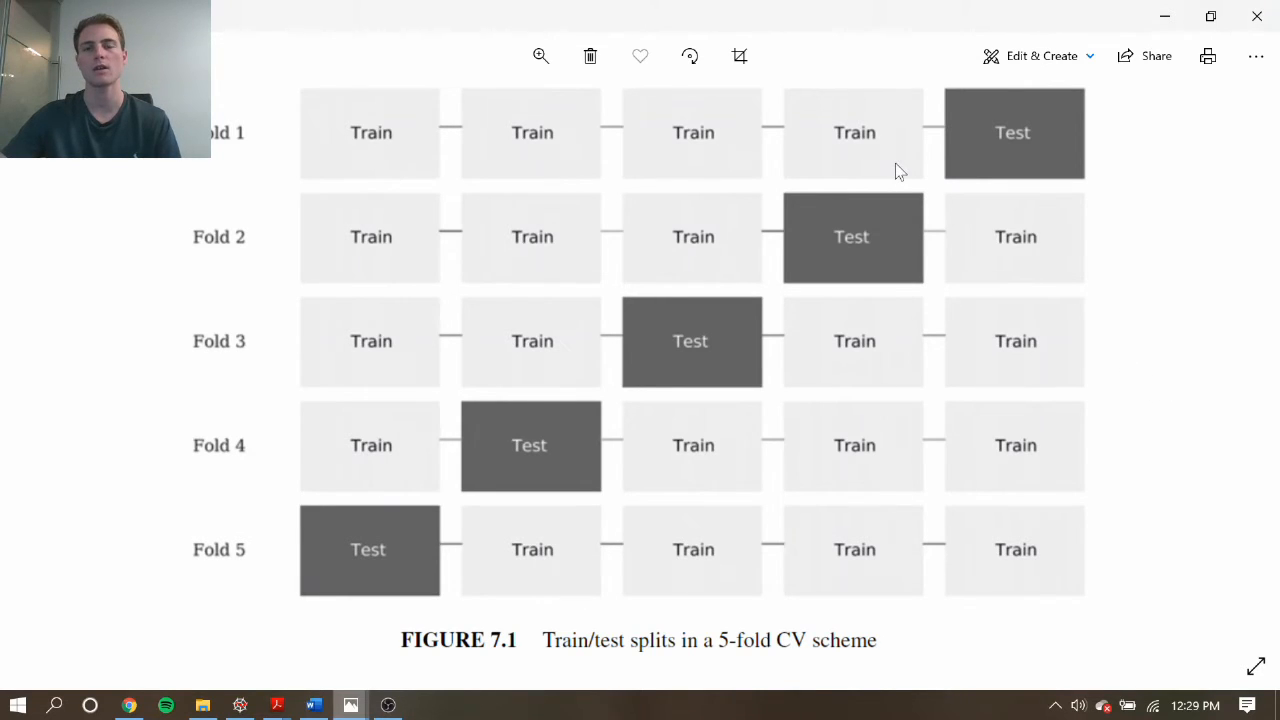
mouse_move(1008, 160)
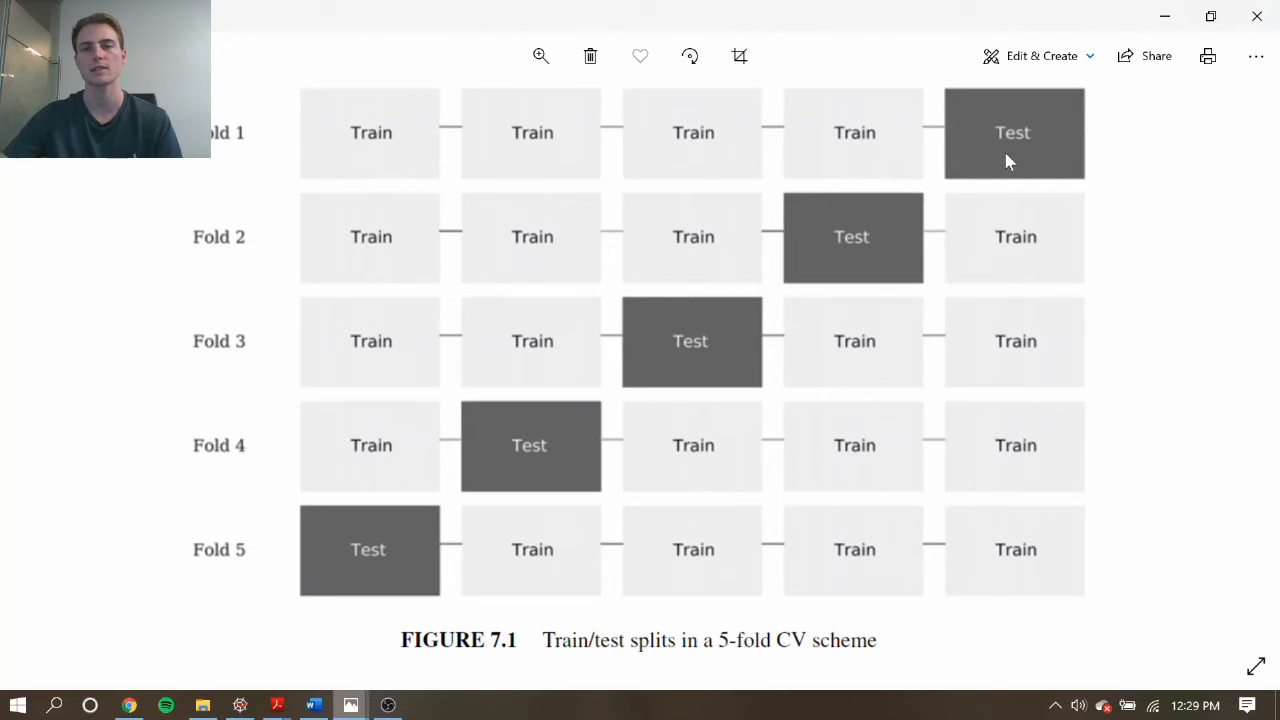
mouse_move(1008, 112)
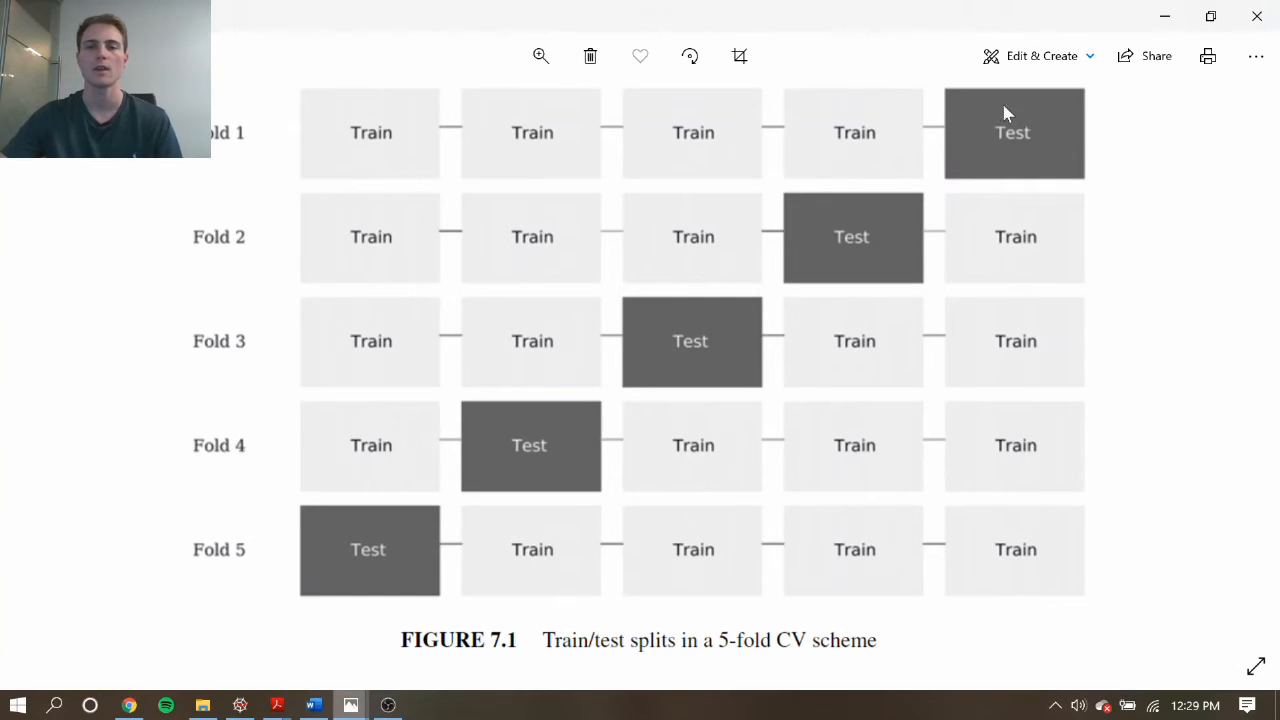
mouse_move(988, 156)
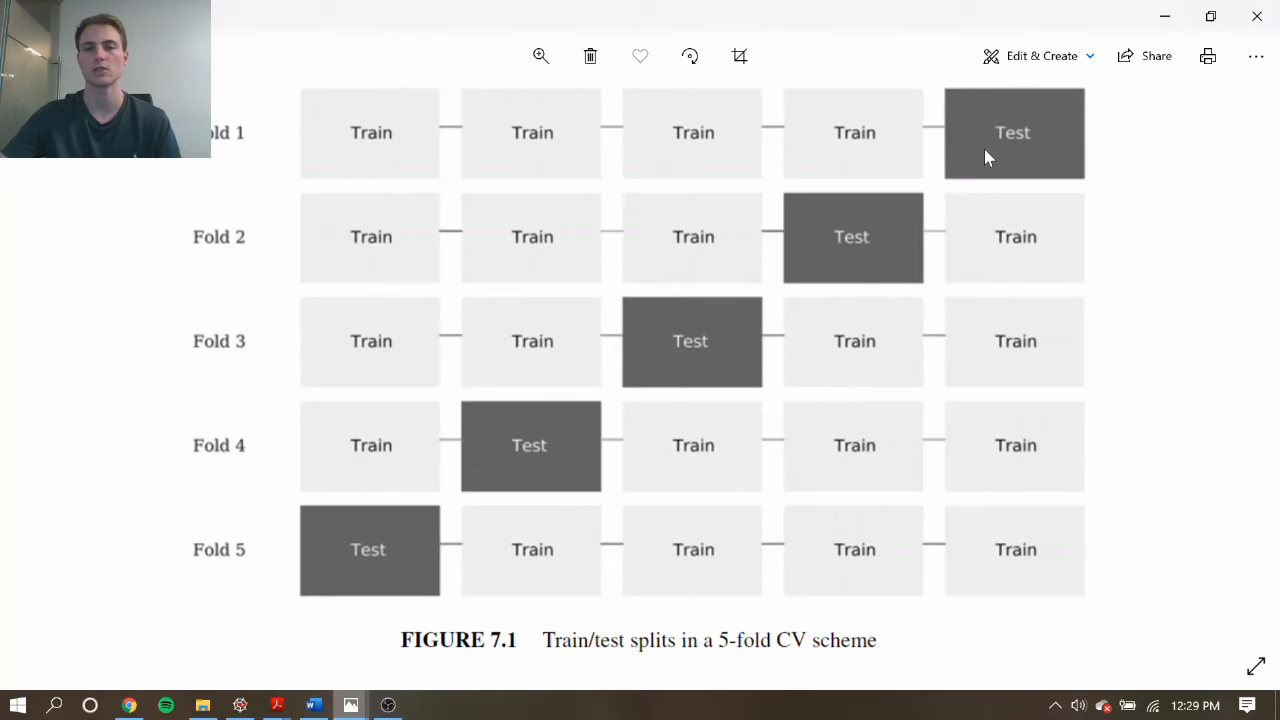
mouse_move(978, 152)
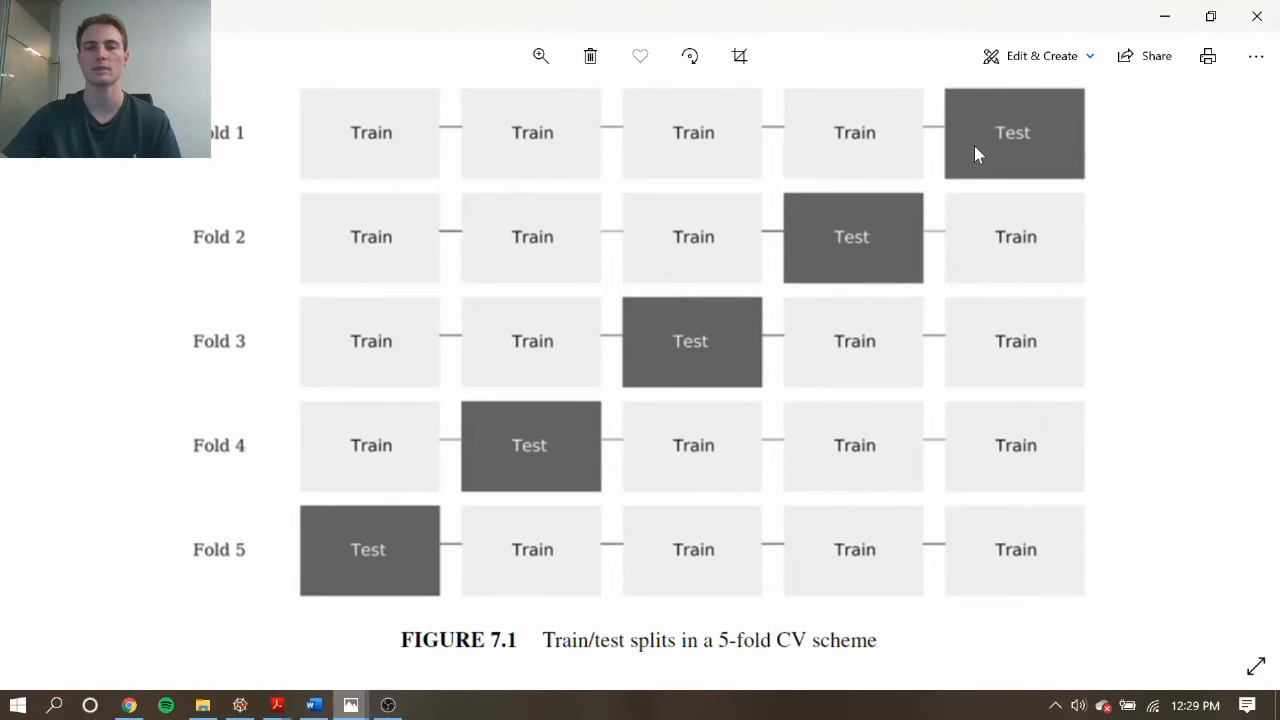
mouse_move(950, 168)
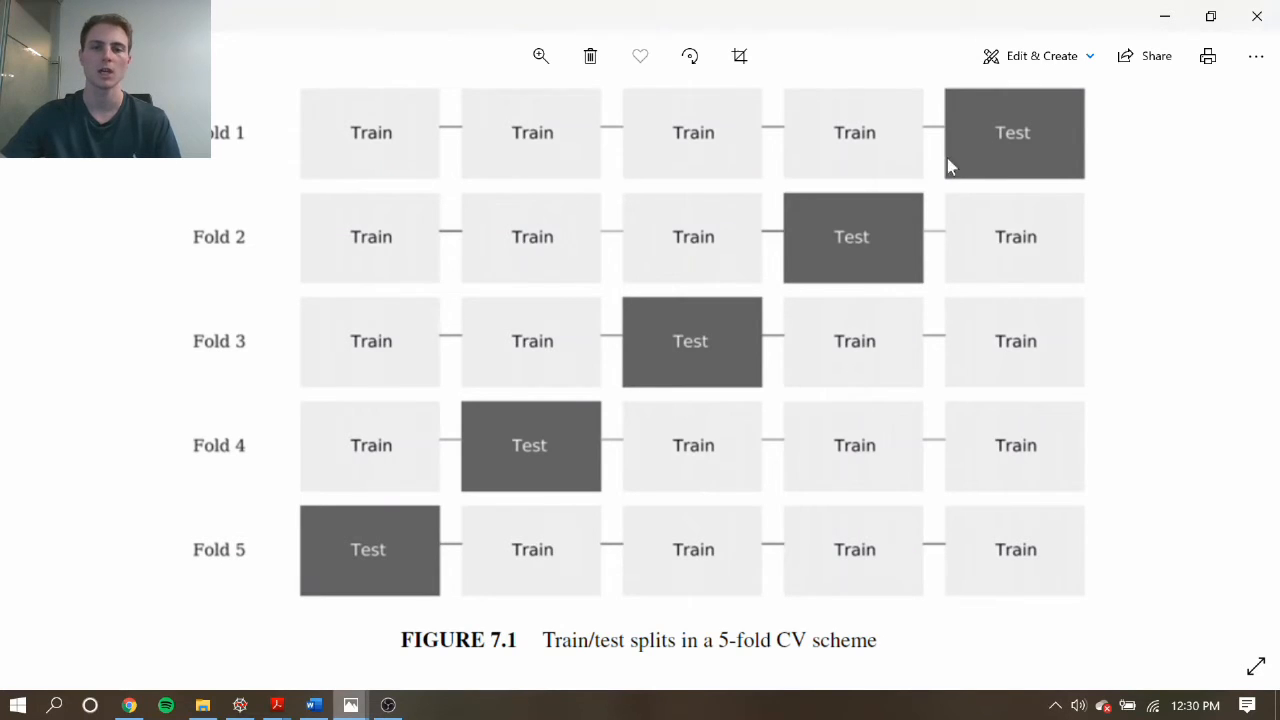
mouse_move(378, 584)
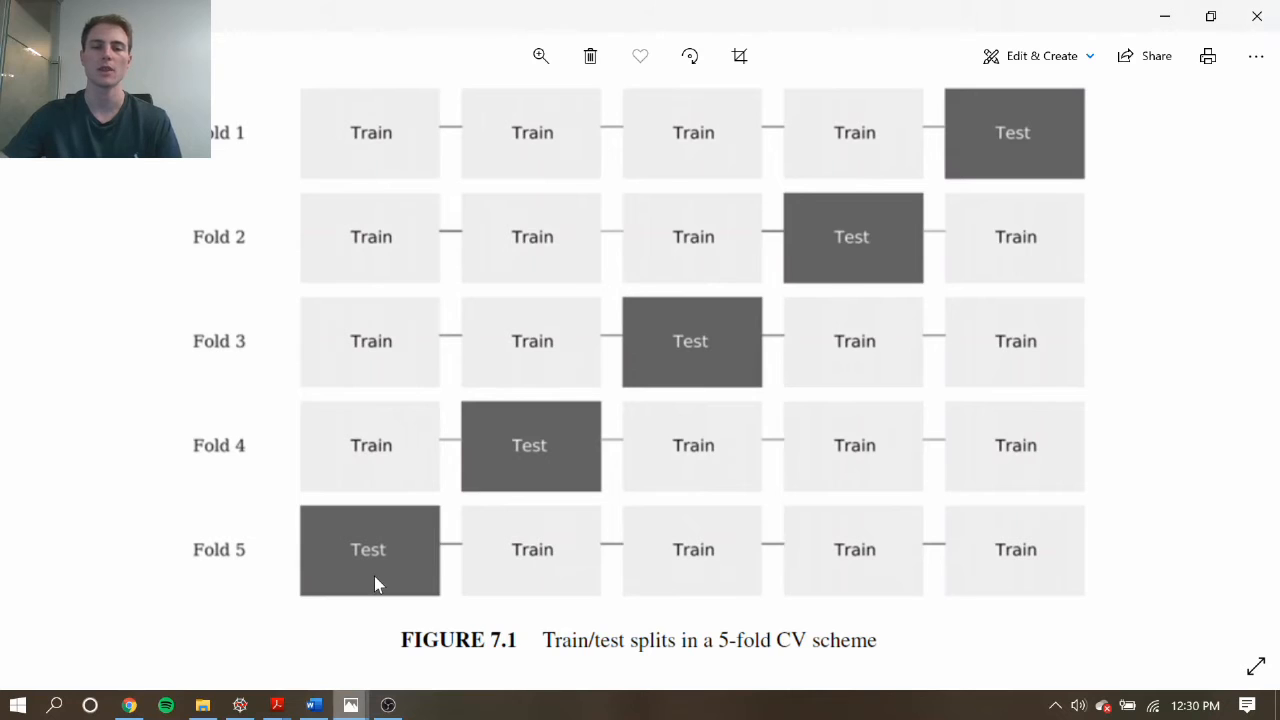
mouse_move(804, 458)
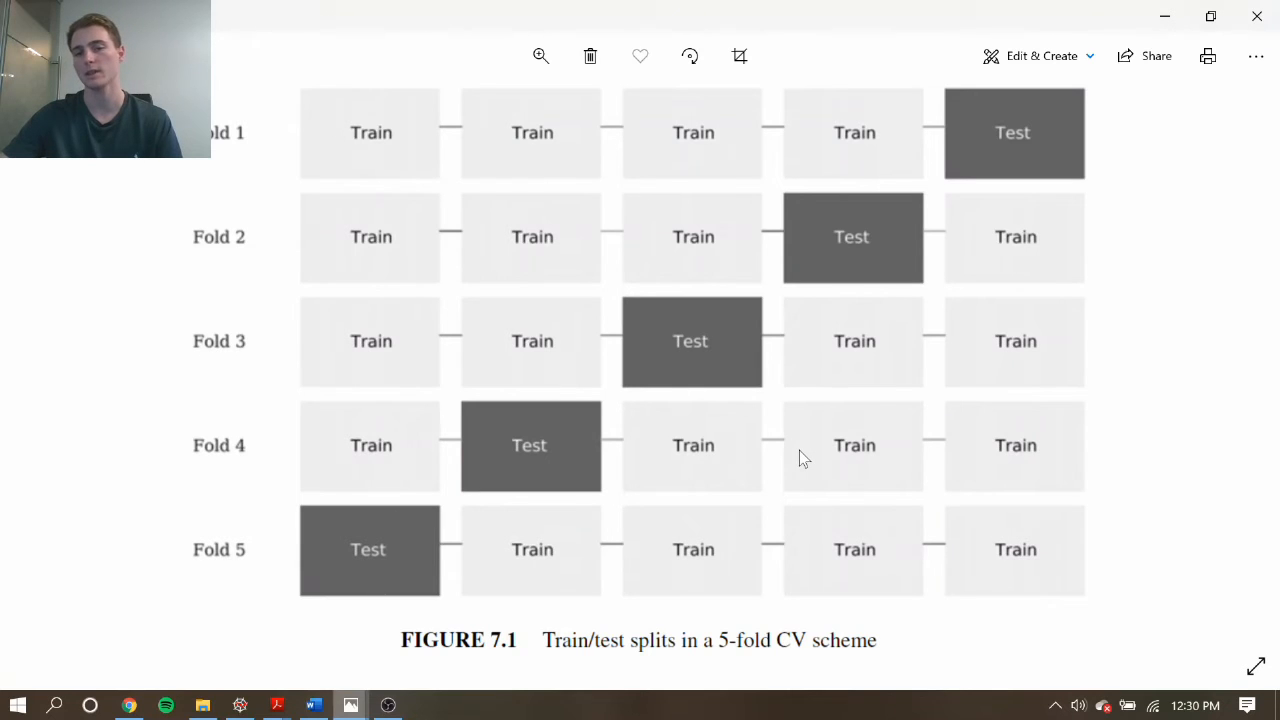
mouse_move(820, 436)
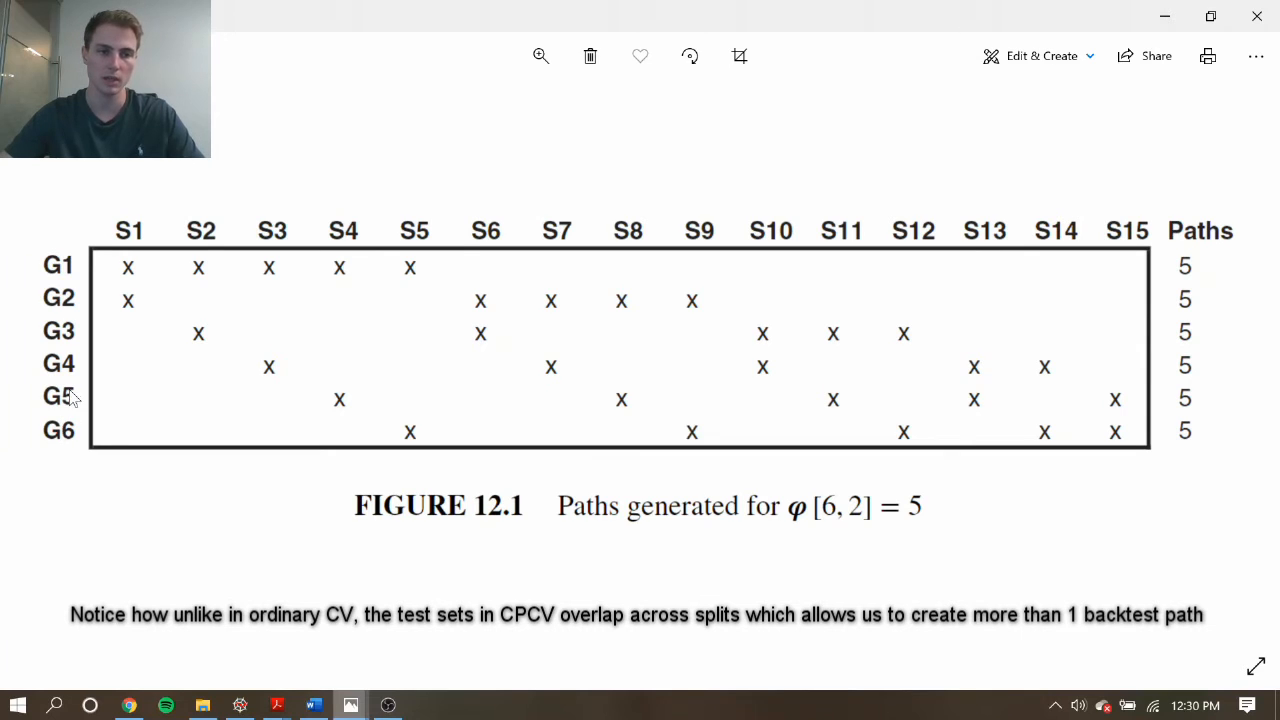
mouse_move(78, 462)
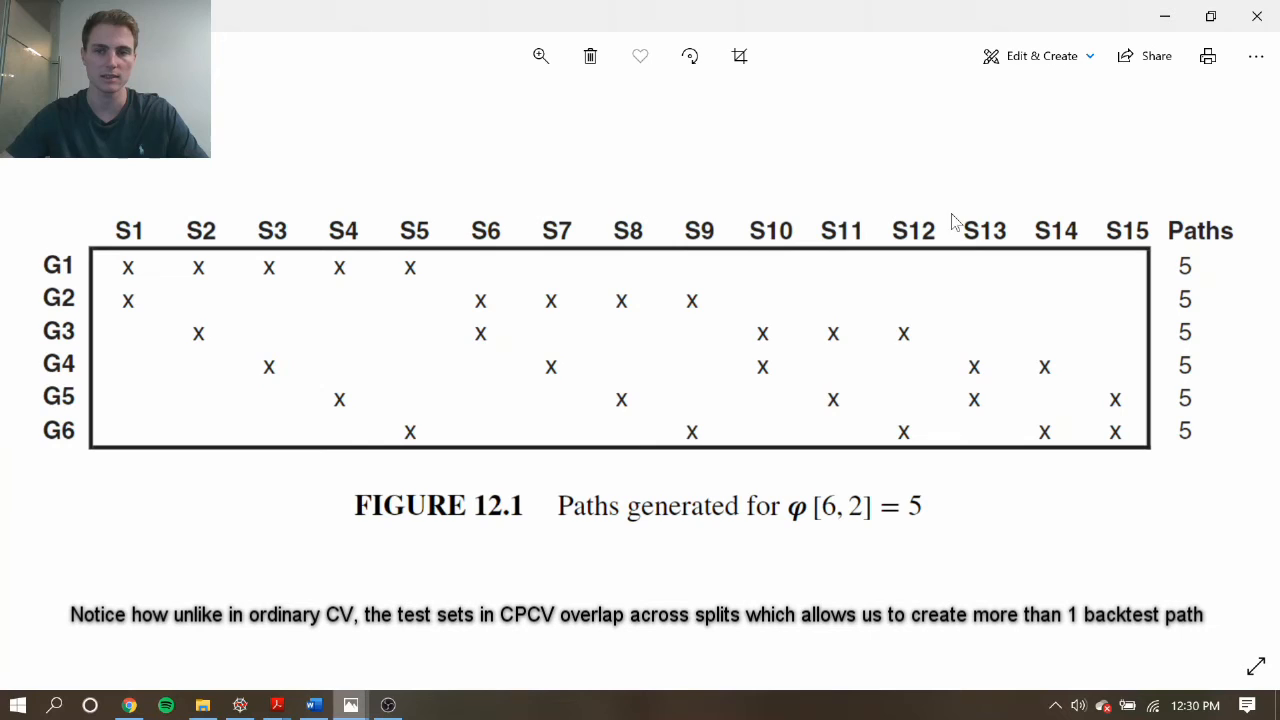
mouse_move(336, 216)
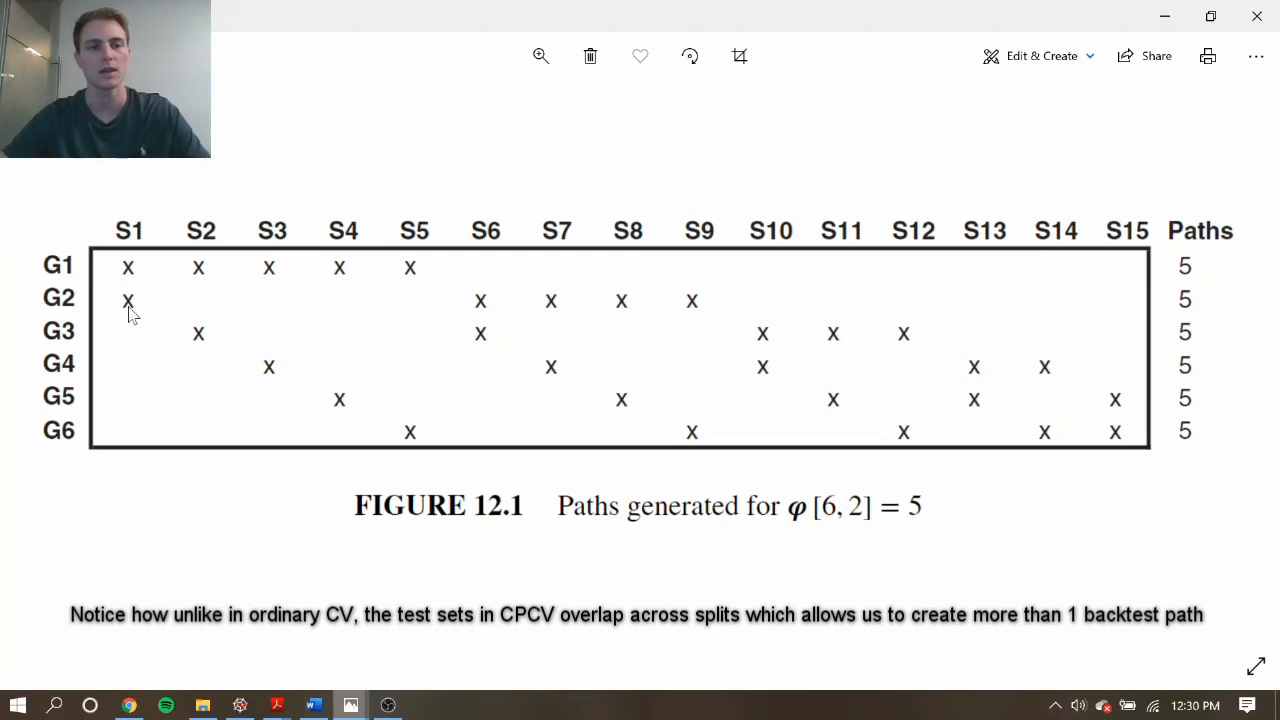
mouse_move(124, 264)
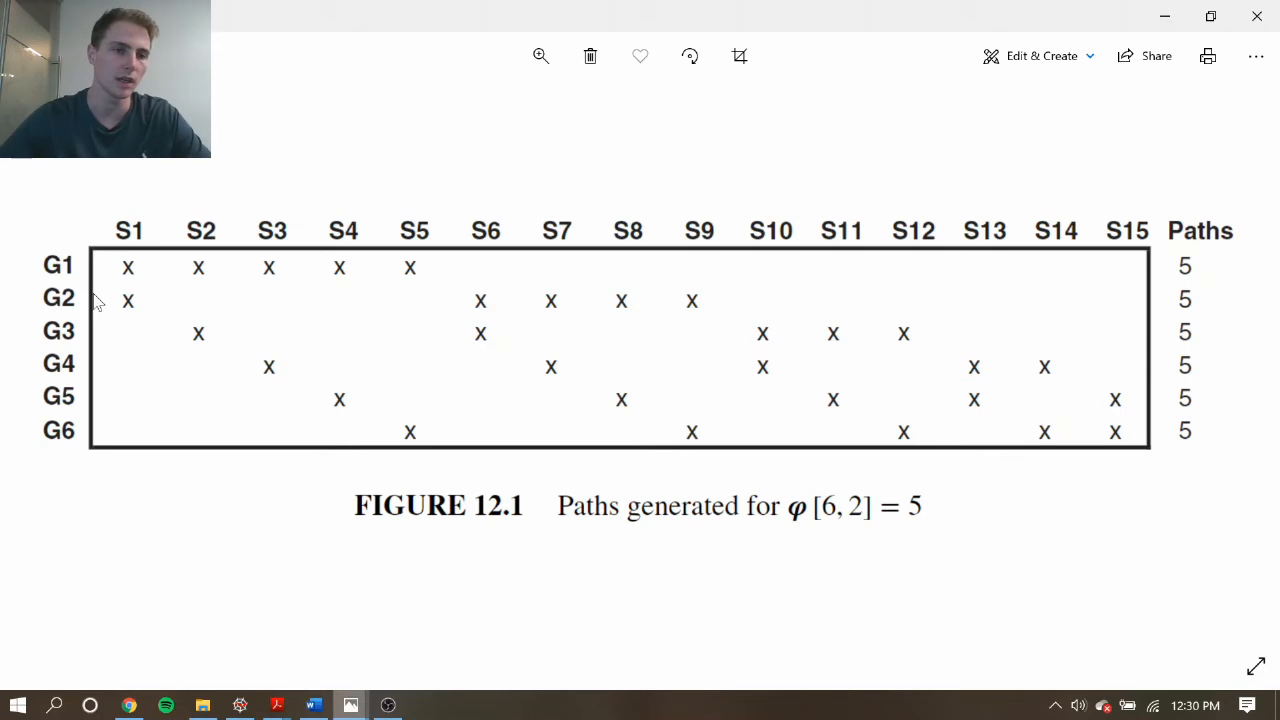
mouse_move(150, 216)
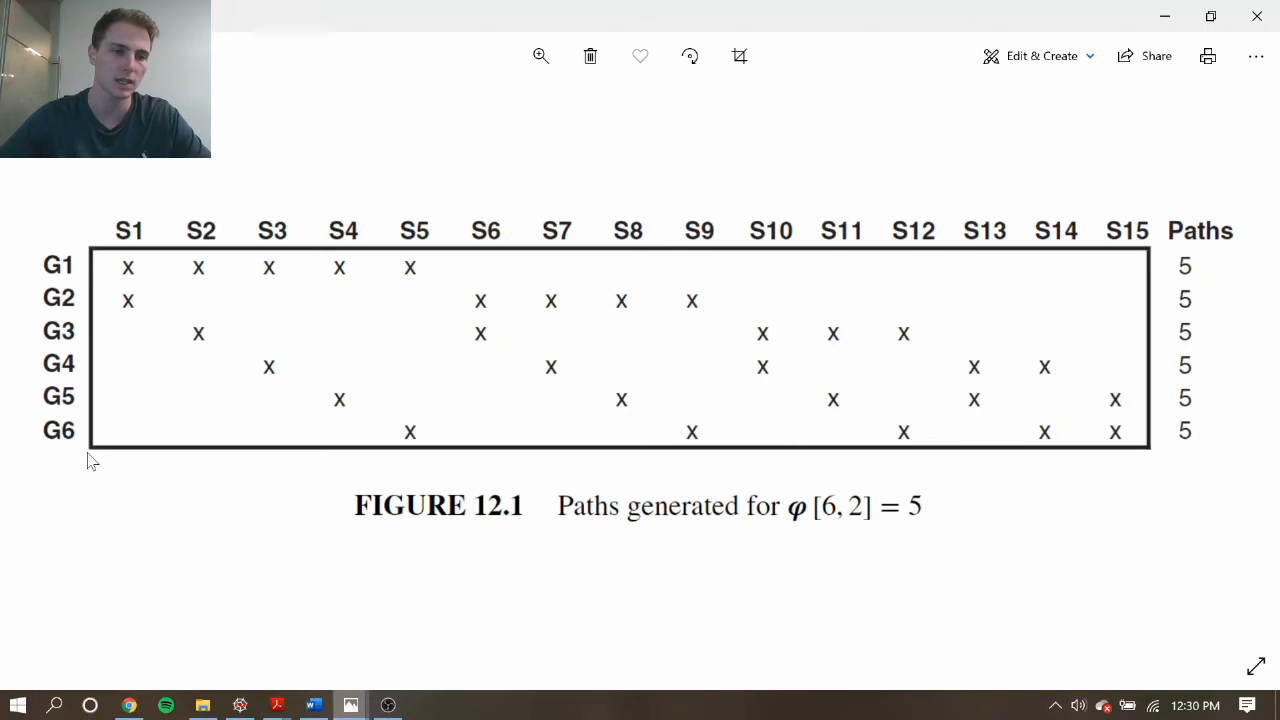
mouse_move(64, 304)
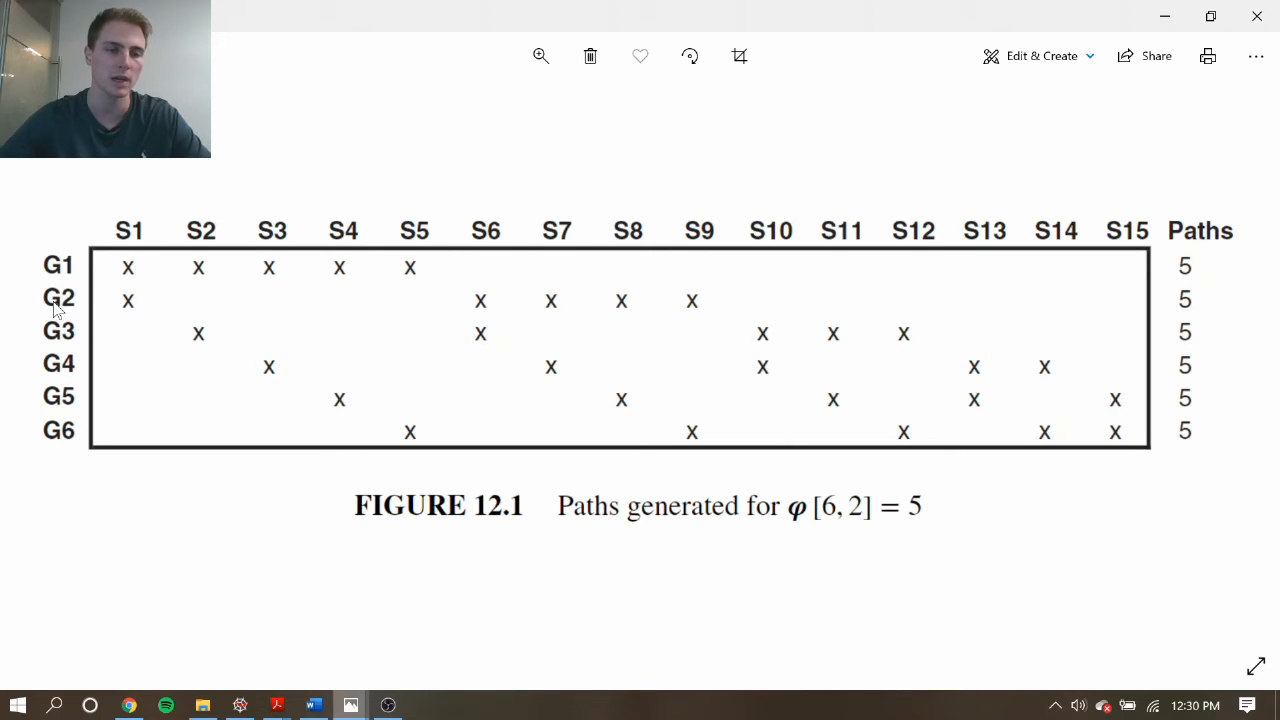
mouse_move(828, 364)
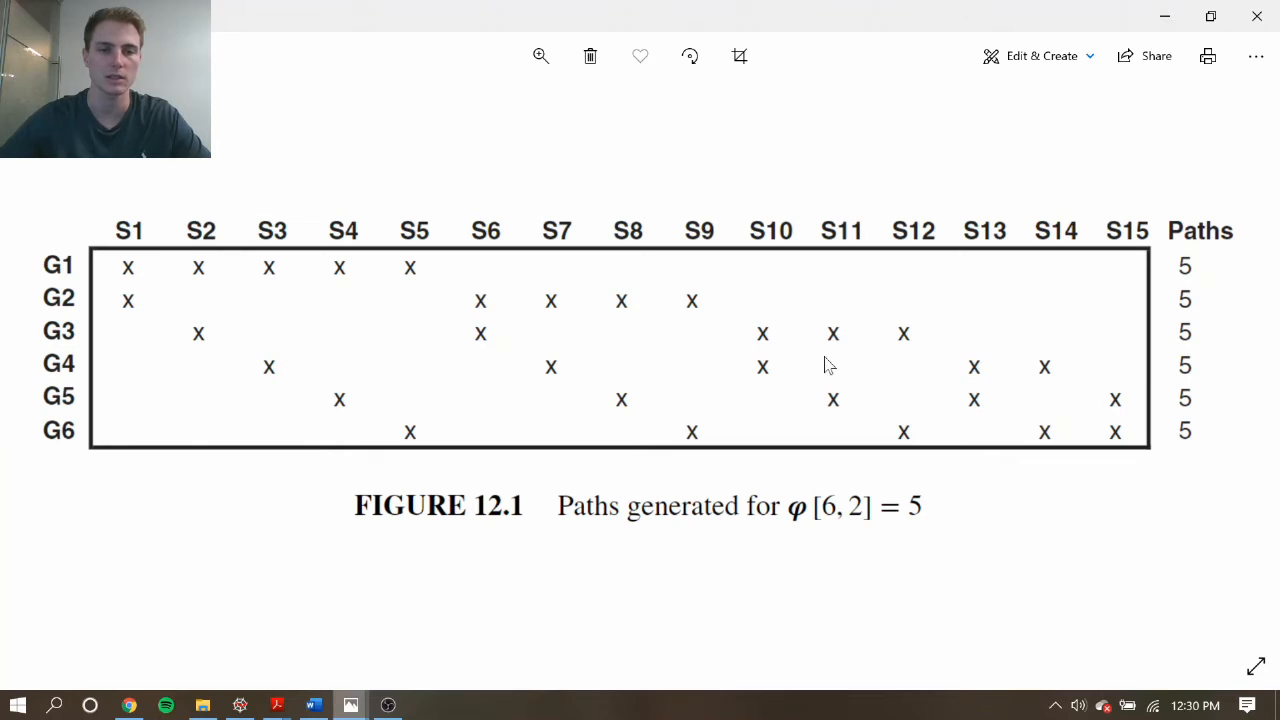
mouse_move(164, 290)
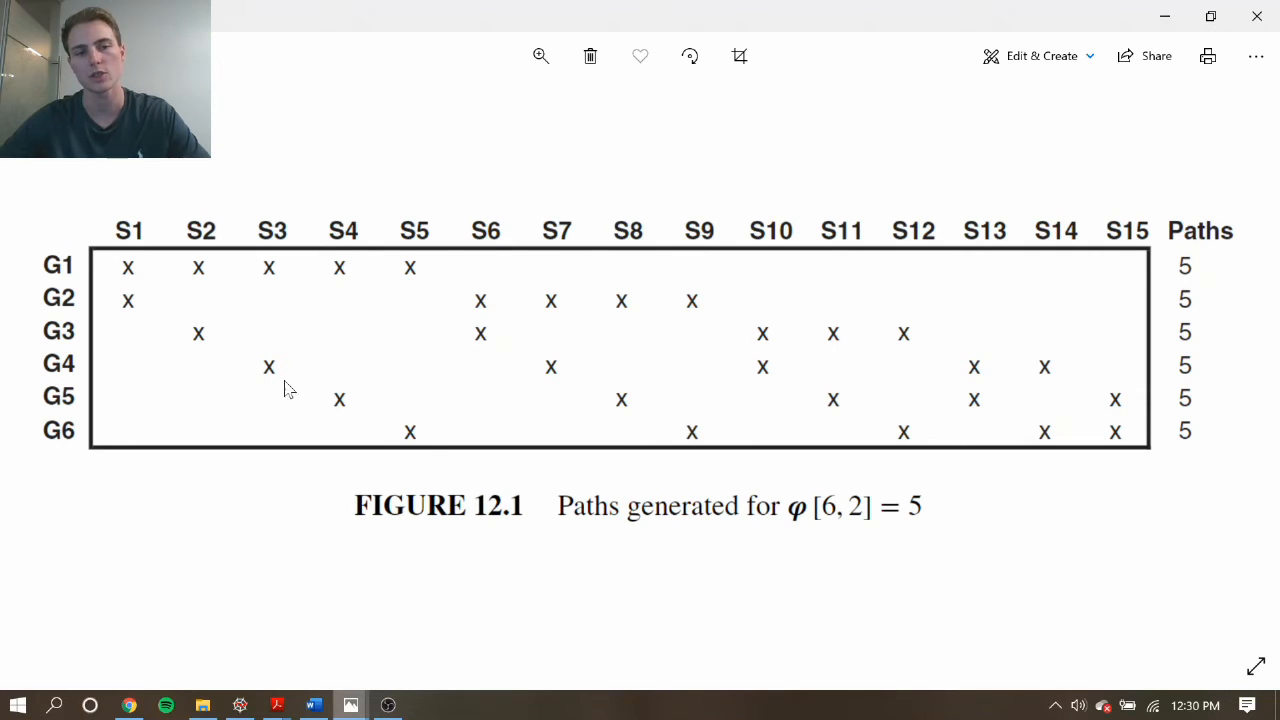
mouse_move(708, 198)
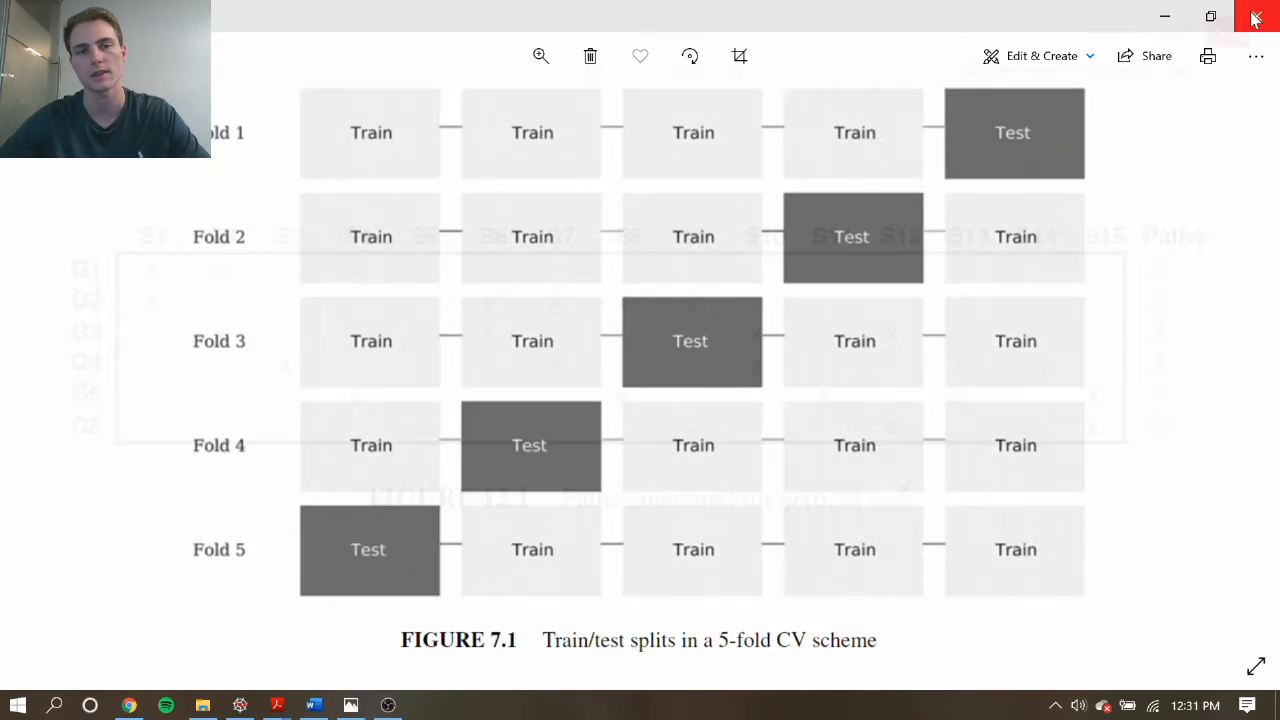
Step: Close the Photos viewer after reviewing Figure 12.1 and returning to Figure 7.1
click(240, 704)
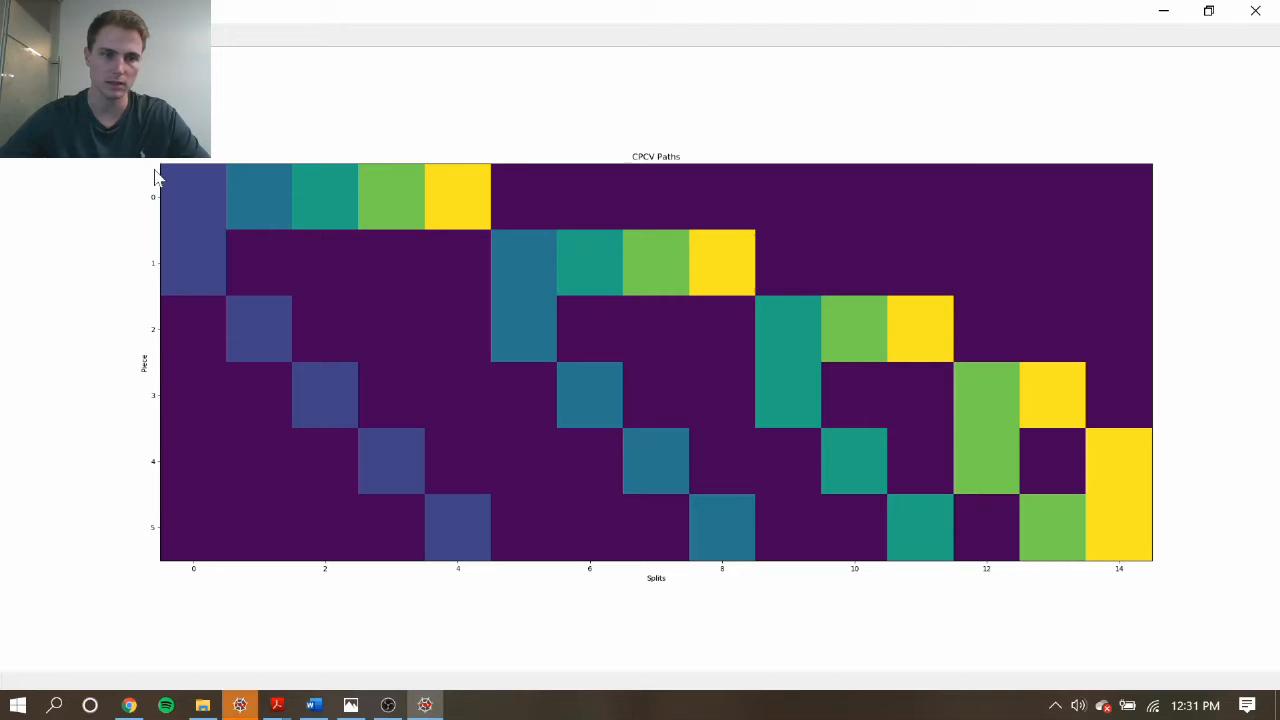
mouse_move(464, 612)
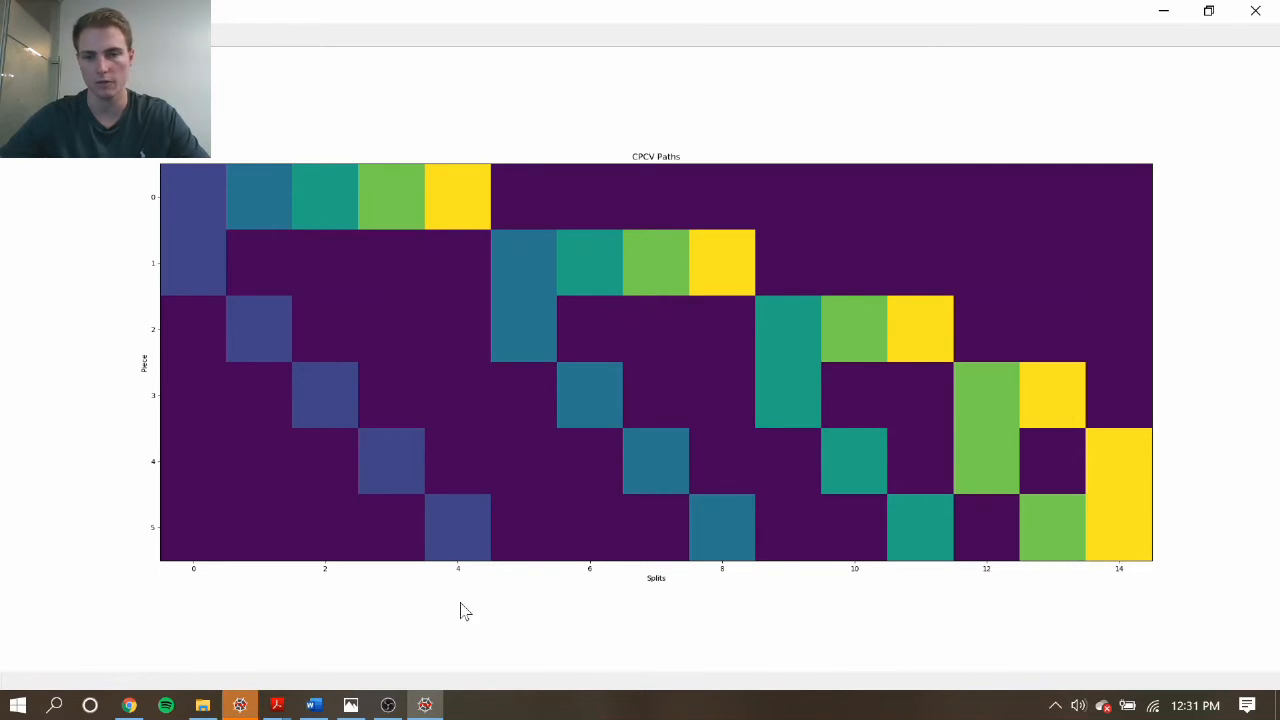
mouse_move(1140, 604)
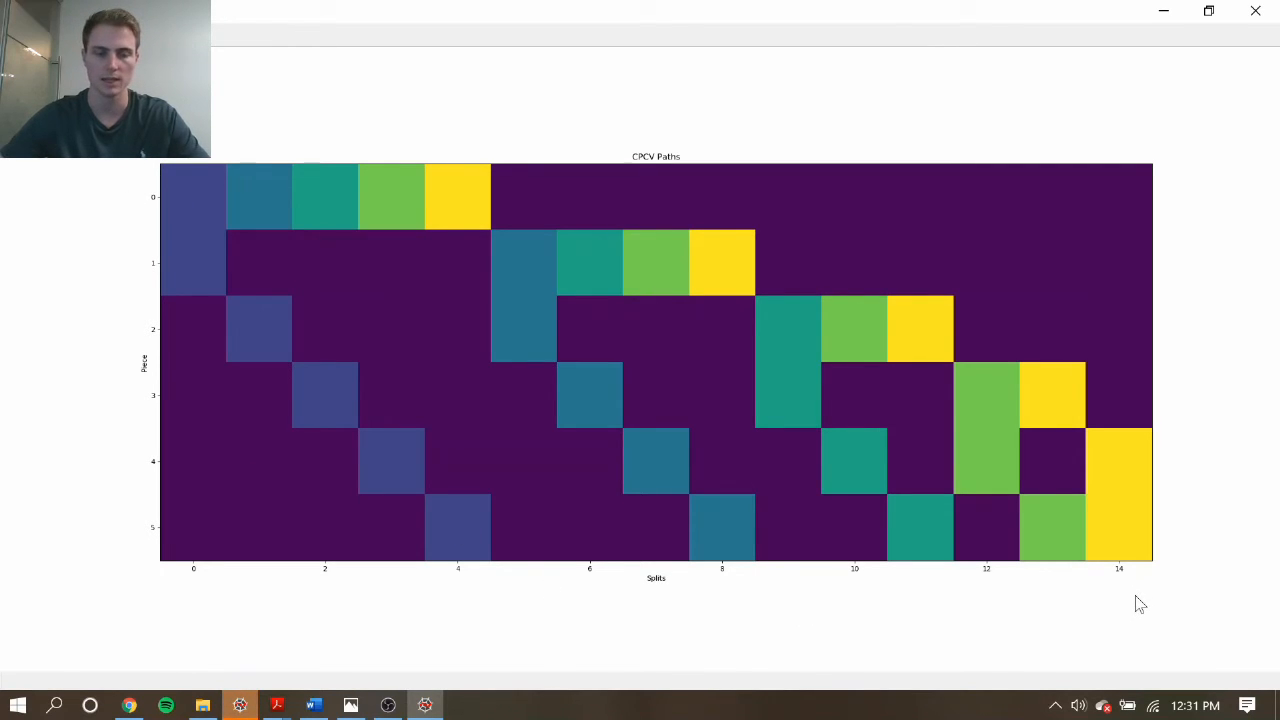
mouse_move(404, 492)
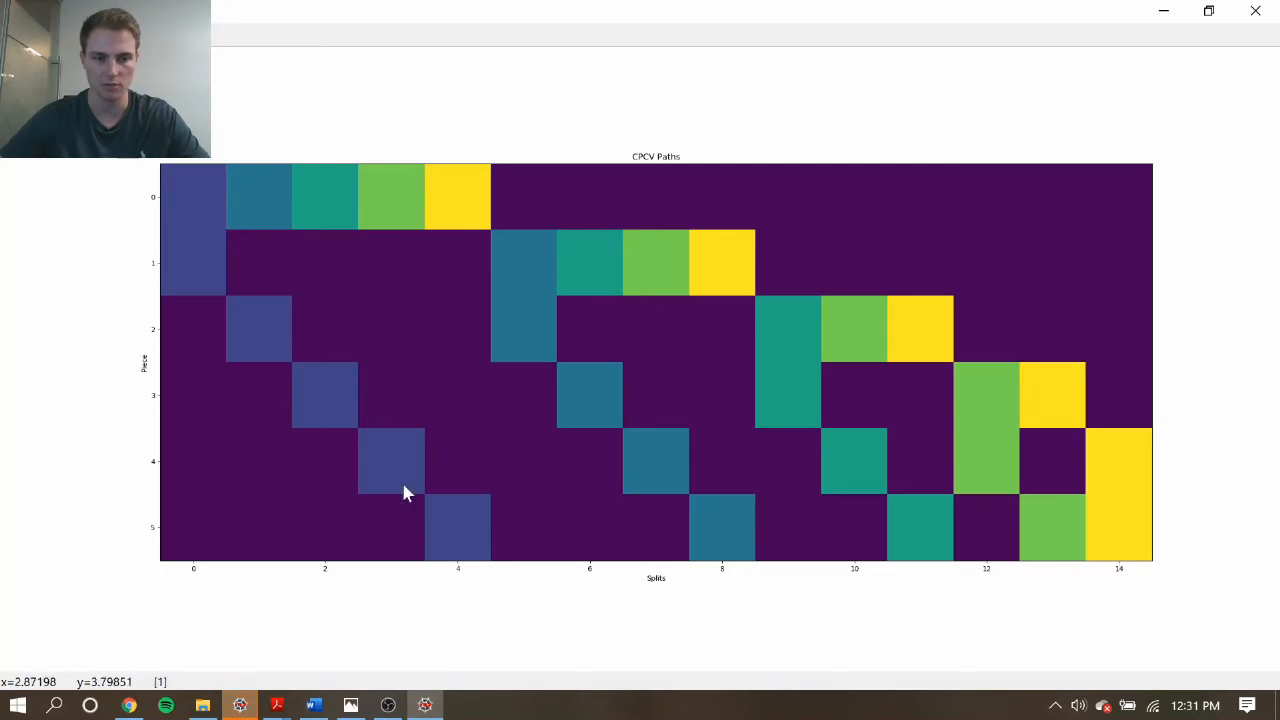
mouse_move(384, 432)
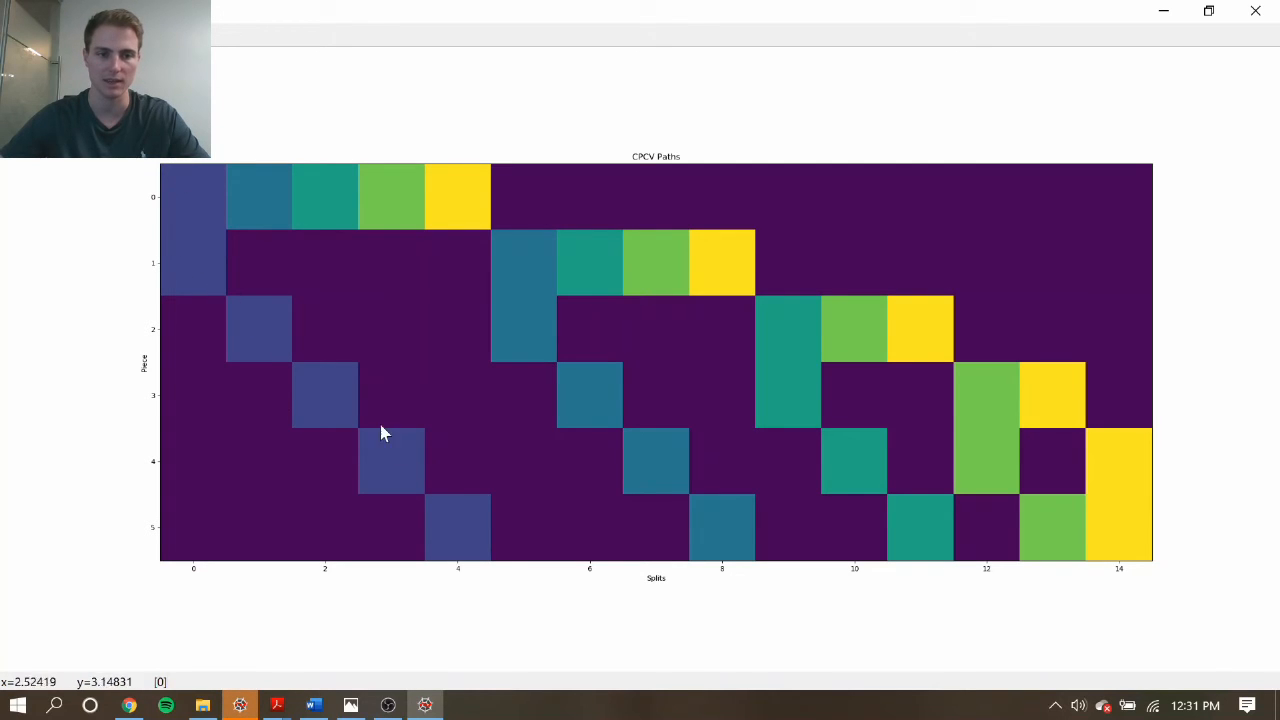
mouse_move(198, 202)
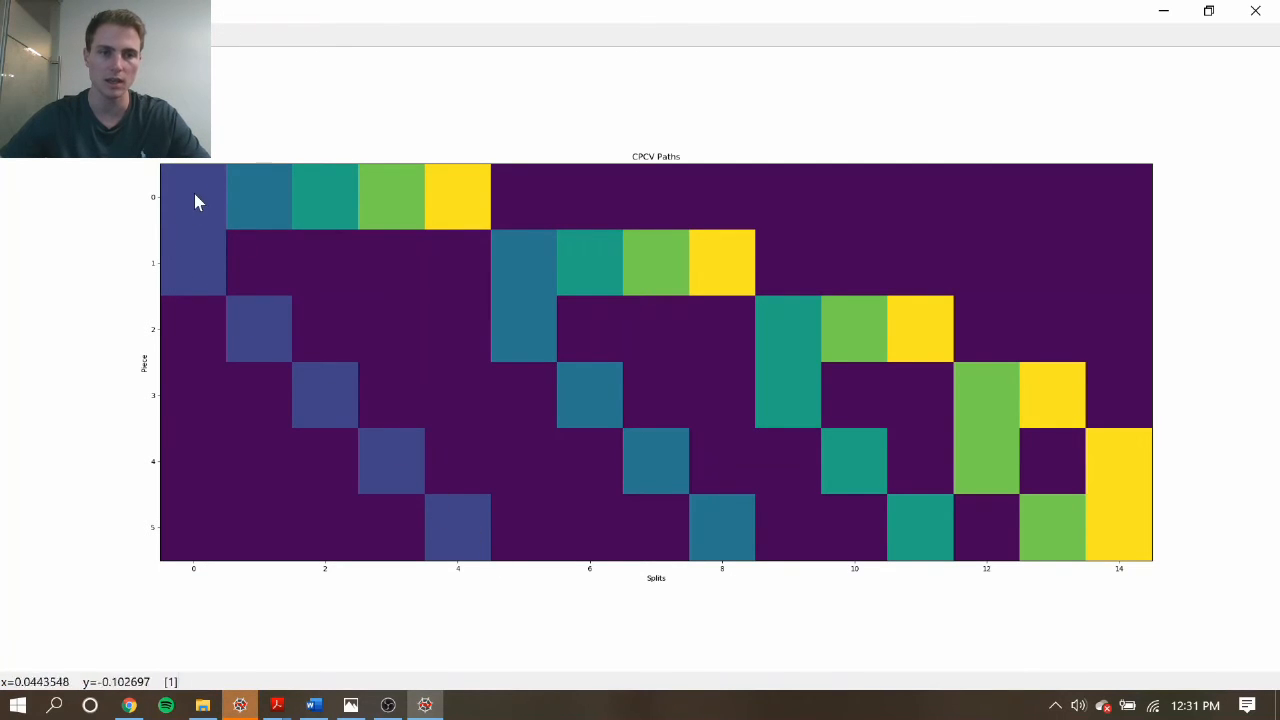
mouse_move(184, 222)
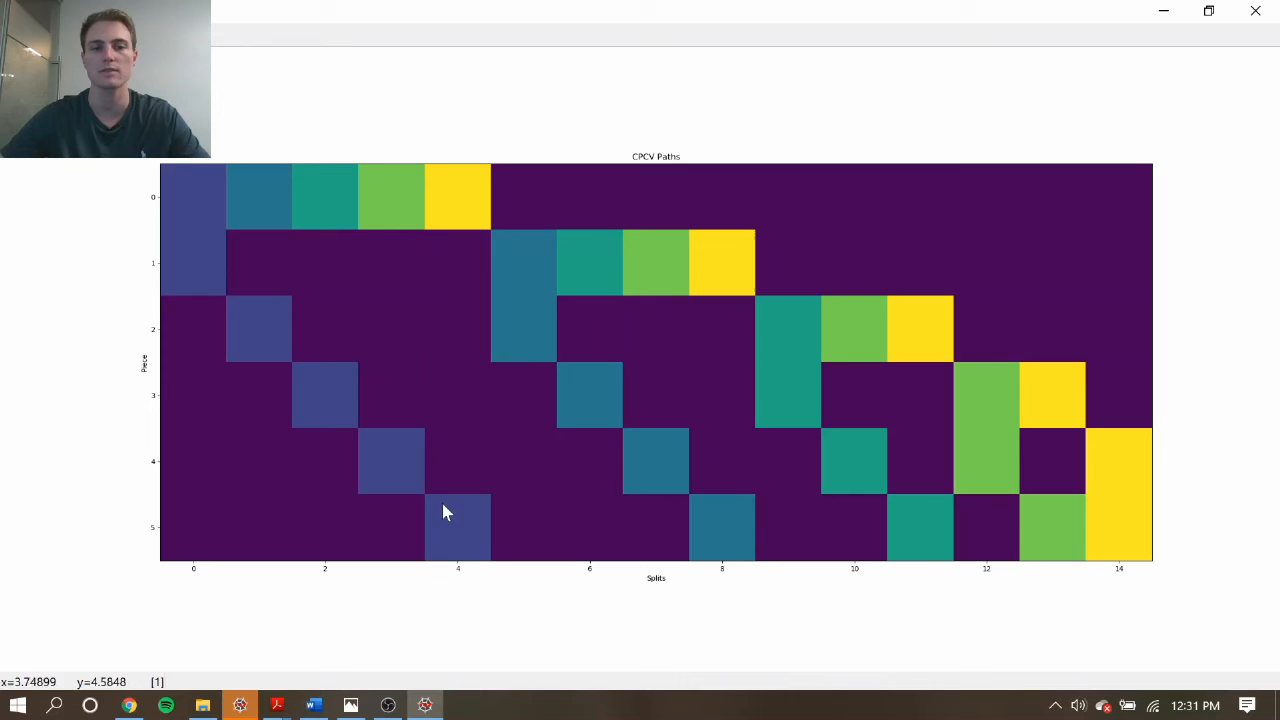
mouse_move(464, 544)
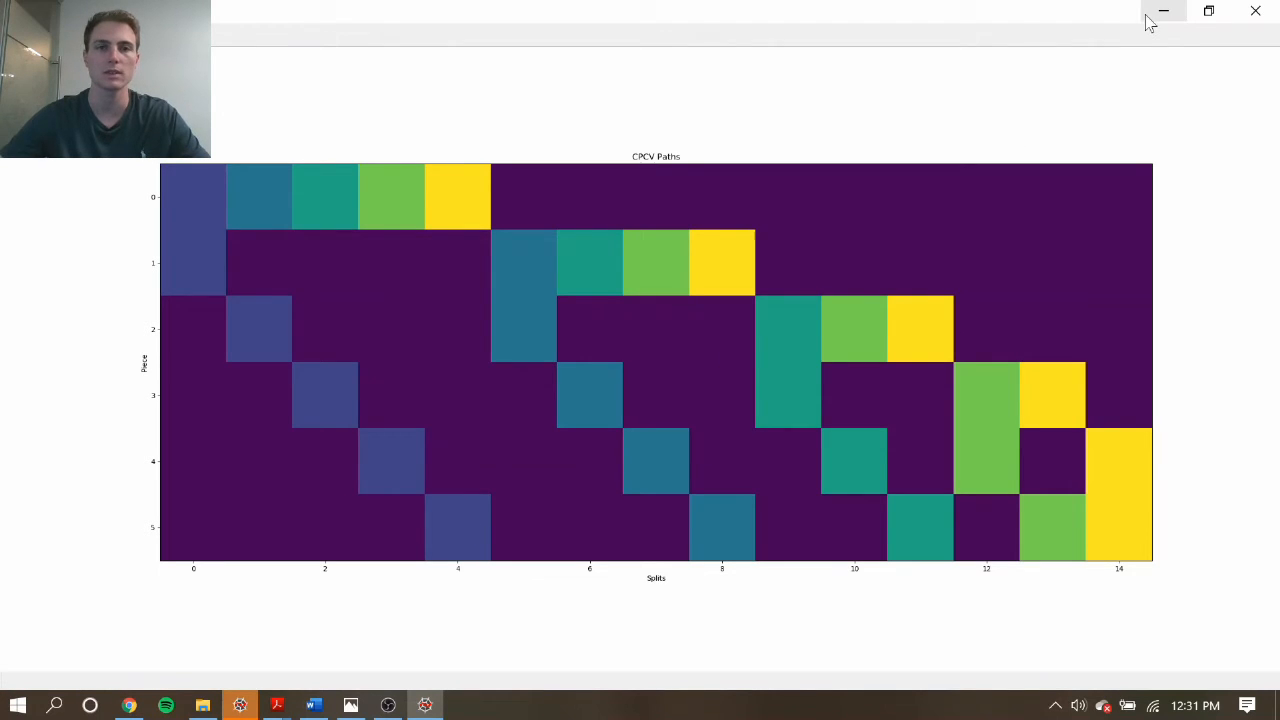
mouse_move(1164, 12)
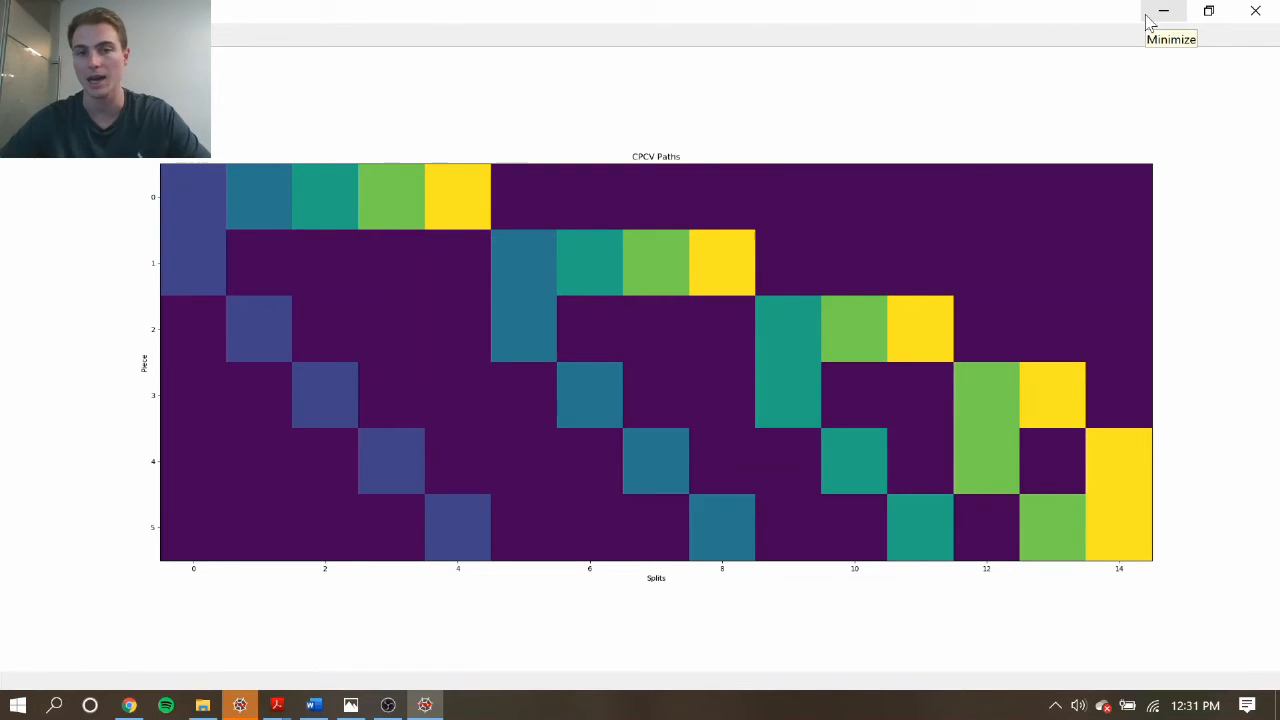
mouse_move(1150, 22)
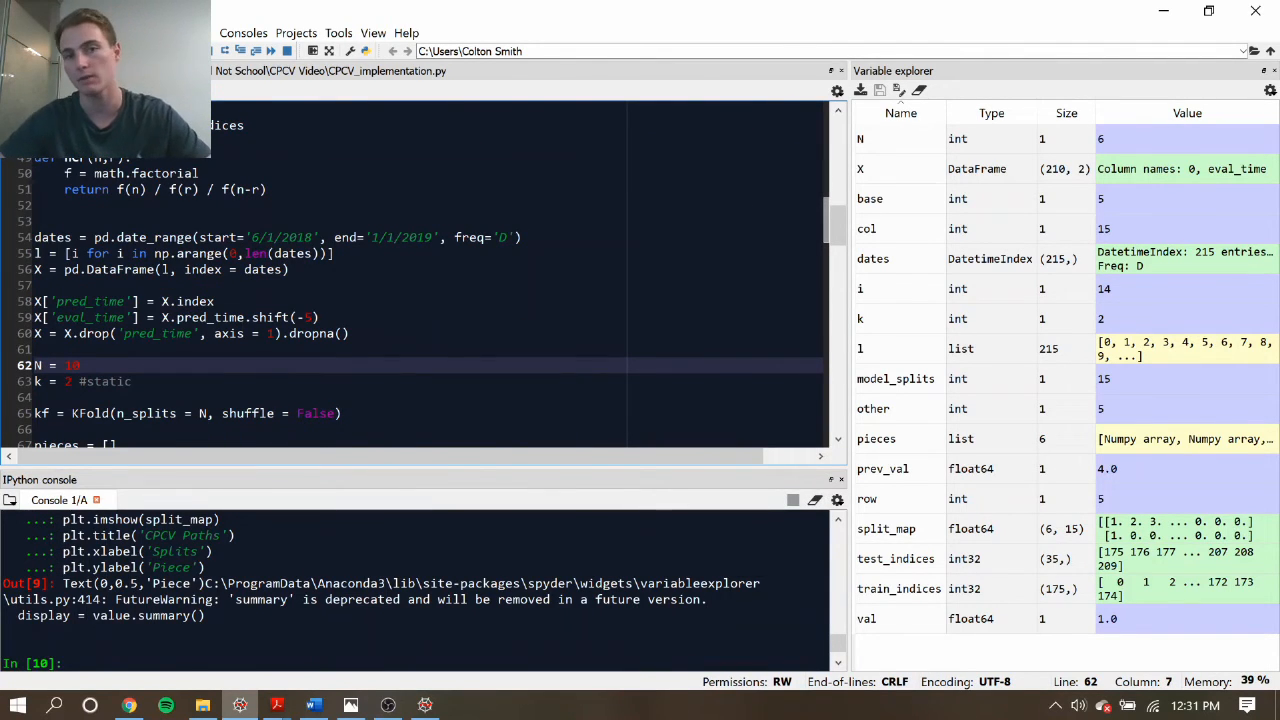
Step: Scroll the CPCV script down to line 62 where N is set to 10 groups with k = 2
scroll(down, 3)
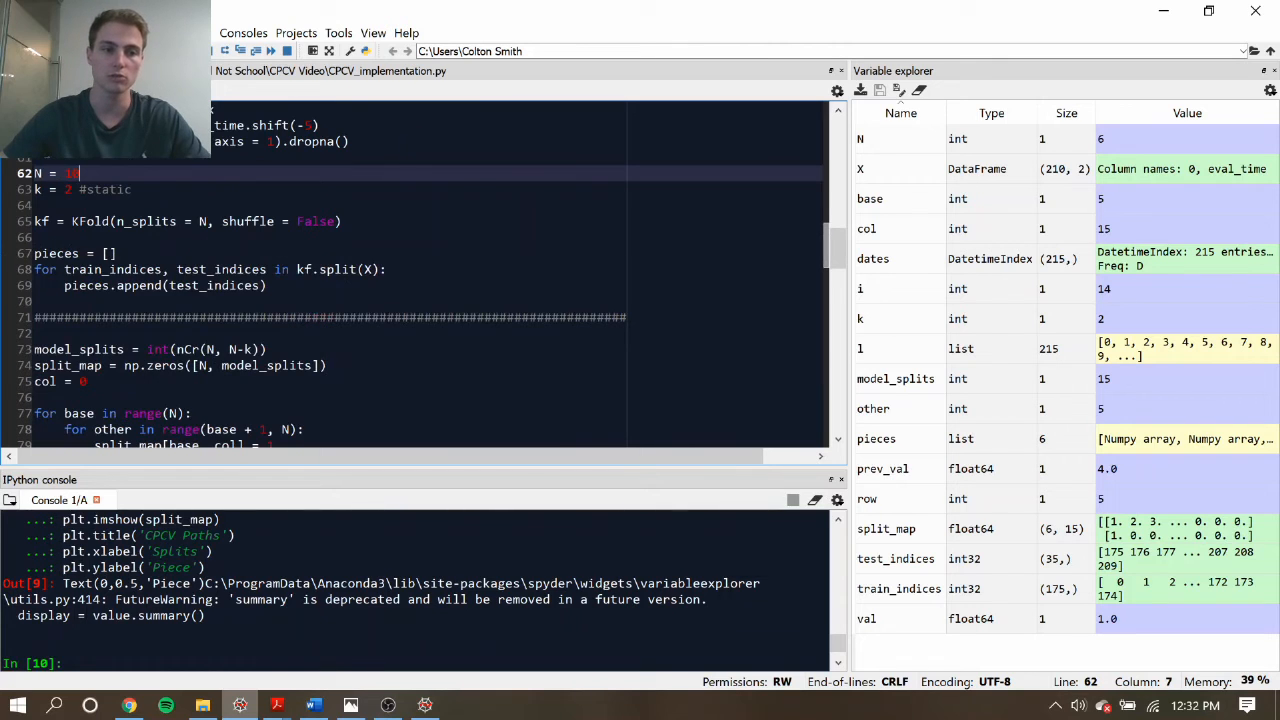
scroll(down, 3)
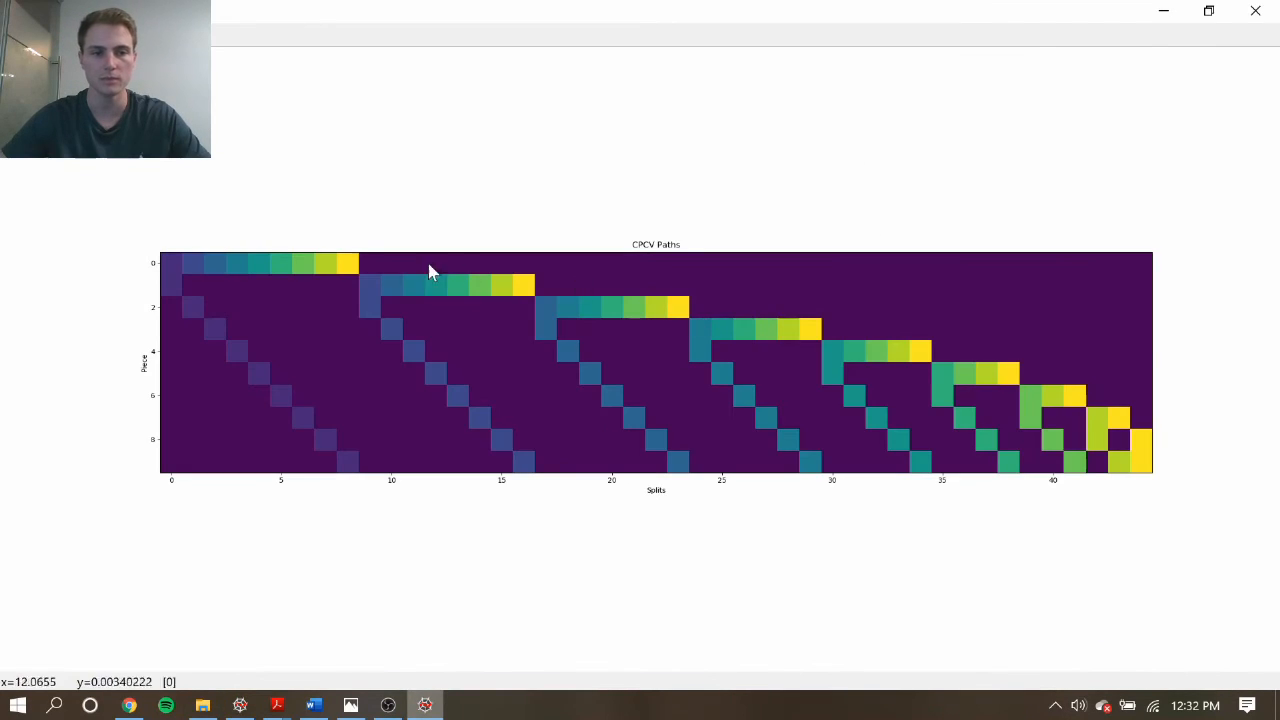
mouse_move(160, 500)
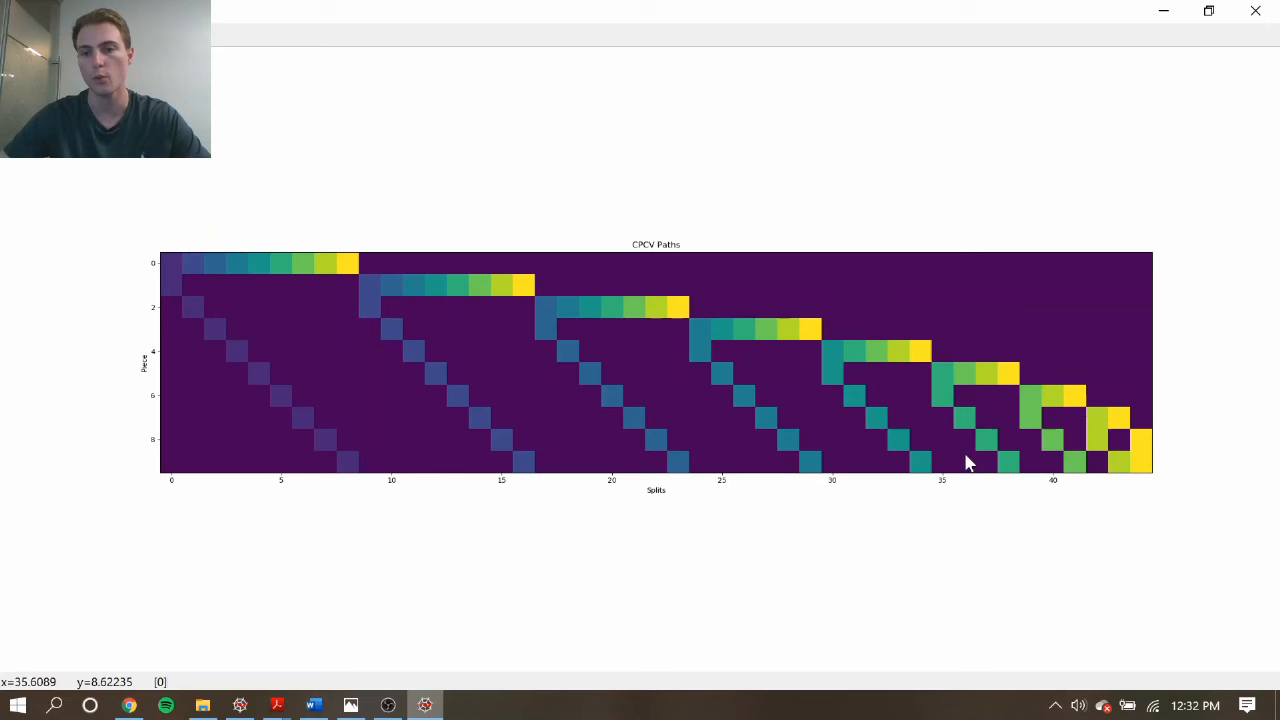
mouse_move(348, 504)
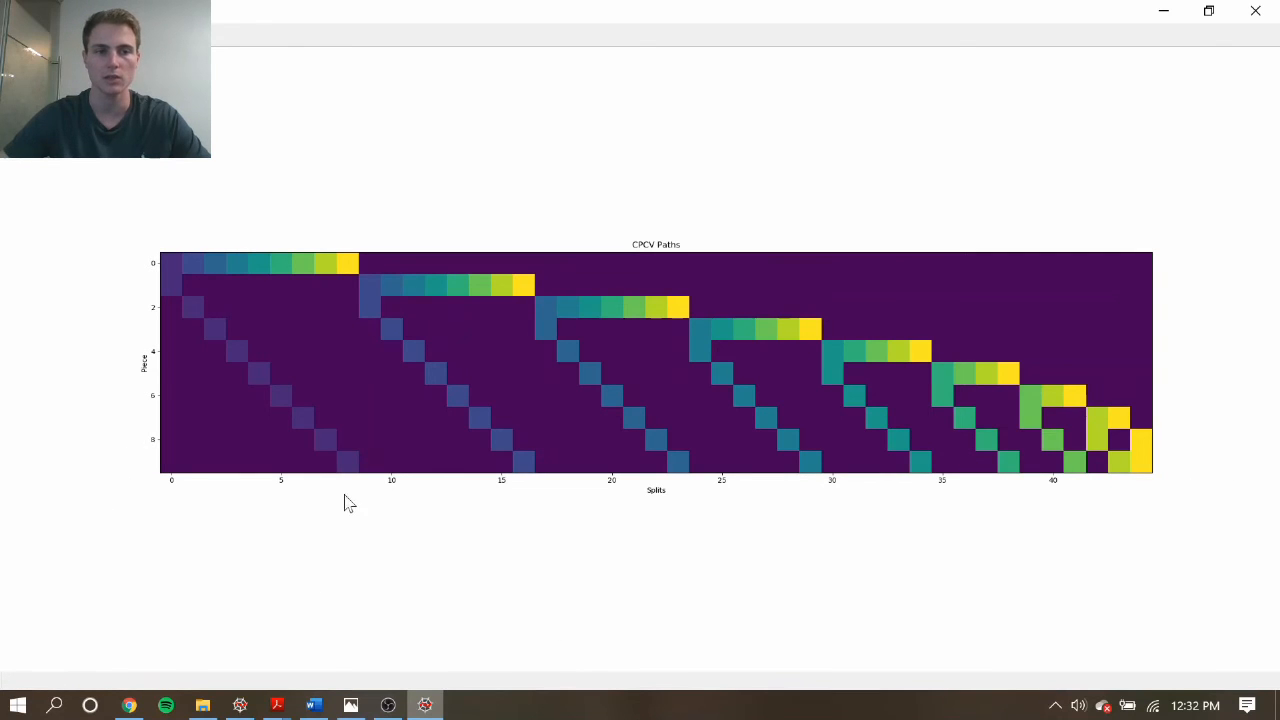
mouse_move(184, 280)
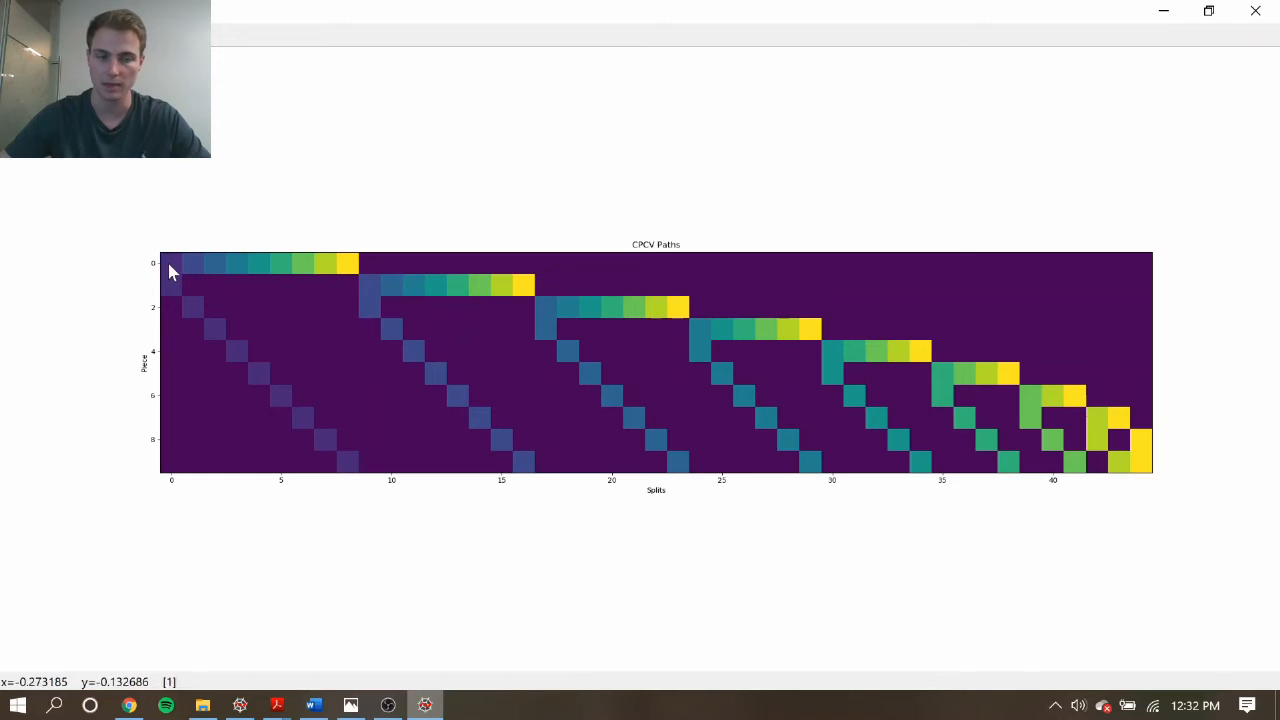
mouse_move(364, 302)
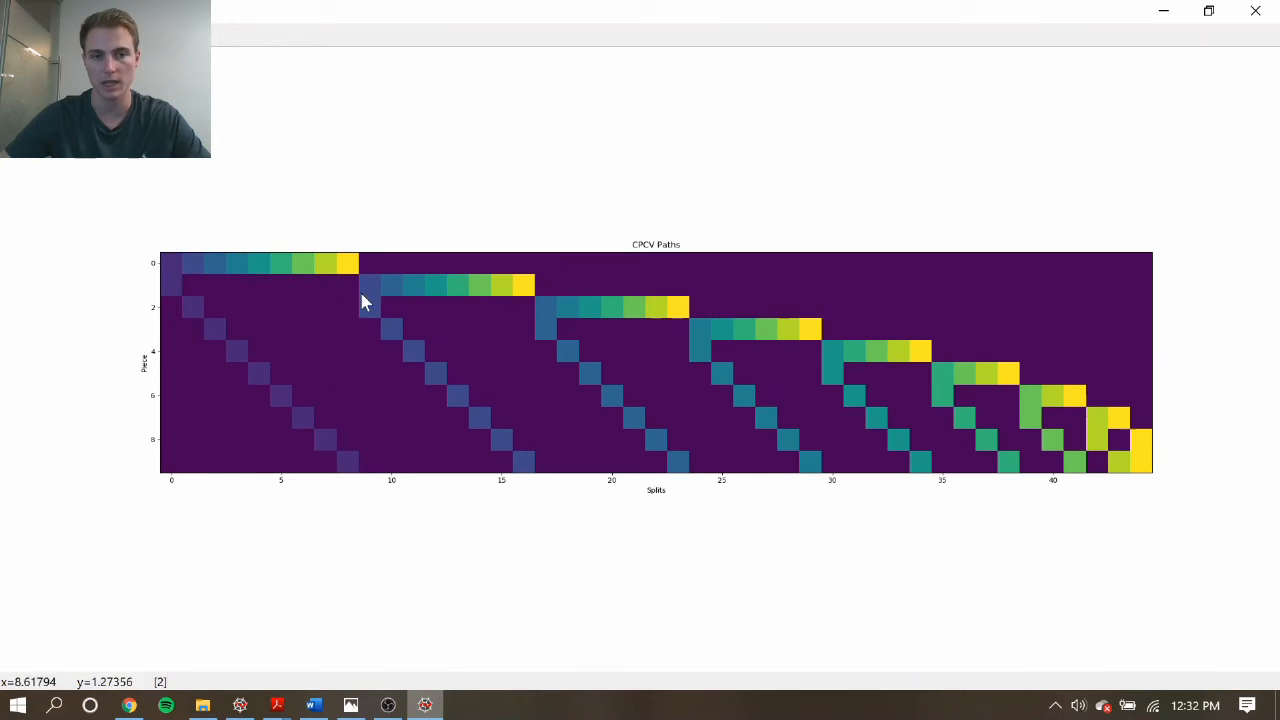
mouse_move(462, 284)
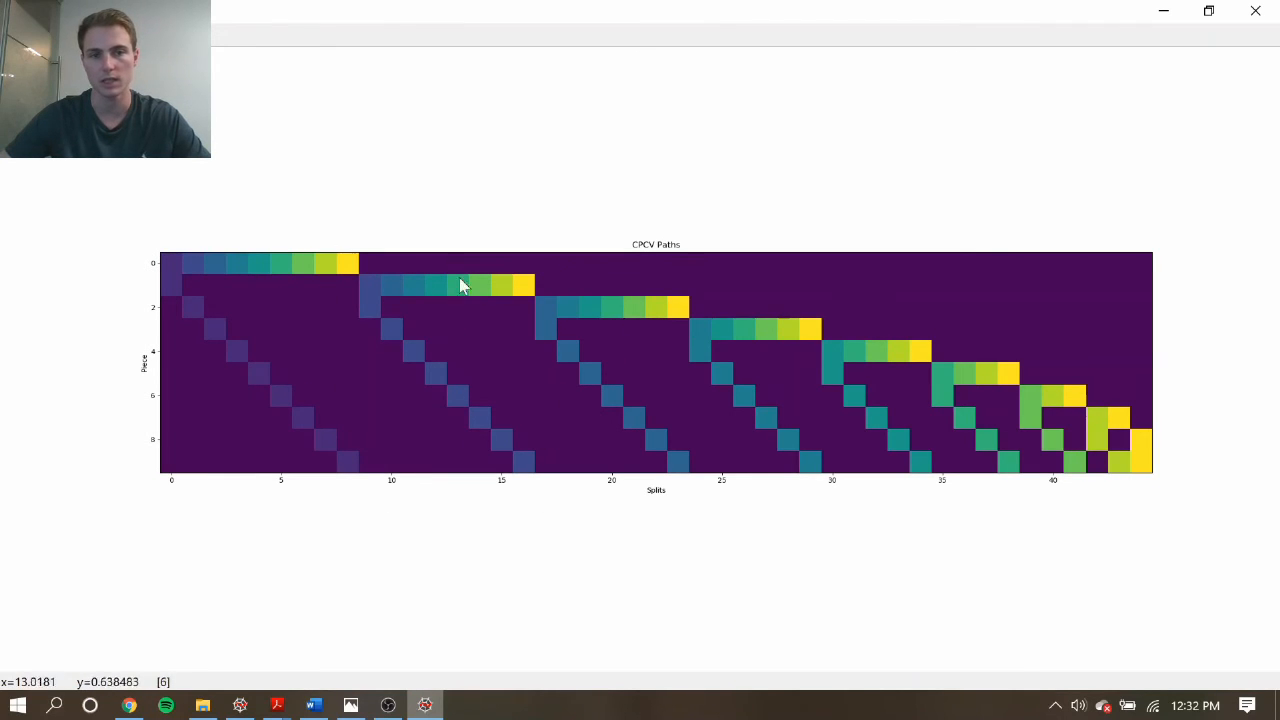
mouse_move(1084, 396)
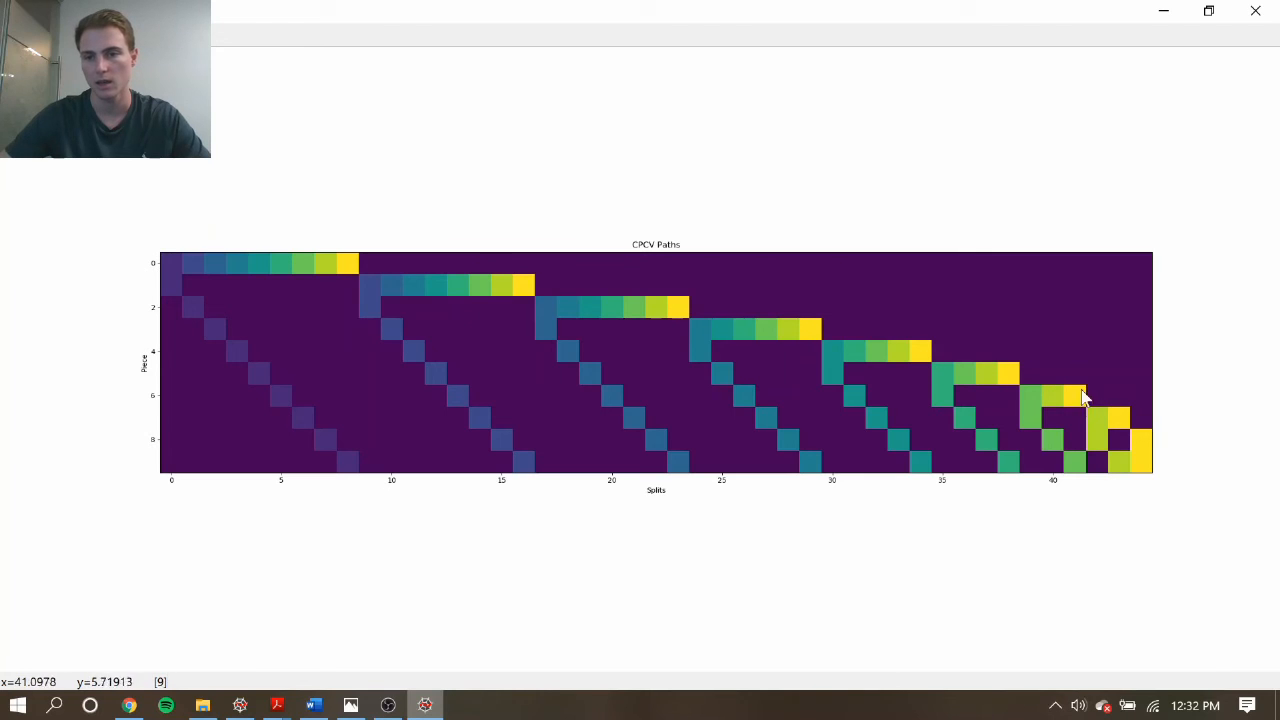
mouse_move(1124, 476)
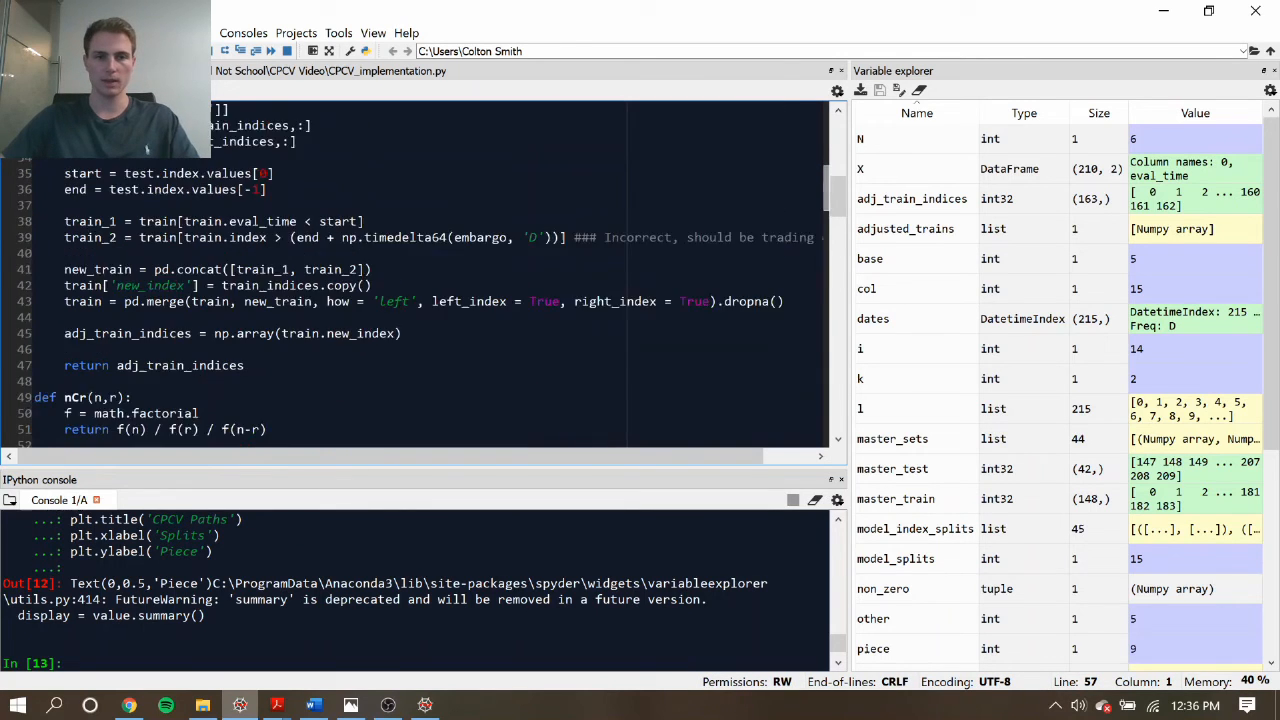
Step: Scroll through the full CPCV script before rerunning it from a cleared IPython console
scroll(down, 3)
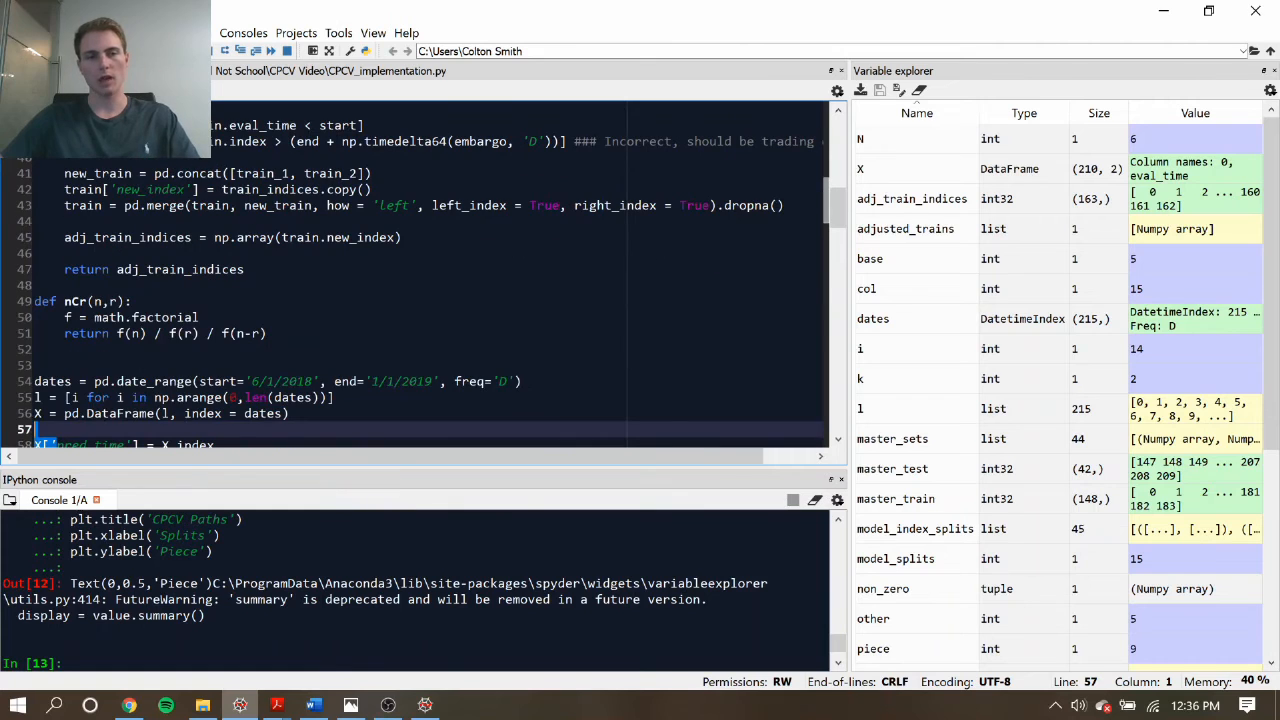
scroll(down, 3)
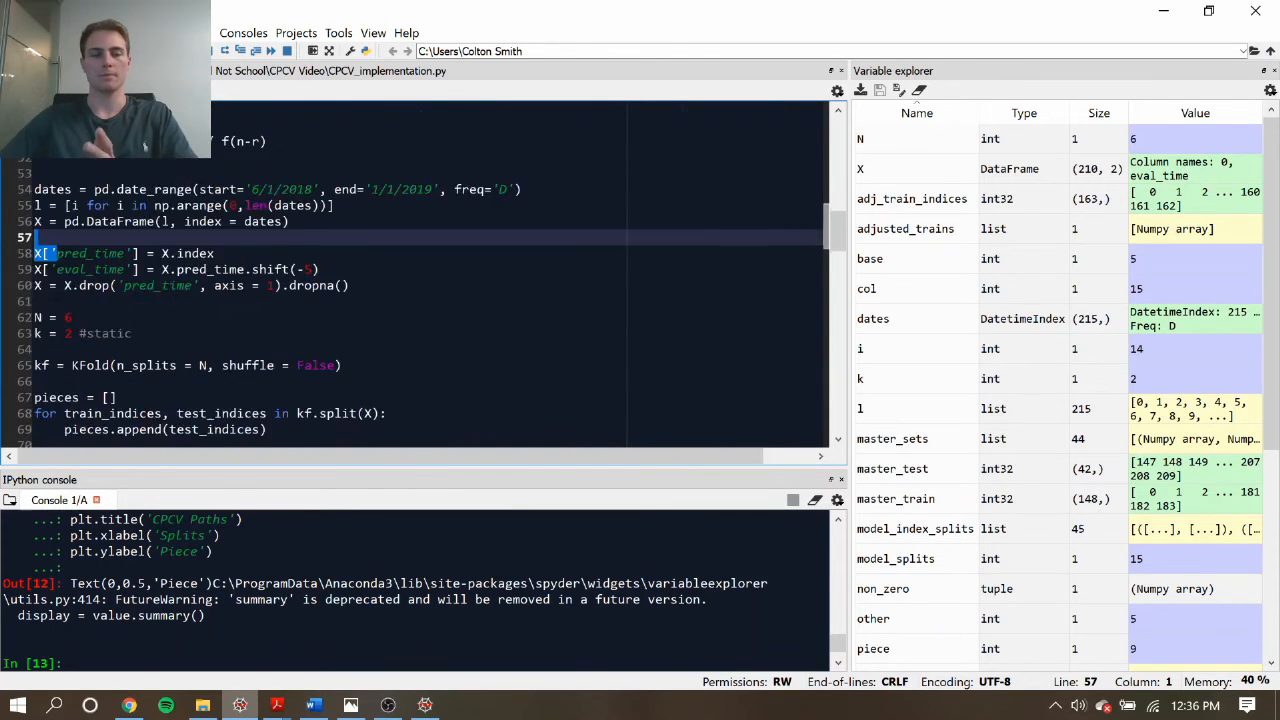
scroll(down, 3)
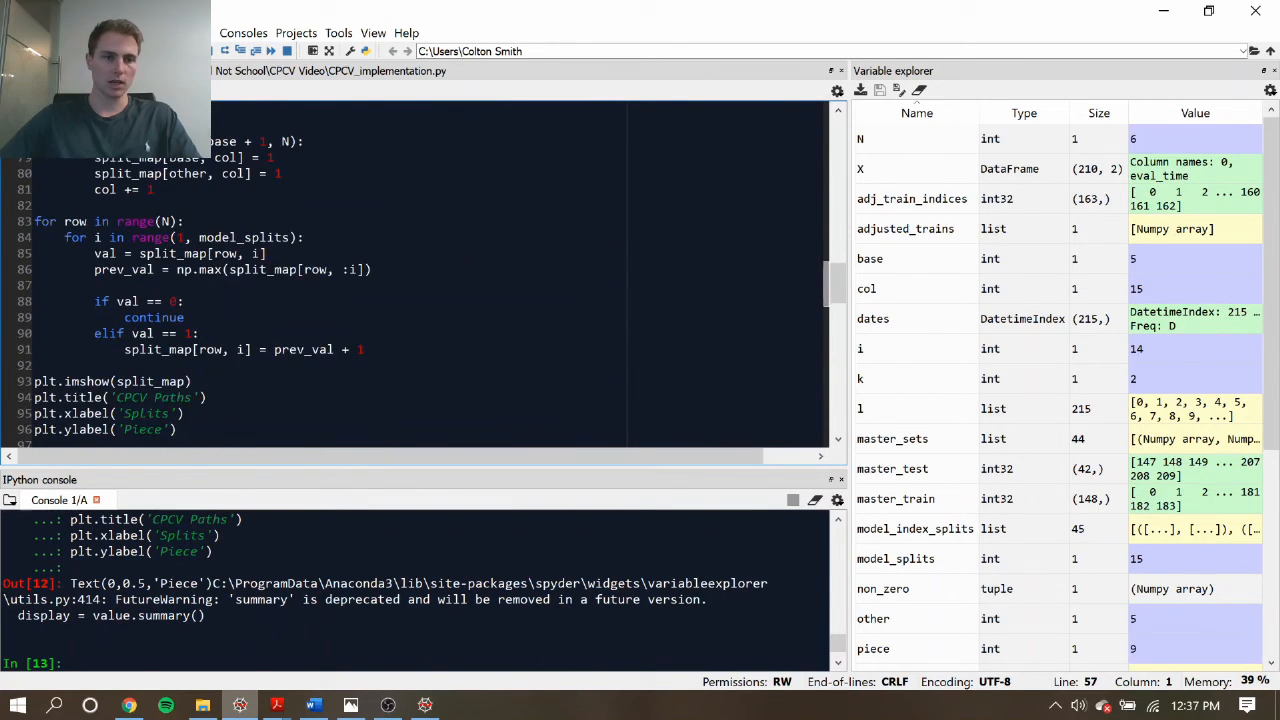
scroll(down, 3)
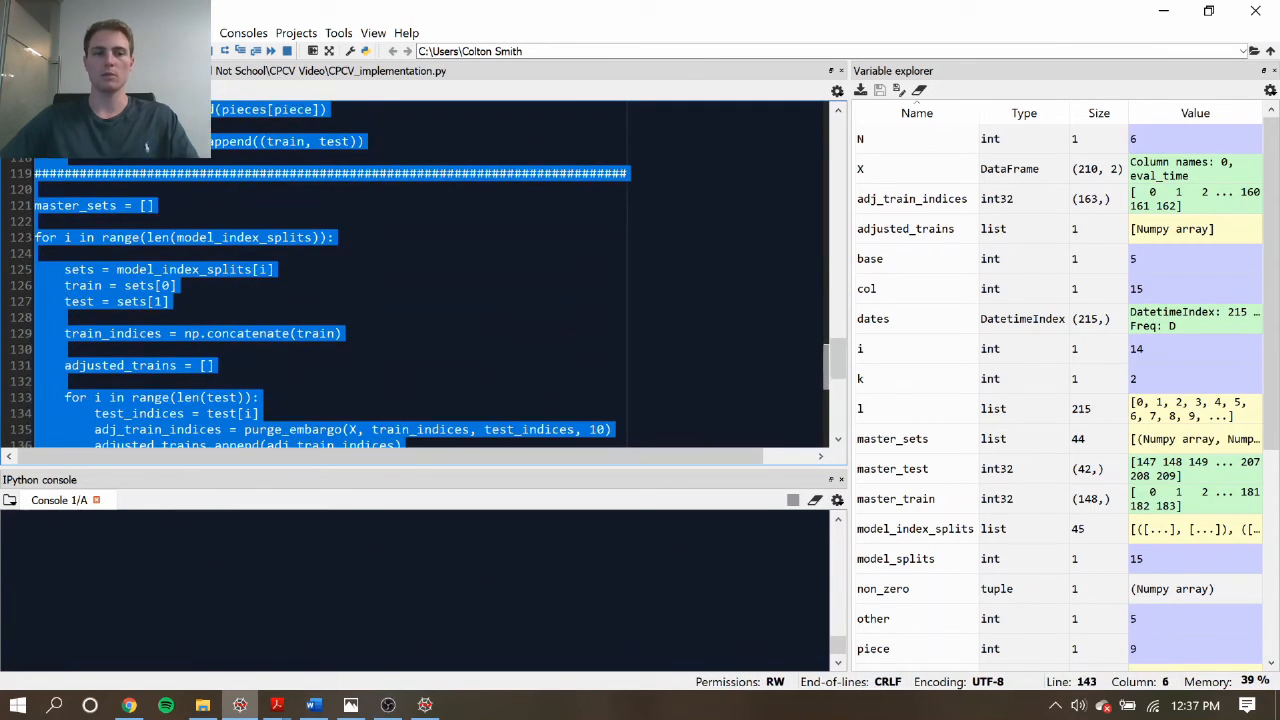
scroll(down, 3)
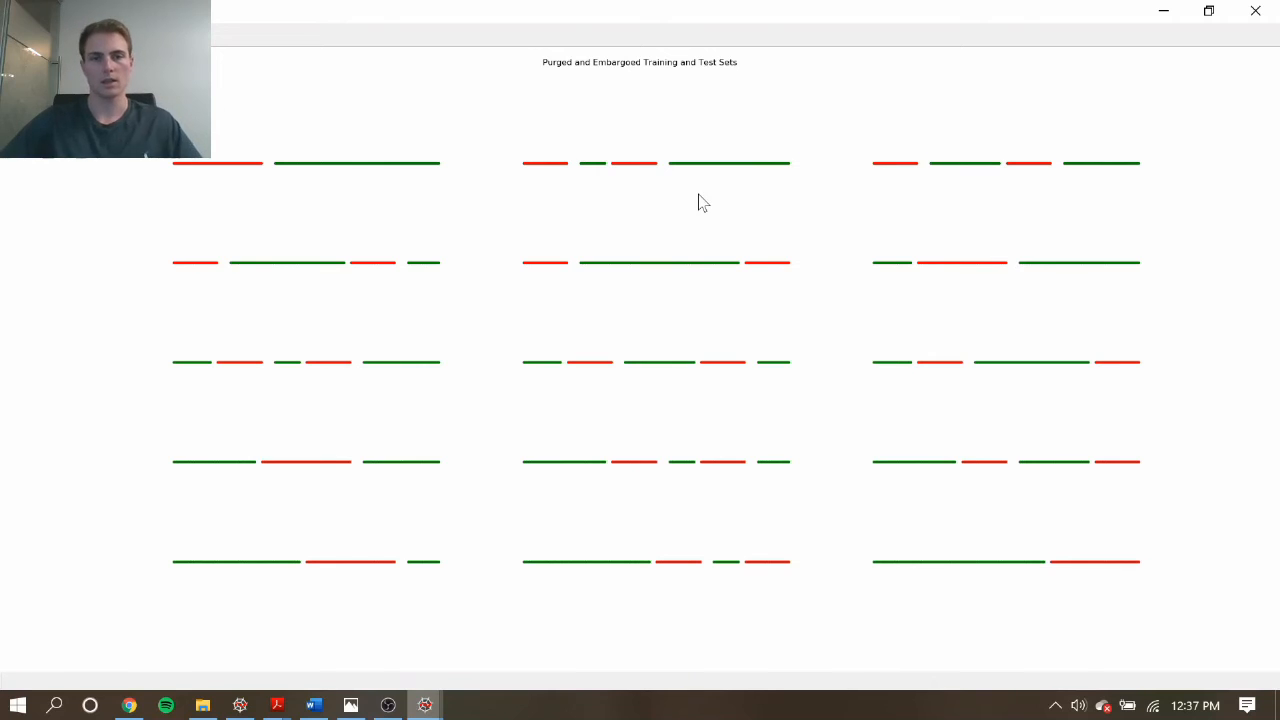
mouse_move(630, 162)
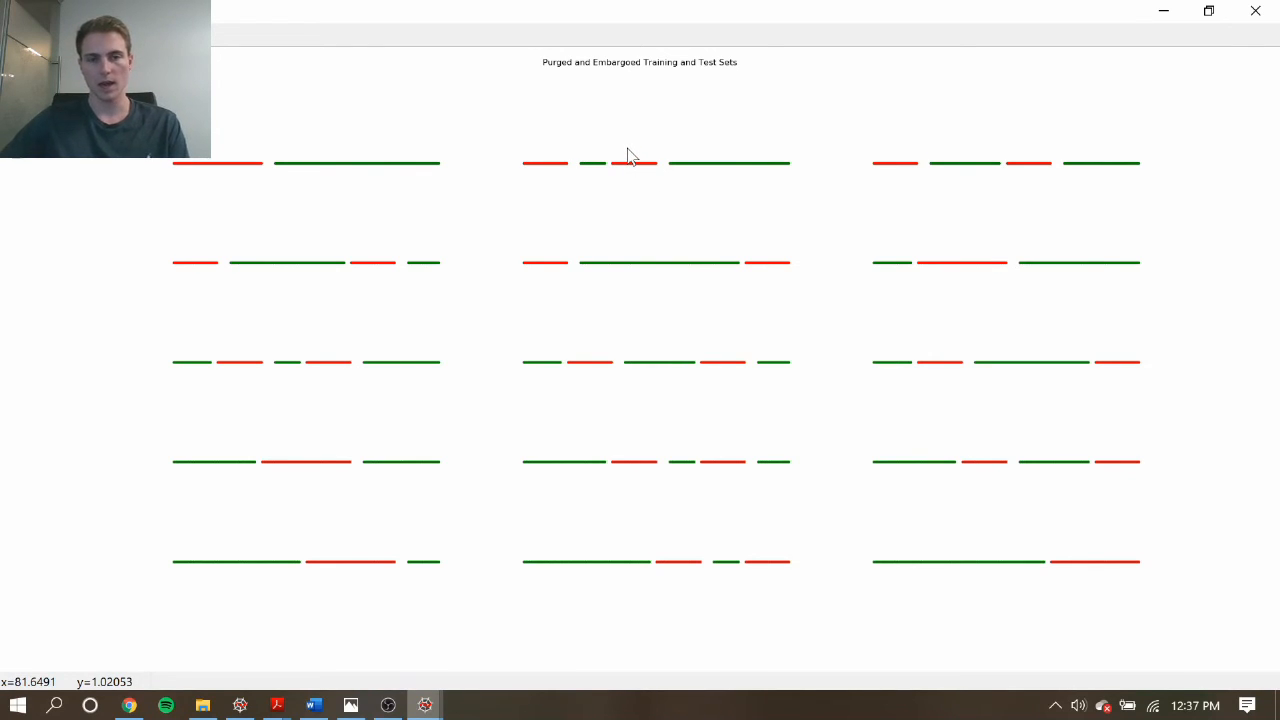
mouse_move(568, 158)
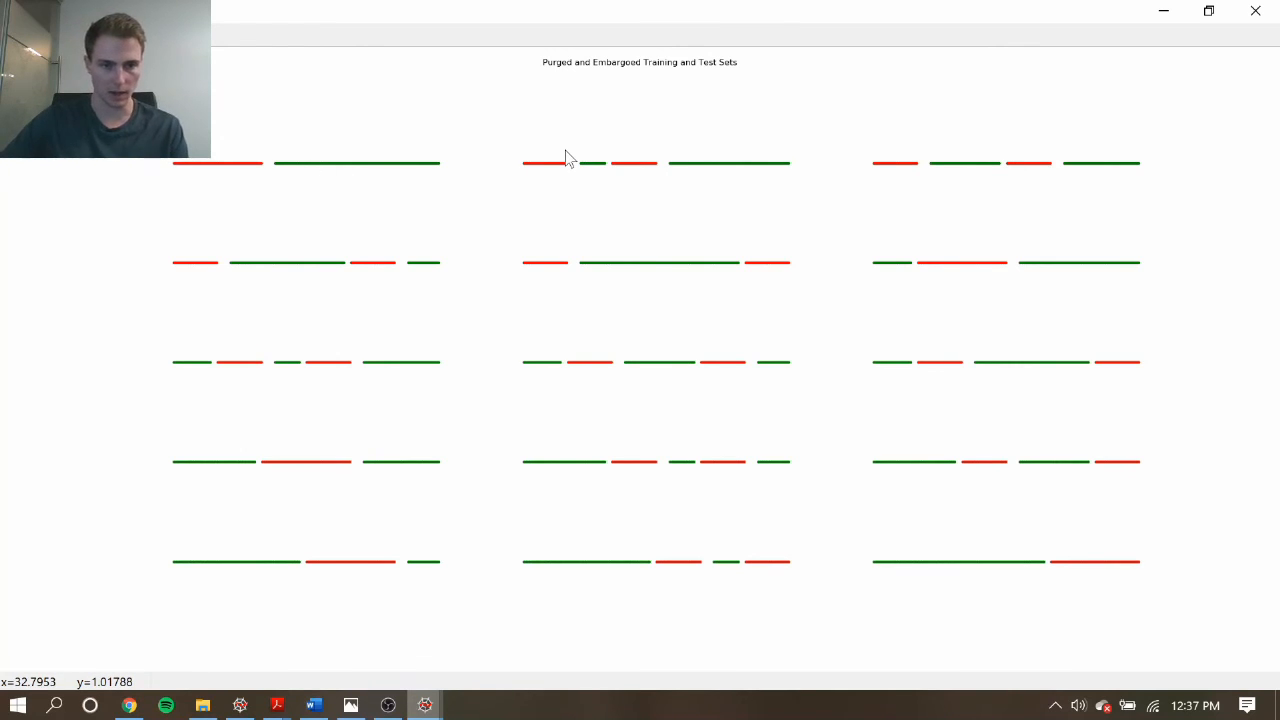
mouse_move(684, 200)
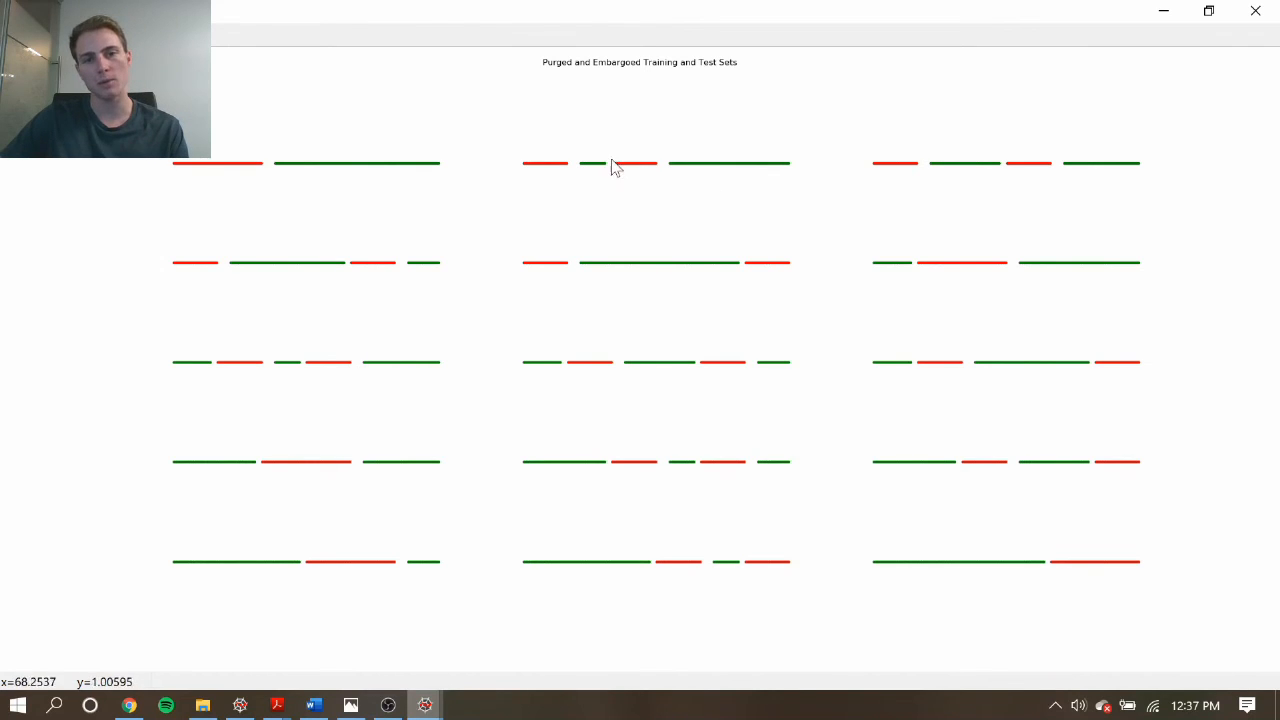
mouse_move(604, 168)
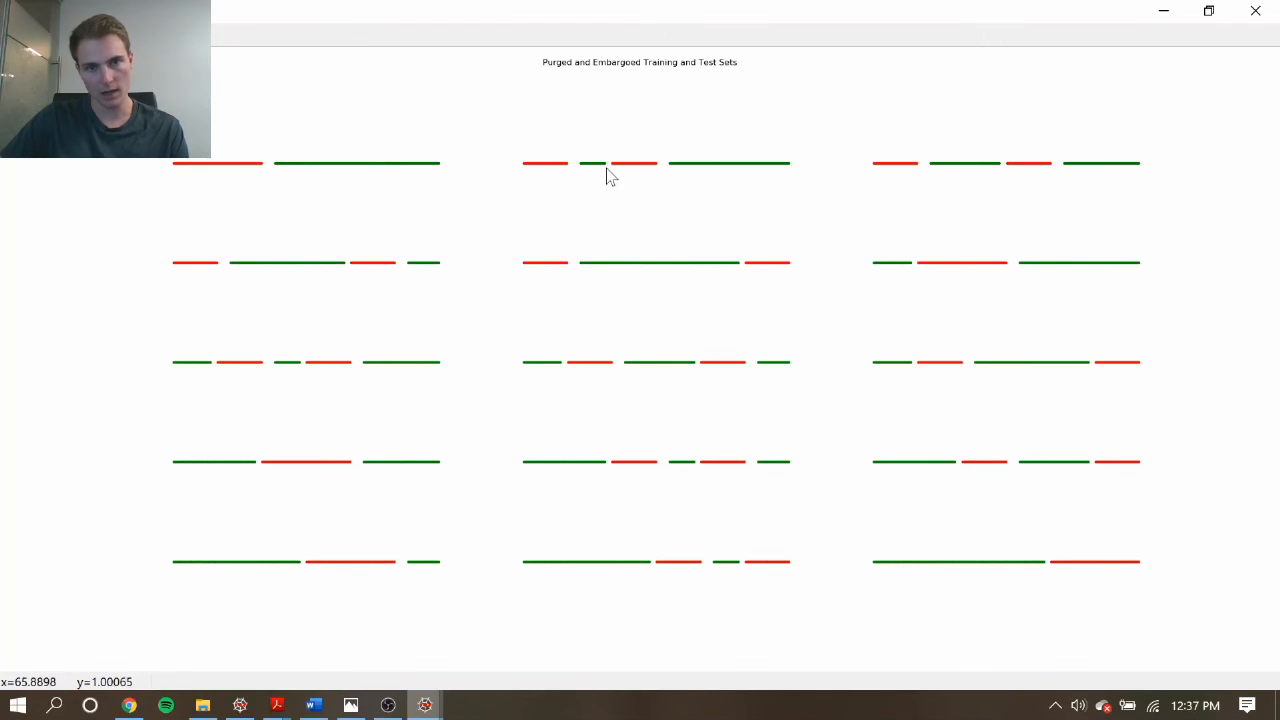
mouse_move(620, 164)
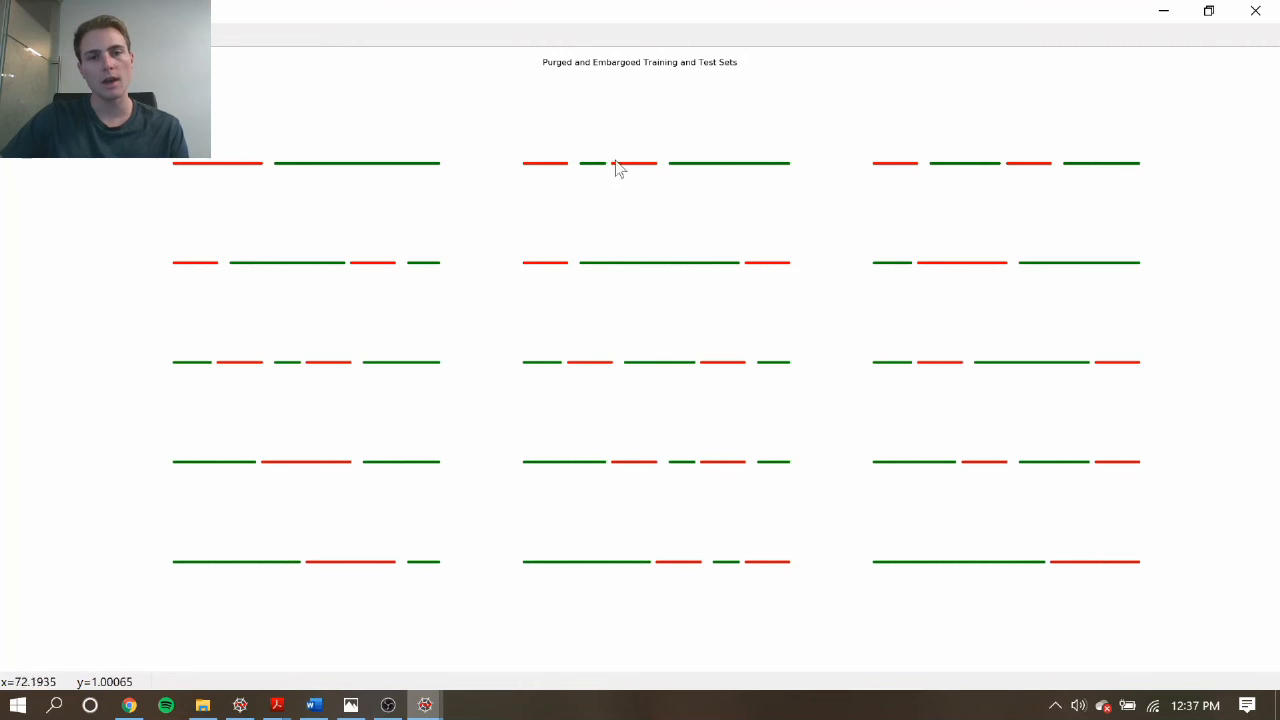
mouse_move(668, 172)
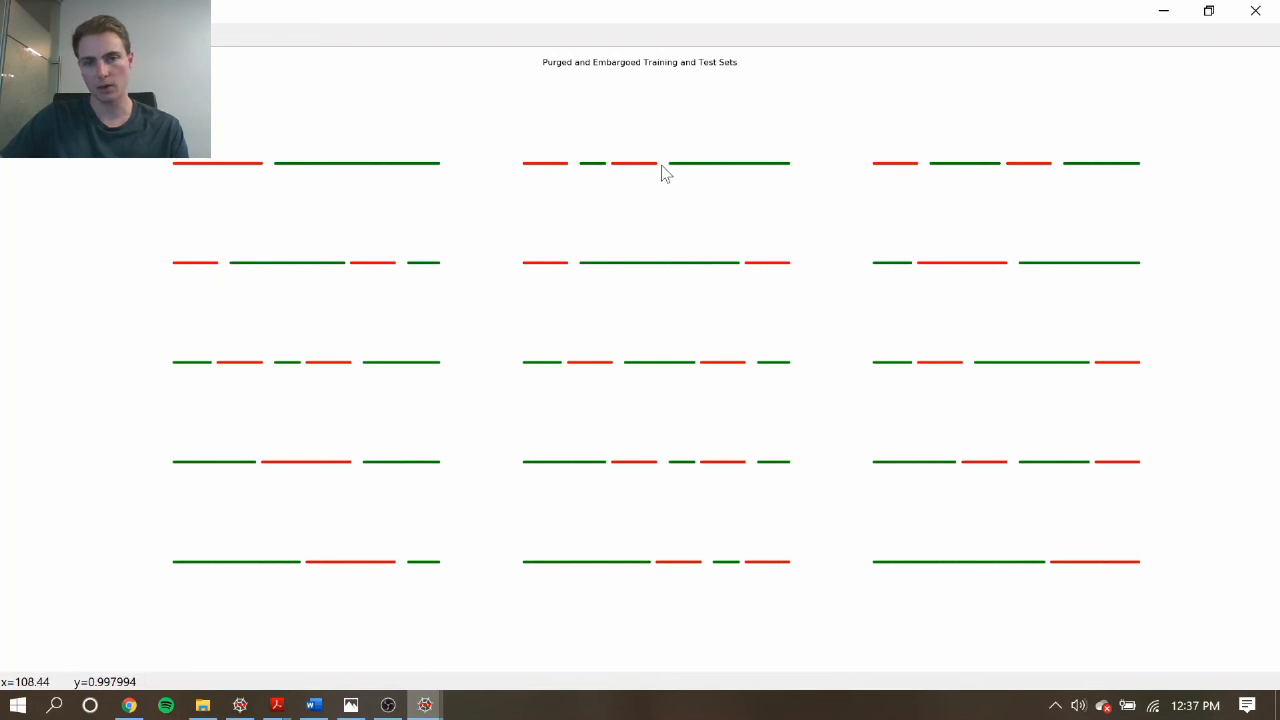
mouse_move(678, 180)
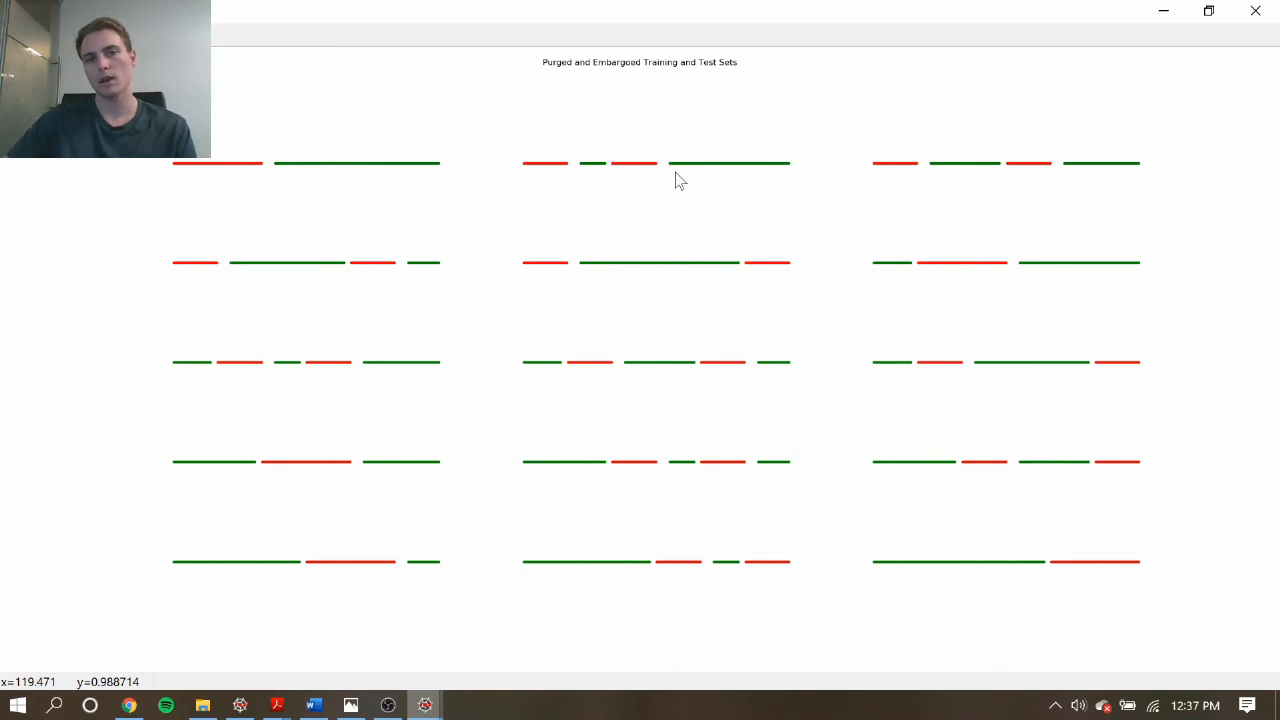
mouse_move(660, 174)
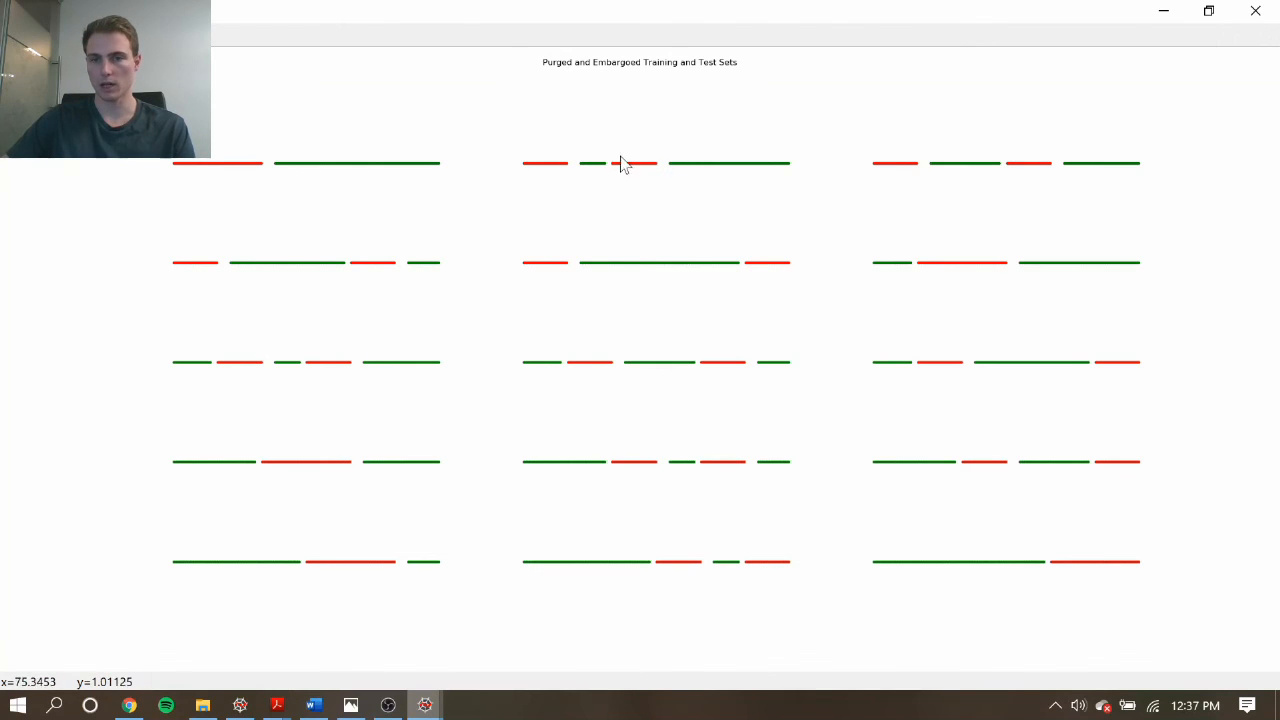
mouse_move(610, 244)
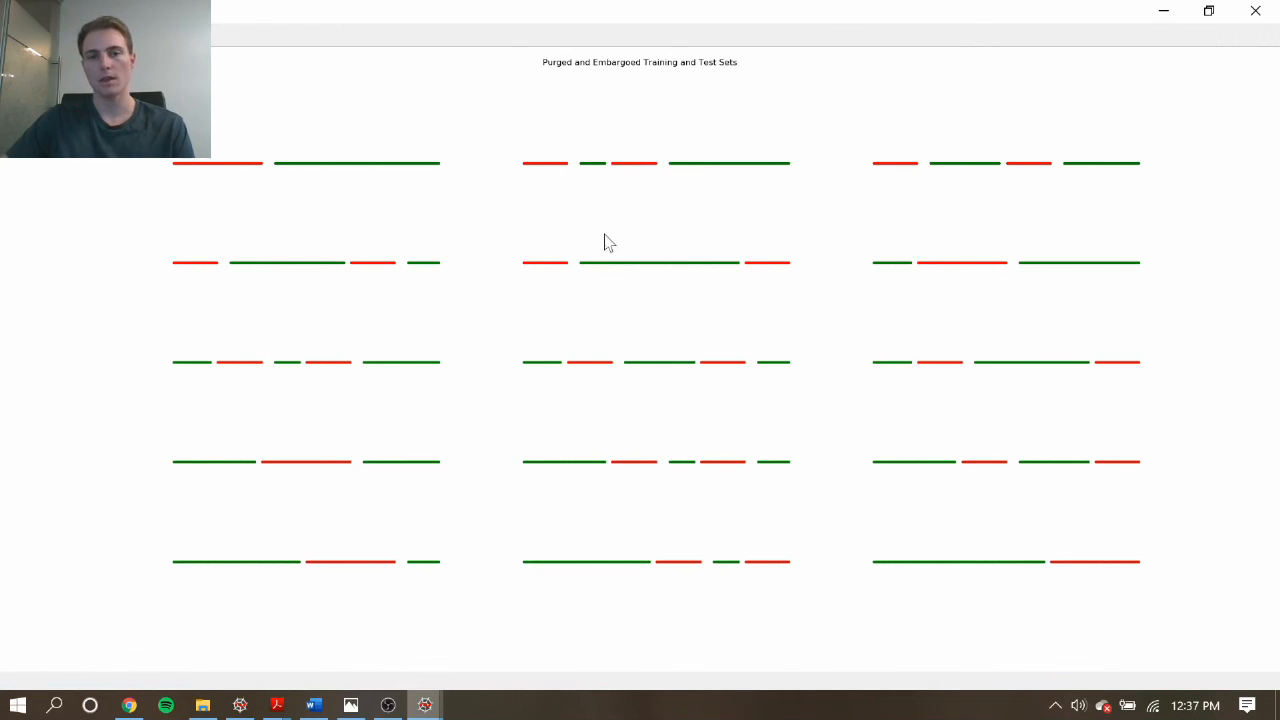
mouse_move(564, 272)
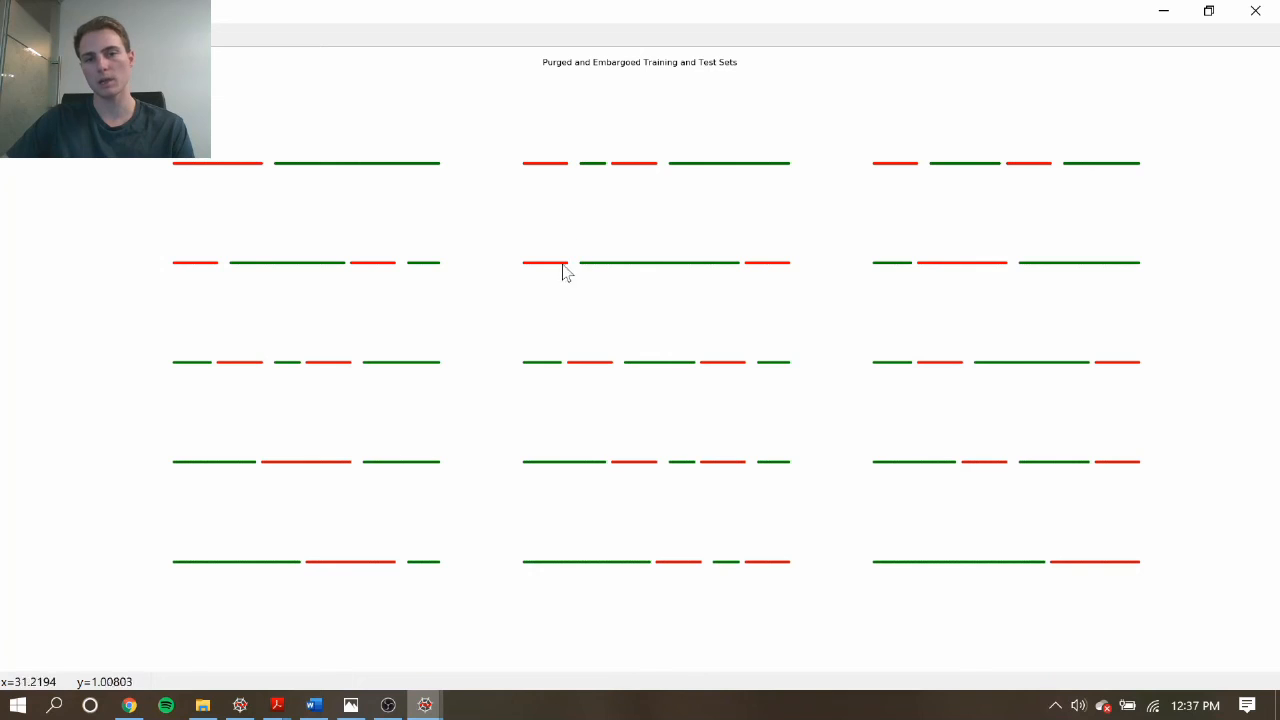
mouse_move(752, 268)
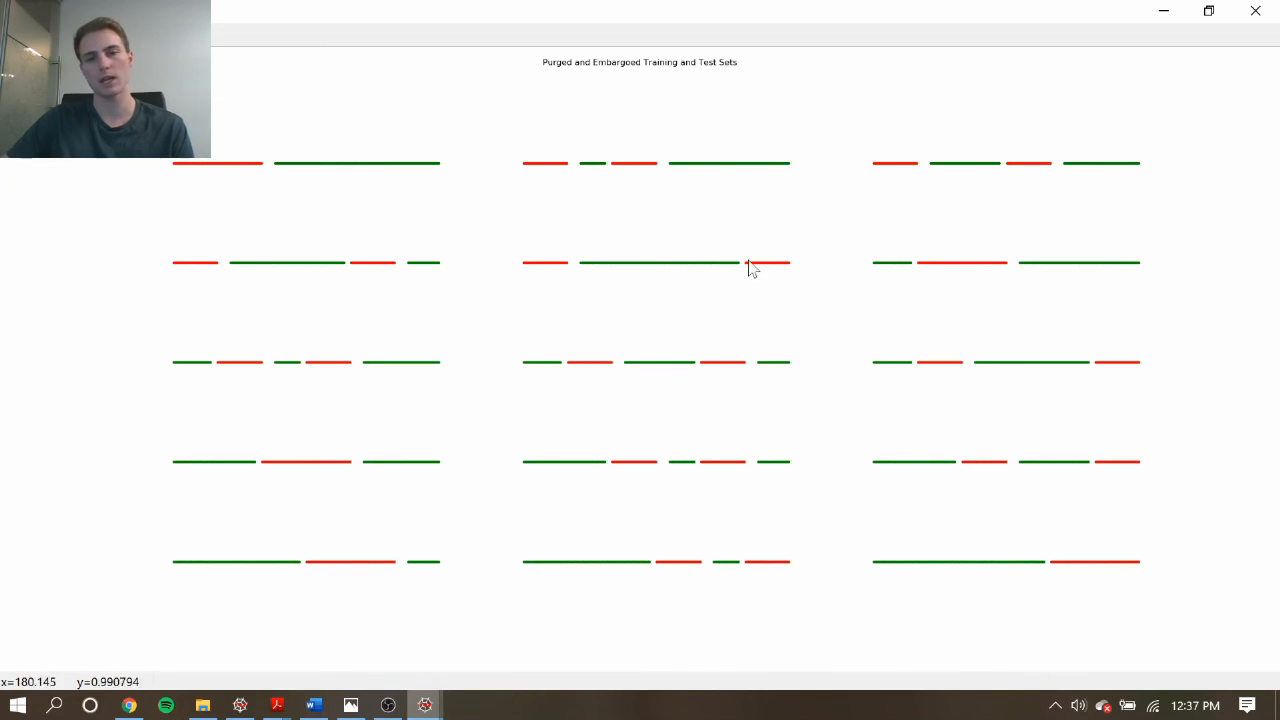
mouse_move(238, 276)
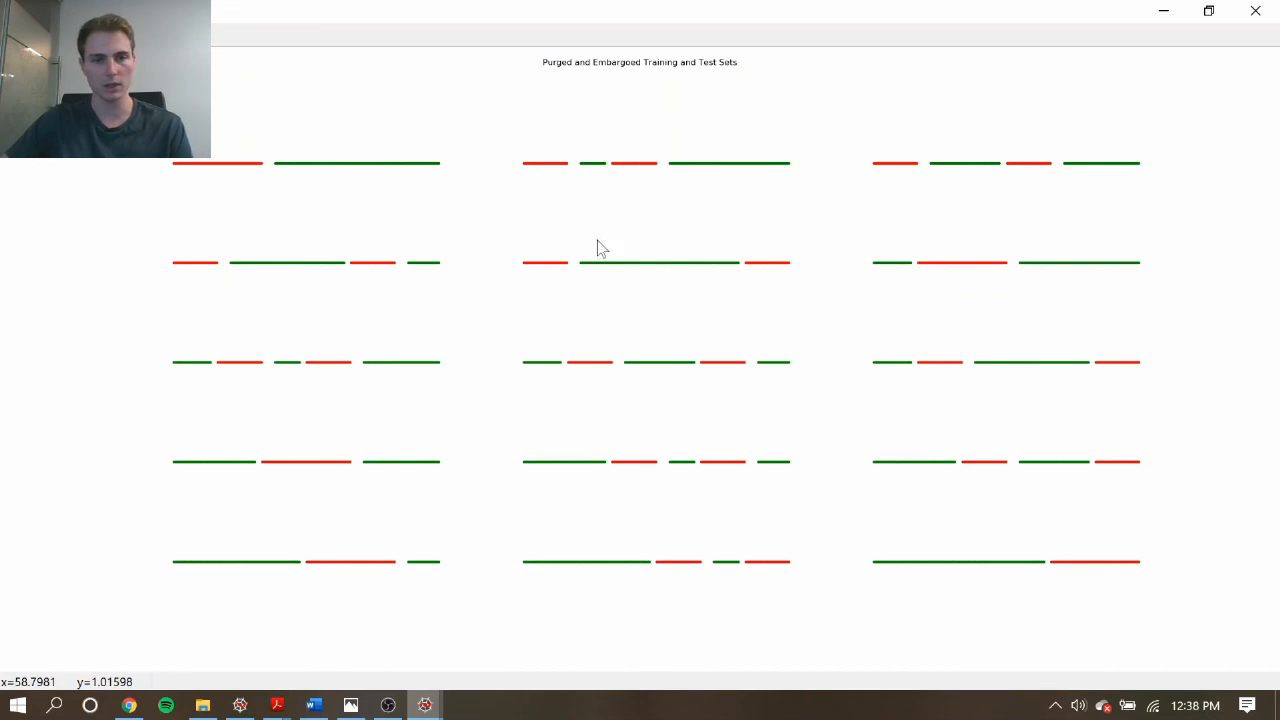
mouse_move(594, 282)
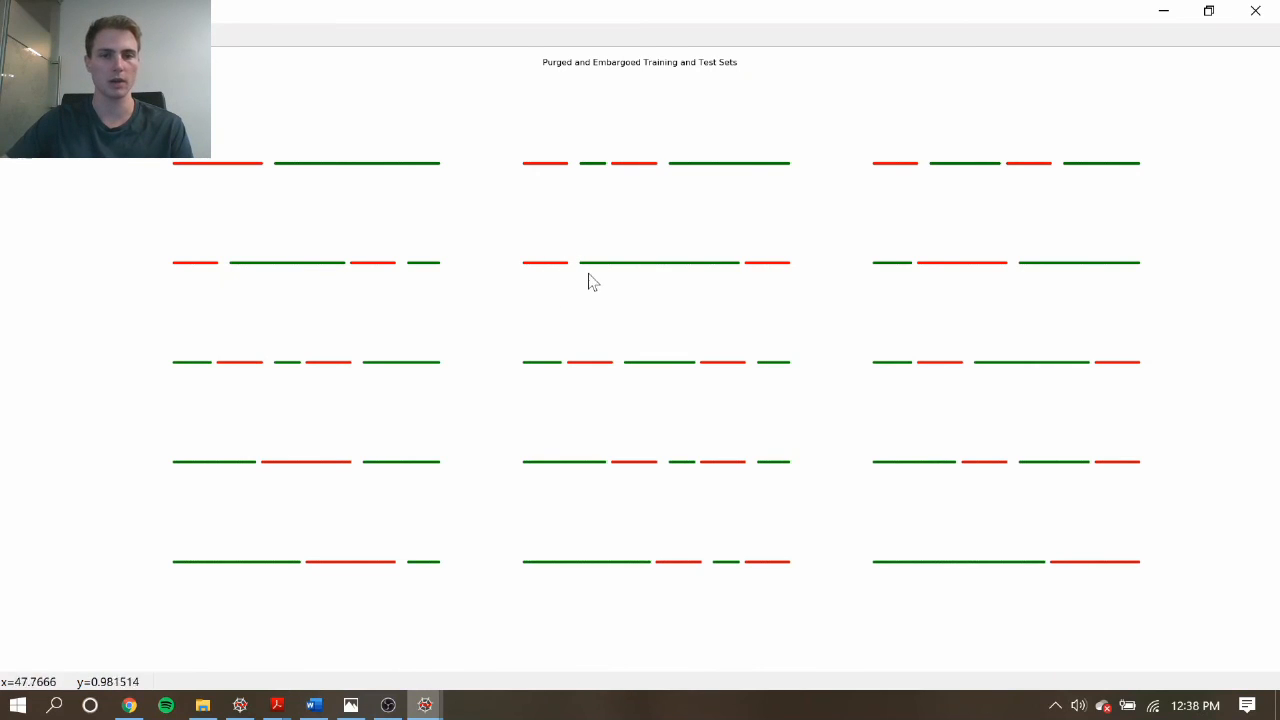
mouse_move(596, 256)
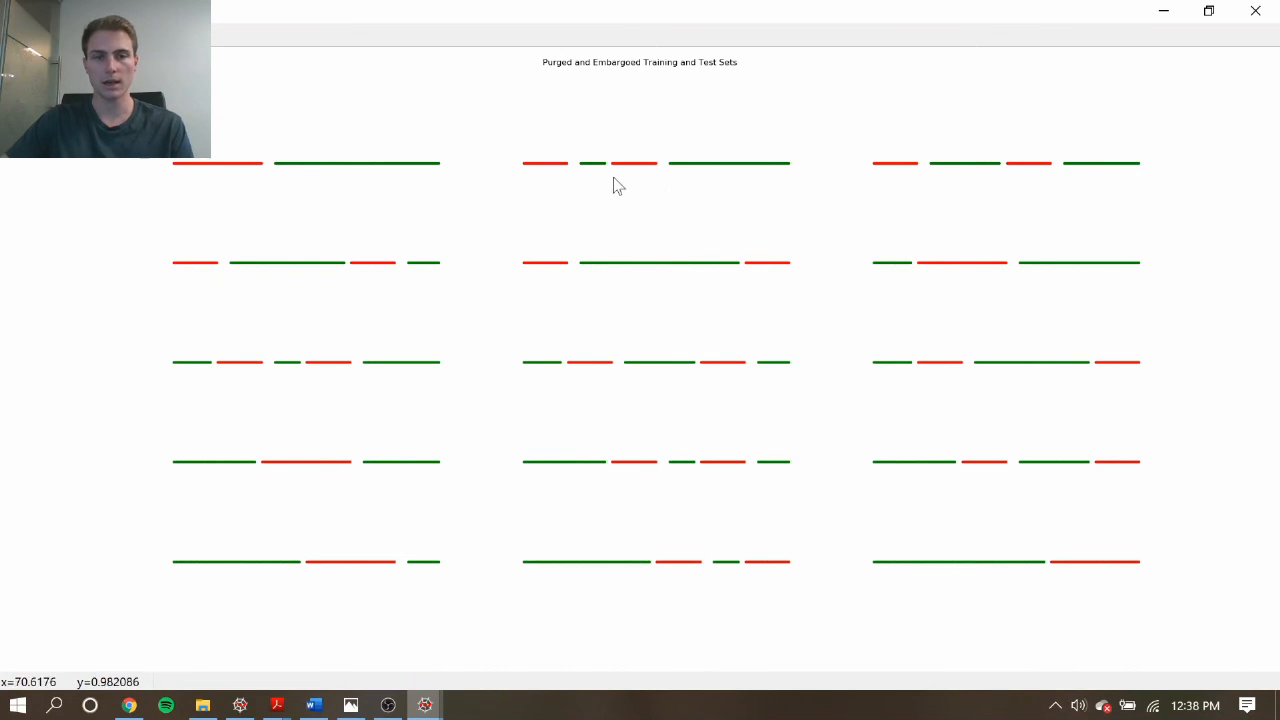
mouse_move(428, 292)
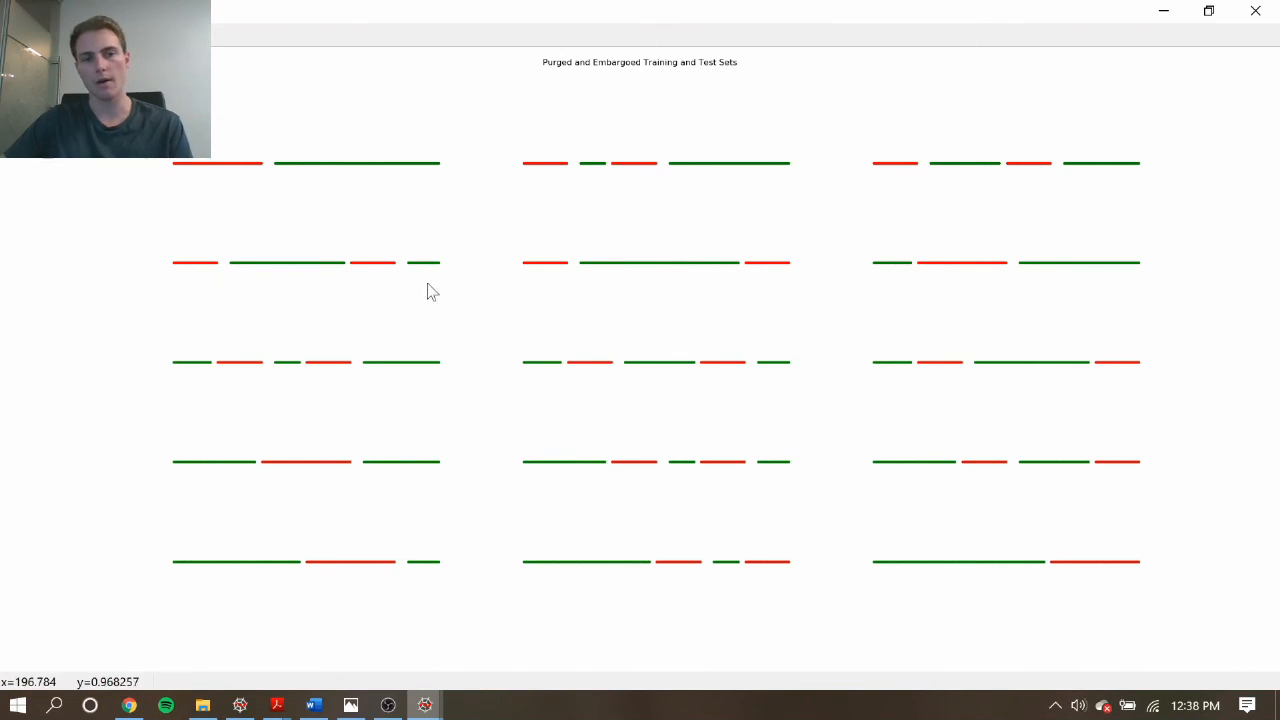
mouse_move(360, 378)
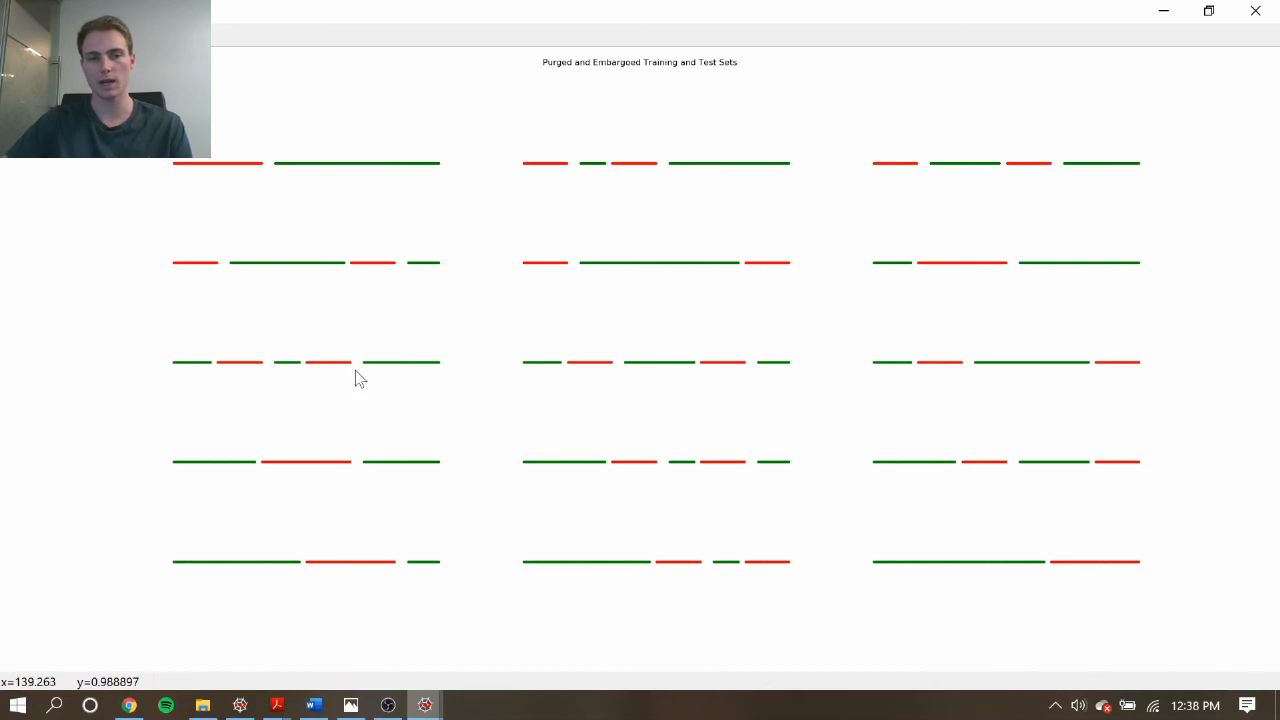
mouse_move(672, 400)
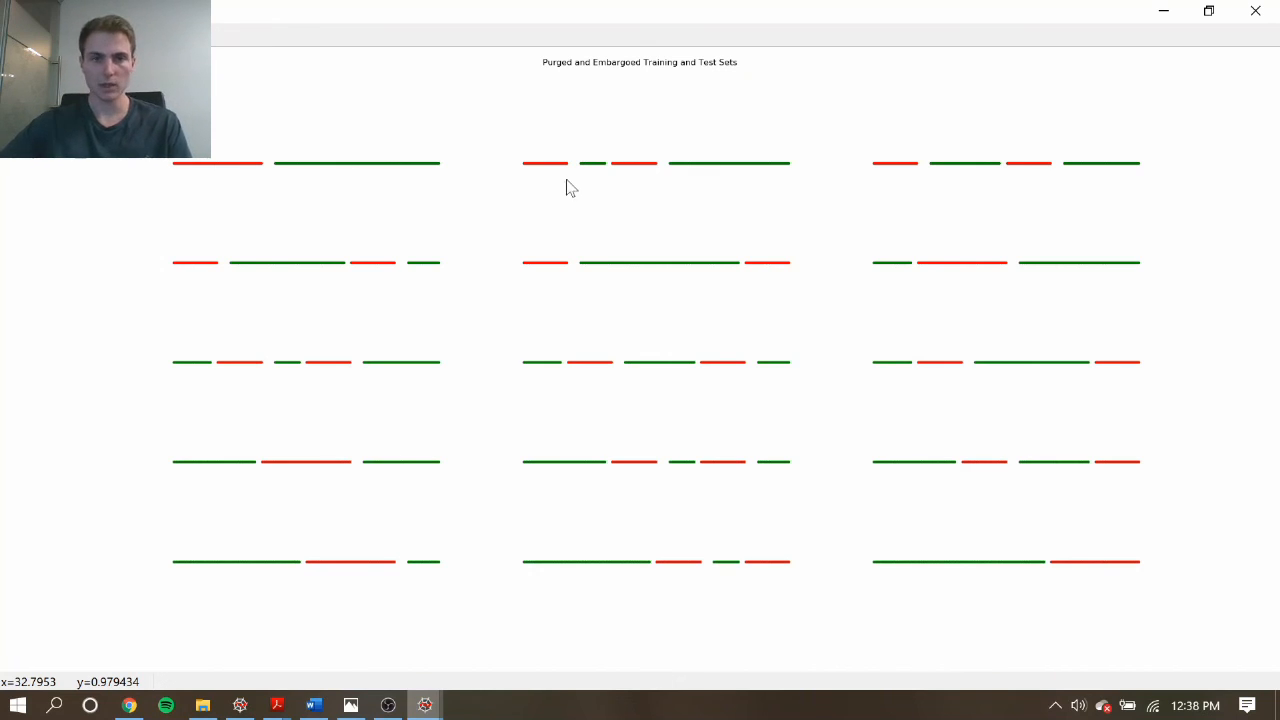
mouse_move(630, 176)
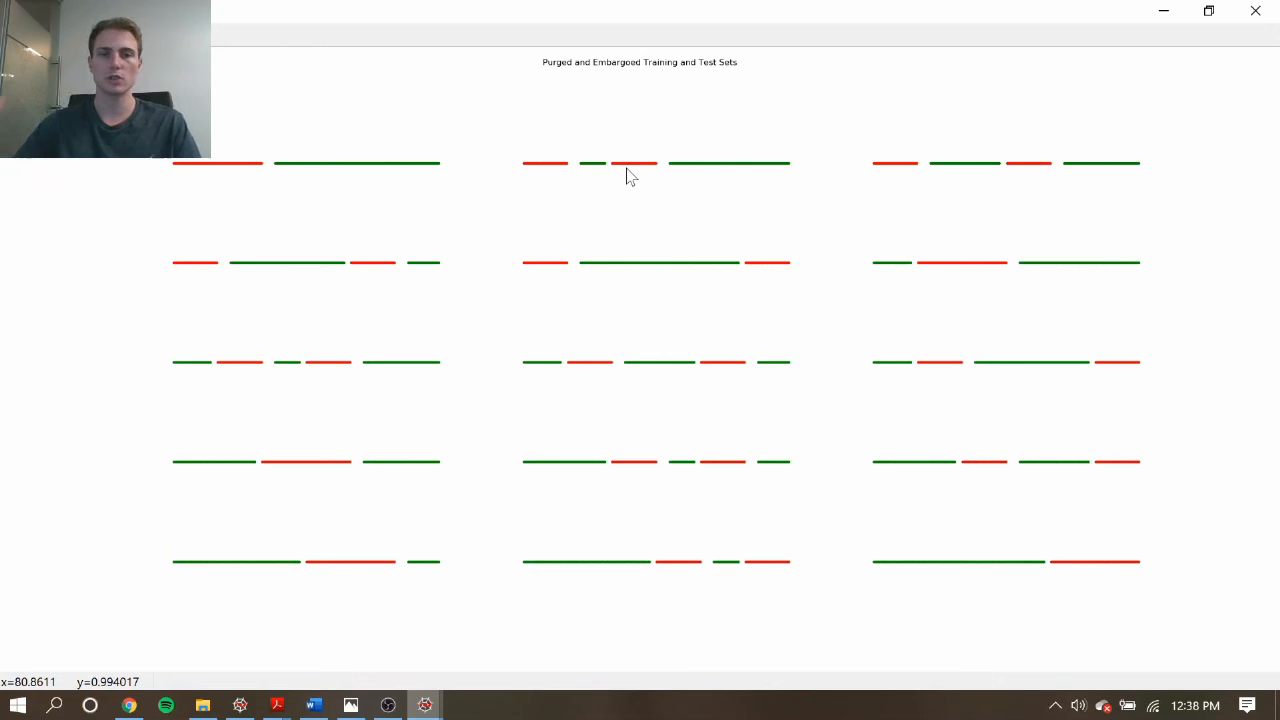
mouse_move(596, 156)
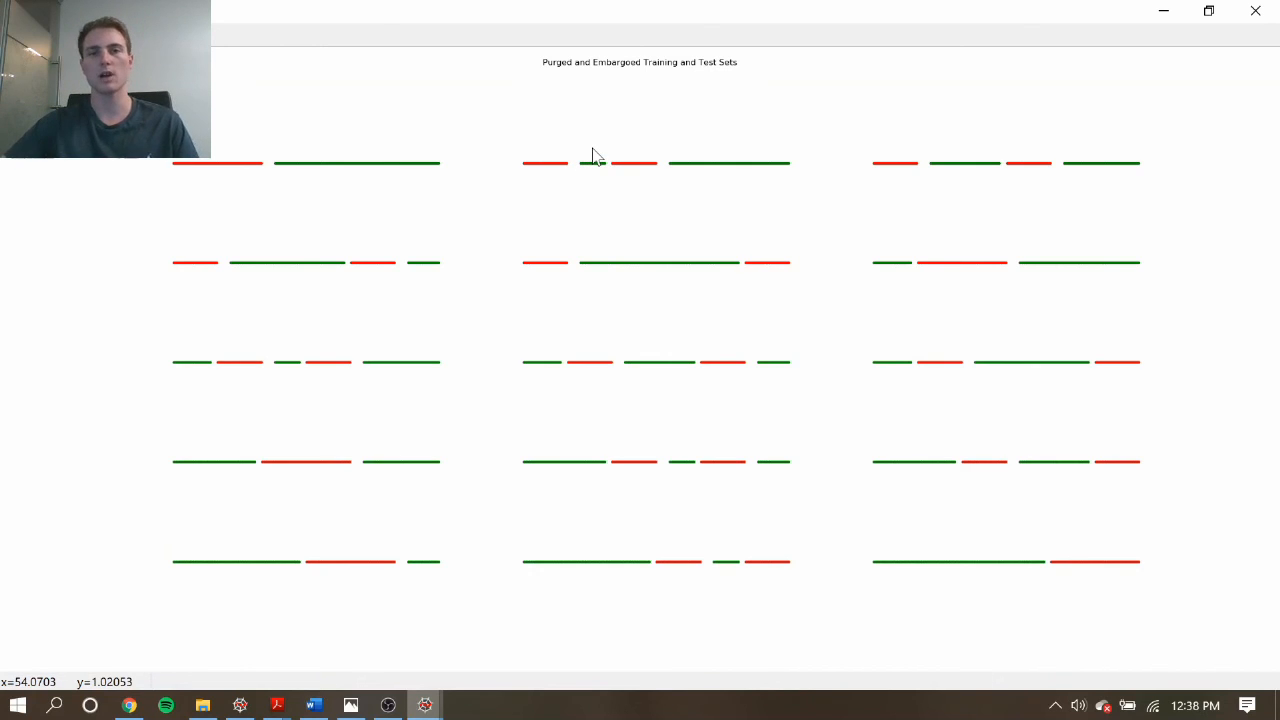